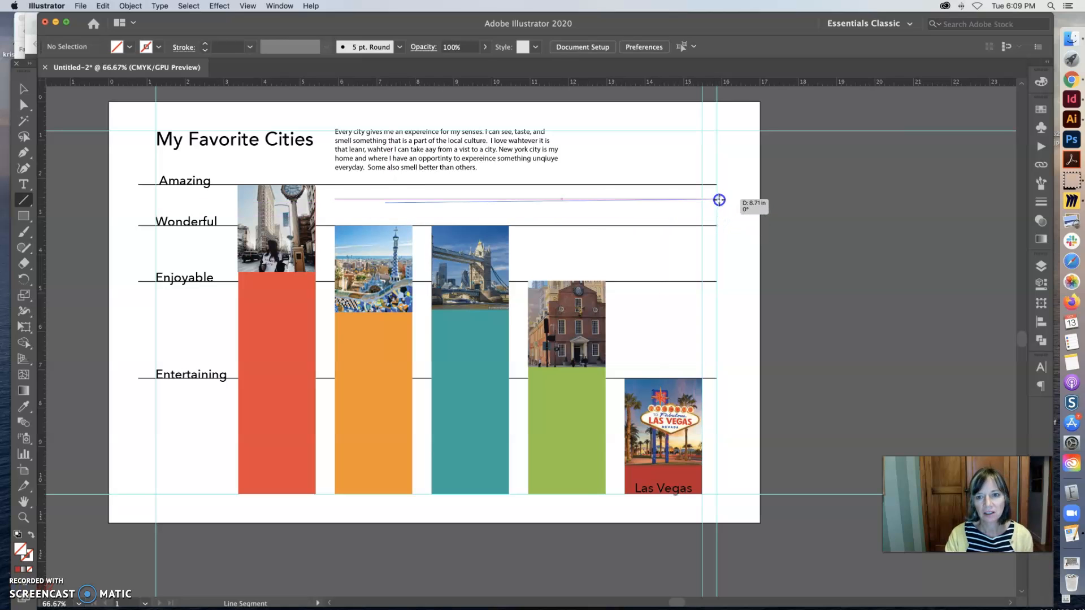
Step: Draw a horizontal line between the Amazing and Wonderful rows and give it a green stroke
{"action": "left_click_drag", "start_coordinate": [720, 200], "coordinate": [719, 212]}
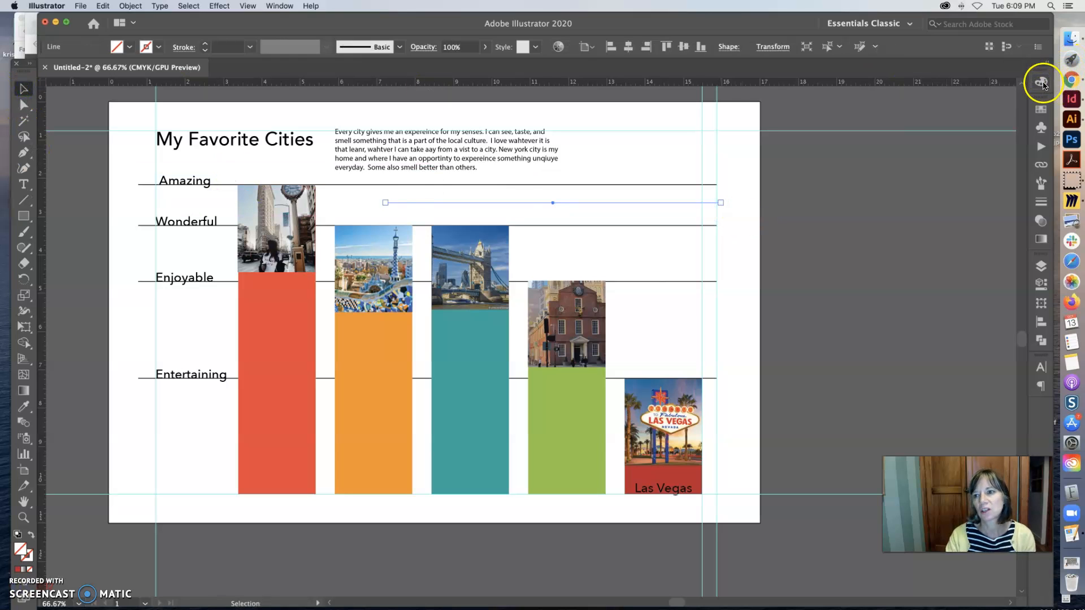
{"action": "left_click", "coordinate": [1040, 81]}
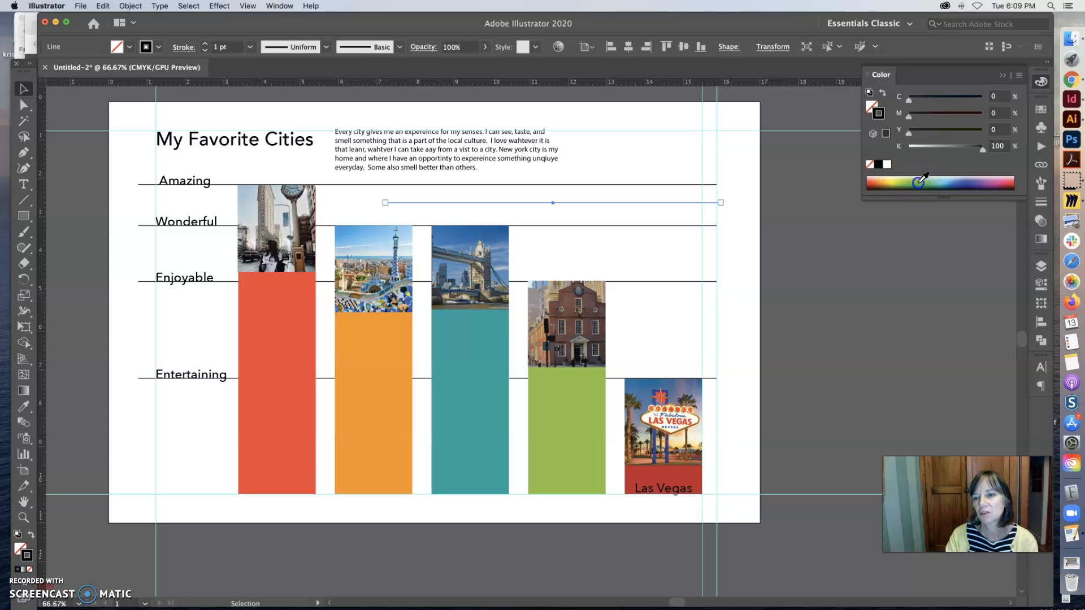
{"action": "left_click", "coordinate": [1041, 202]}
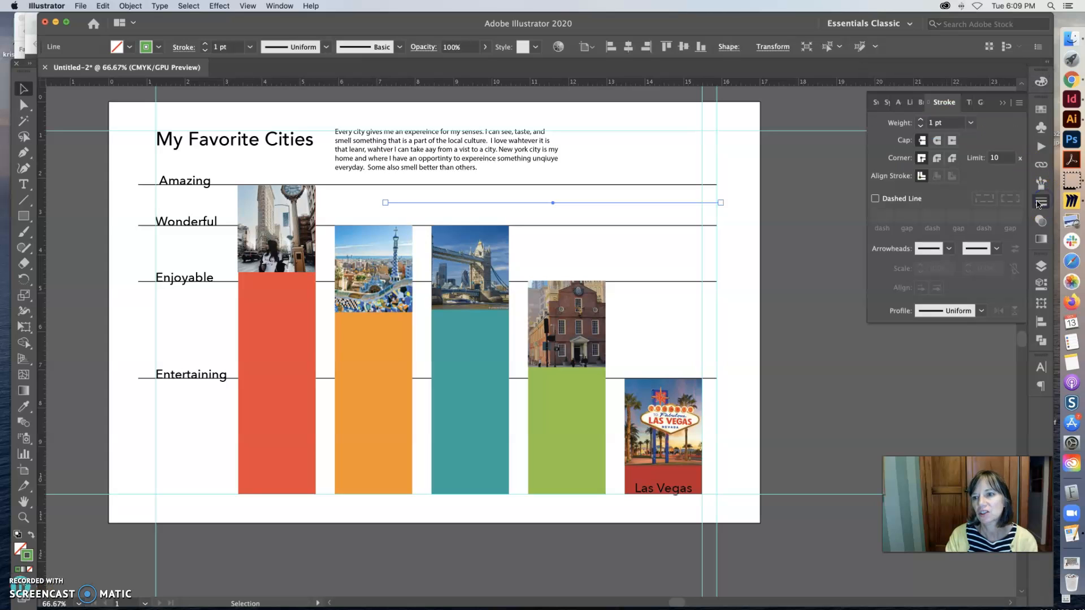
{"action": "left_click", "coordinate": [970, 122]}
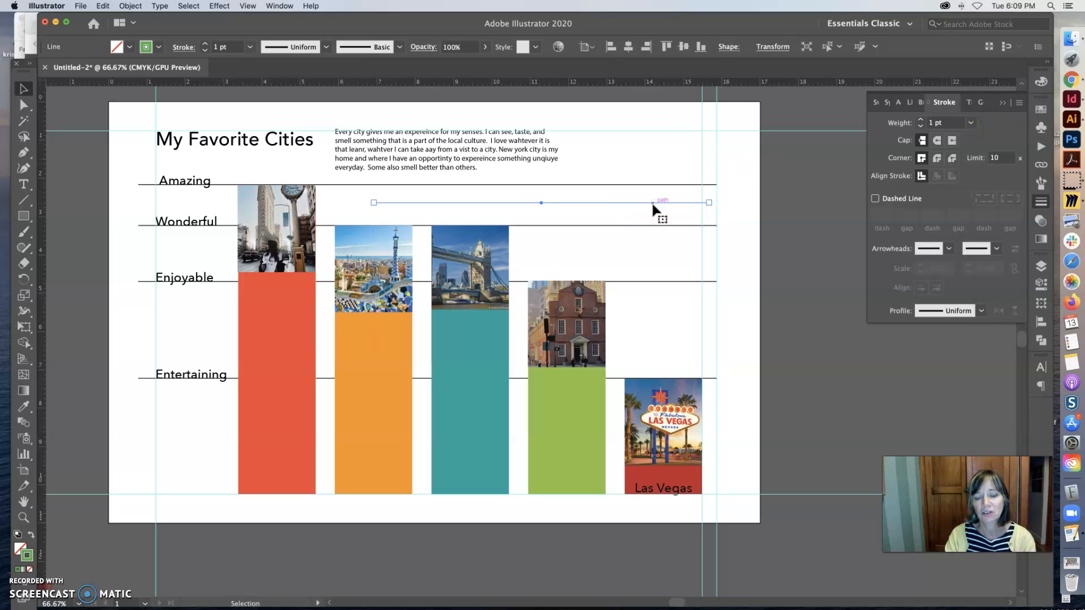
{"action": "mouse_move", "coordinate": [787, 353]}
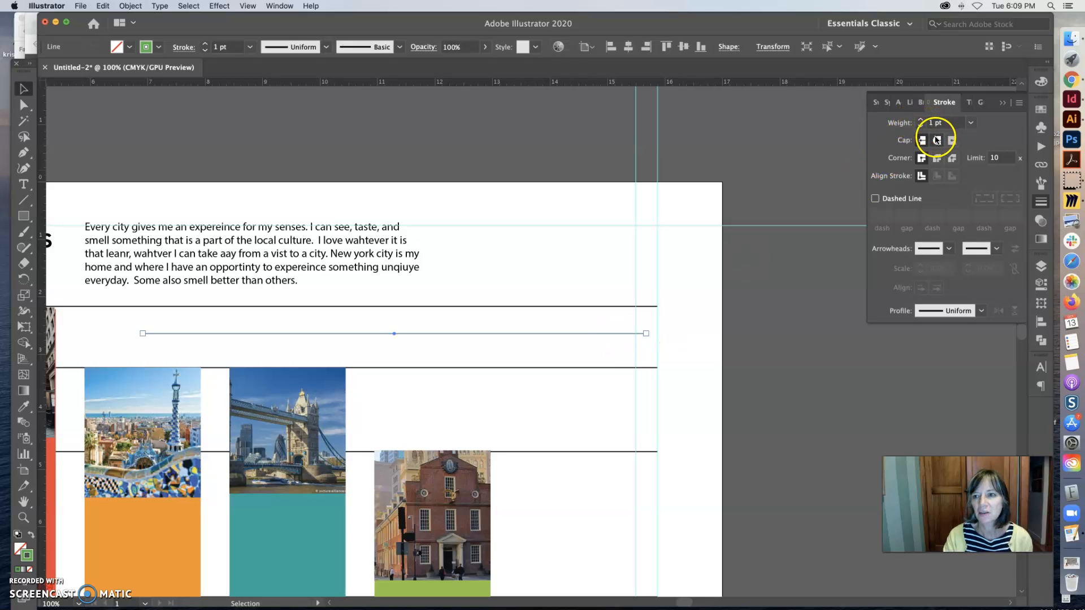
Step: Set the green line to a 7 pt stroke with round caps and enable Dashed Line
{"action": "left_click", "coordinate": [935, 140]}
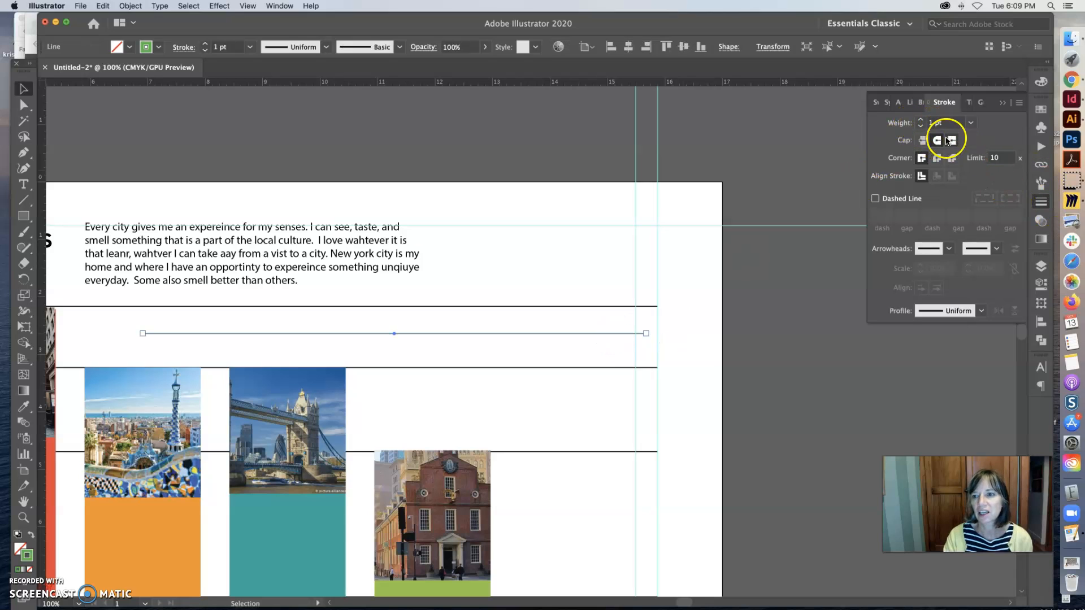
{"action": "left_click", "coordinate": [971, 122]}
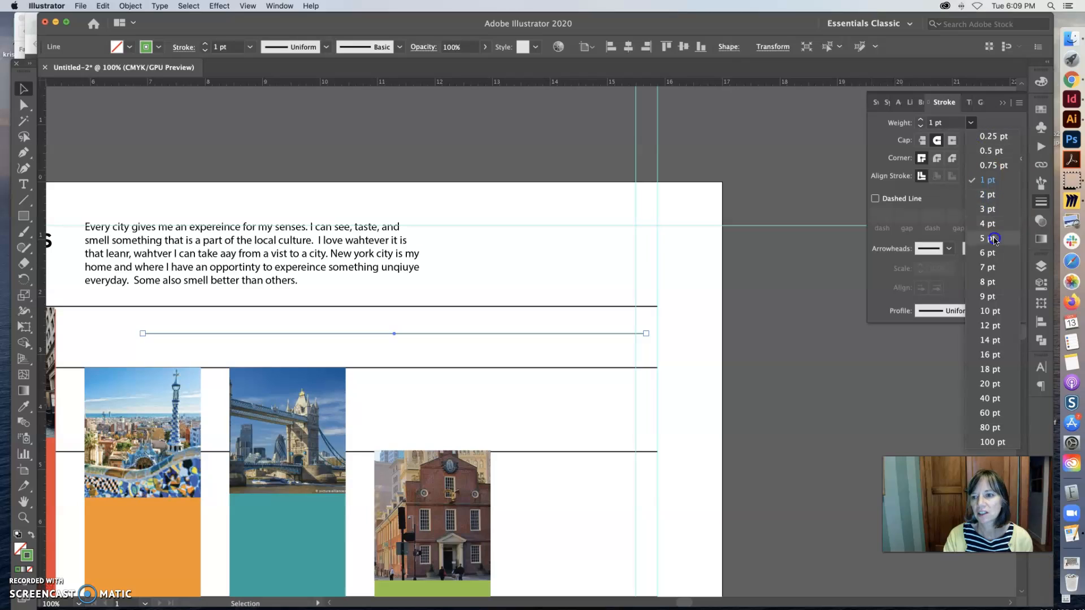
{"action": "left_click", "coordinate": [986, 267]}
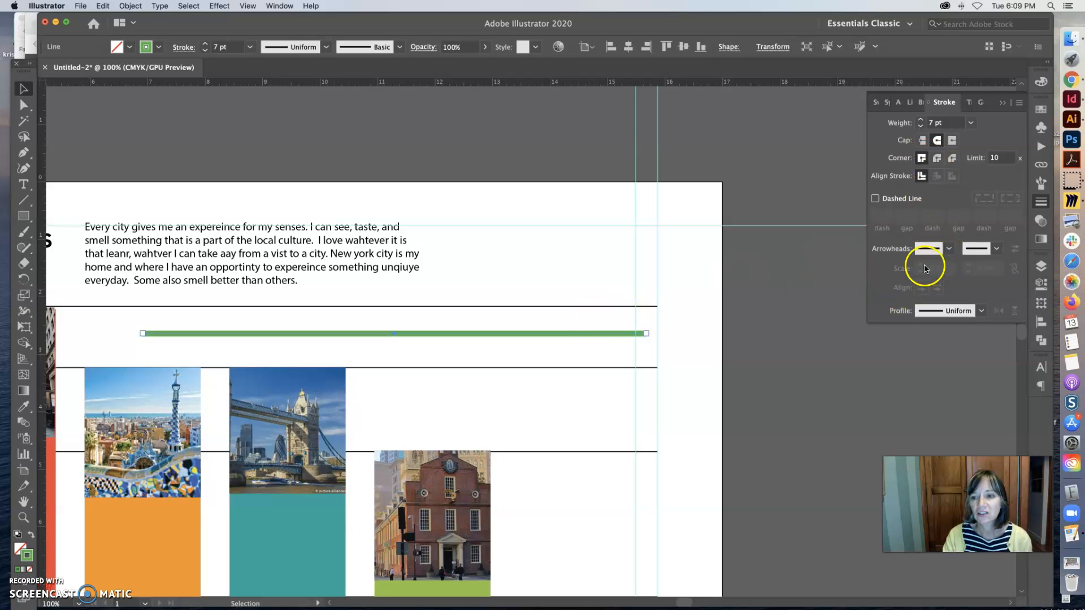
{"action": "left_click", "coordinate": [875, 199]}
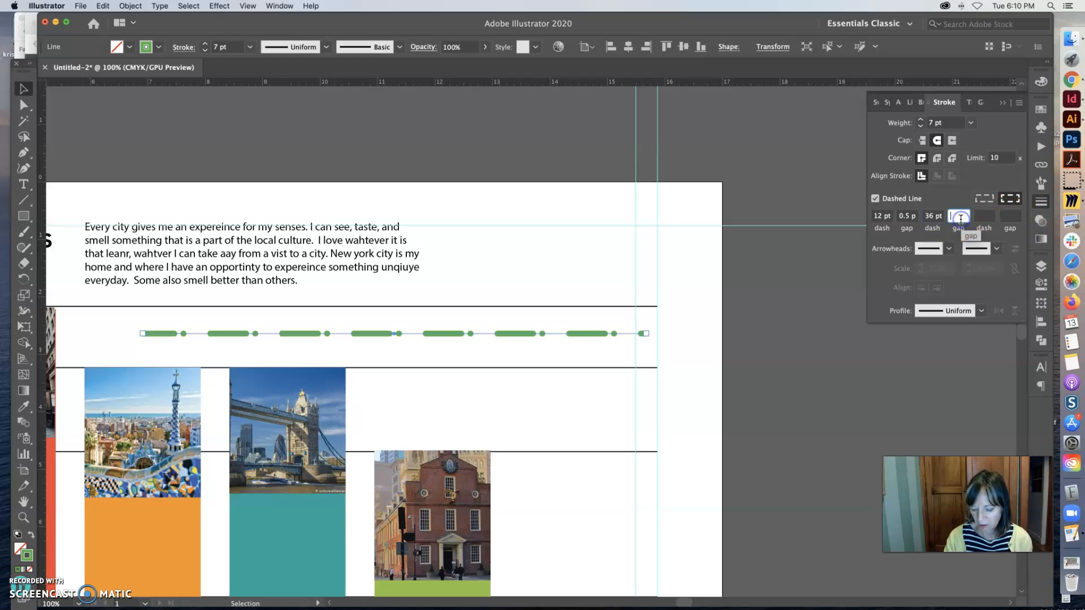
Step: Enter a 10 pt gap in the dash pattern and reselect the dashed green line
{"action": "type", "text": "10"}
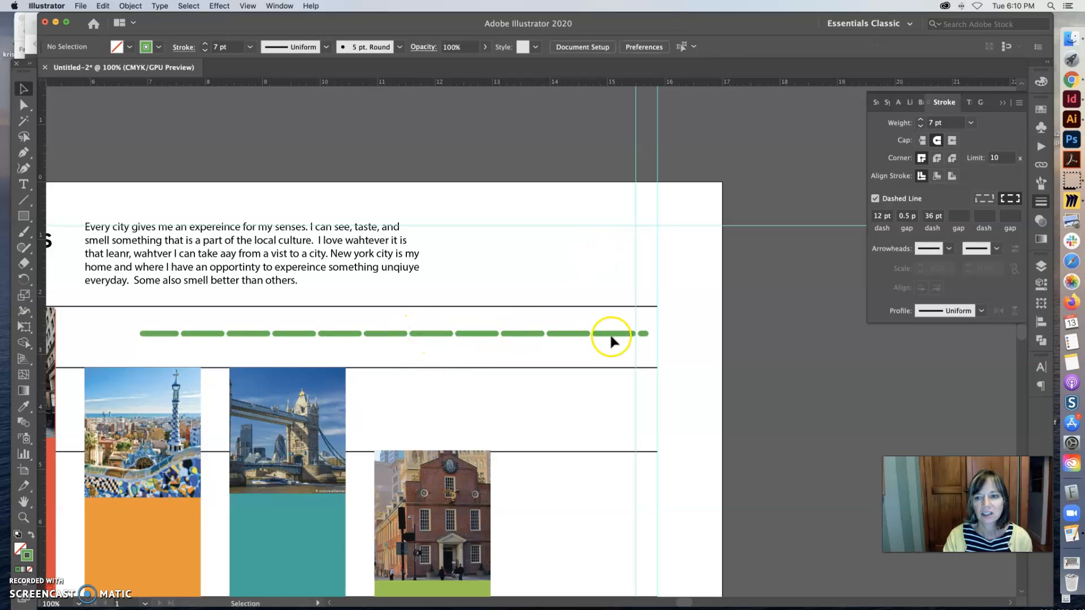
{"action": "left_click", "coordinate": [609, 334]}
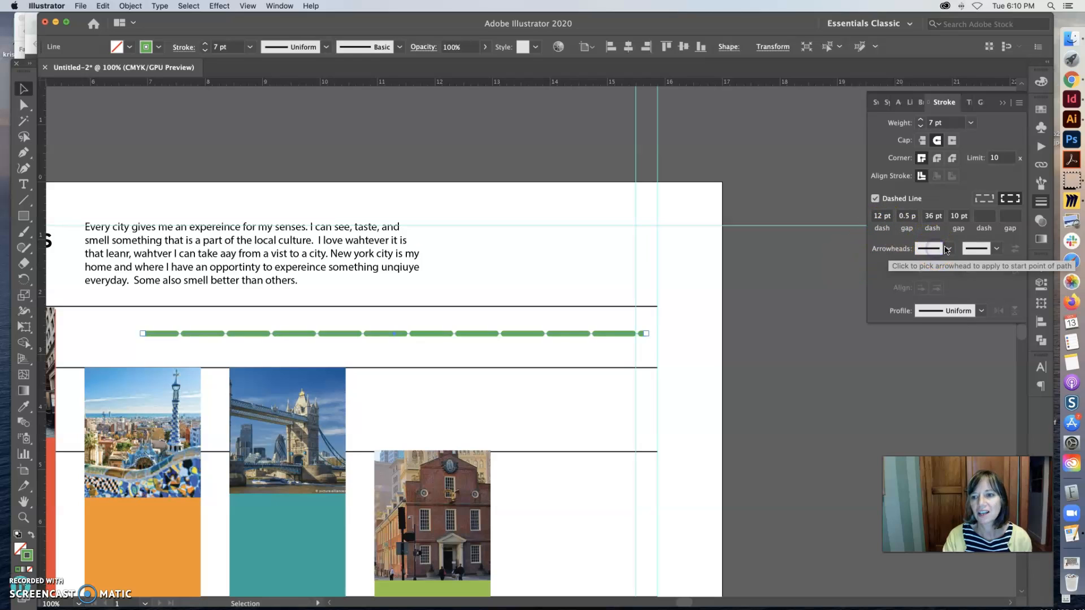
Step: Add an arrowhead at the line's left end, a round dot at its right end, and make it solid
{"action": "left_click", "coordinate": [947, 248]}
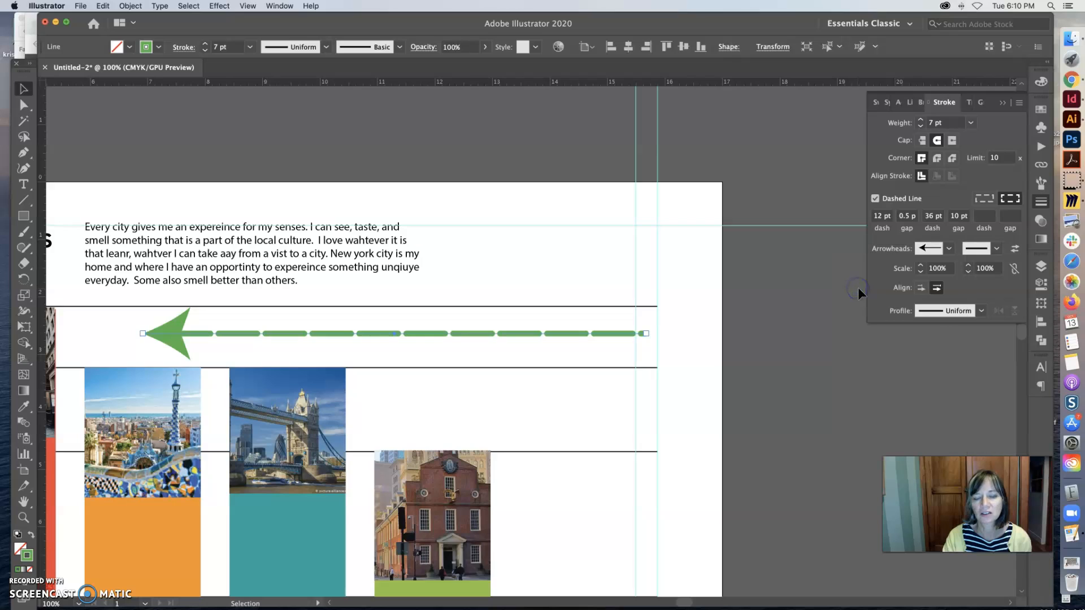
{"action": "left_click", "coordinate": [980, 247]}
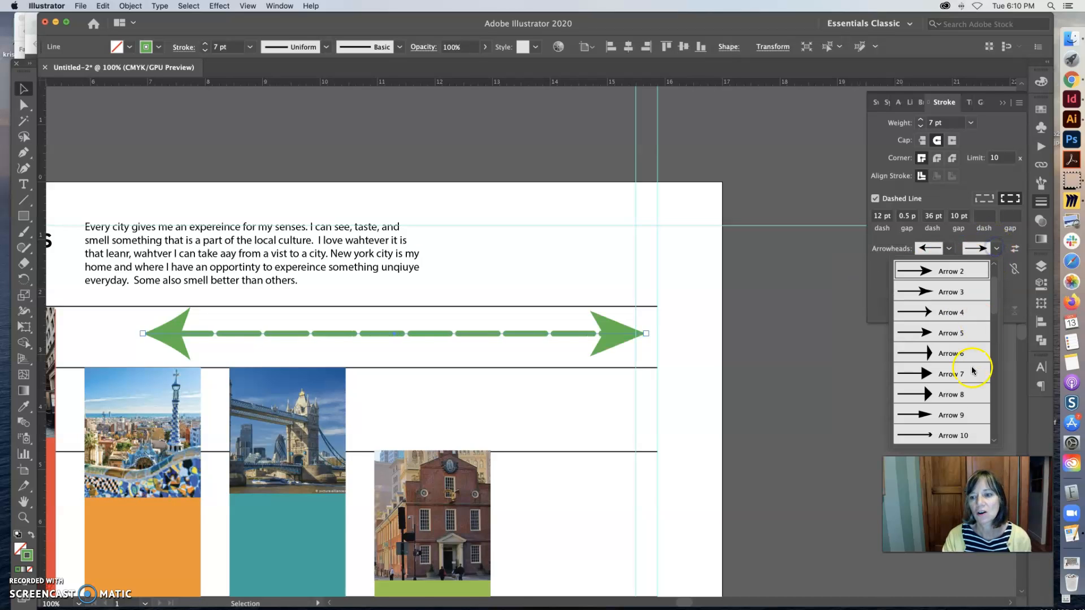
{"action": "scroll", "scroll_direction": "down", "scroll_amount": 3}
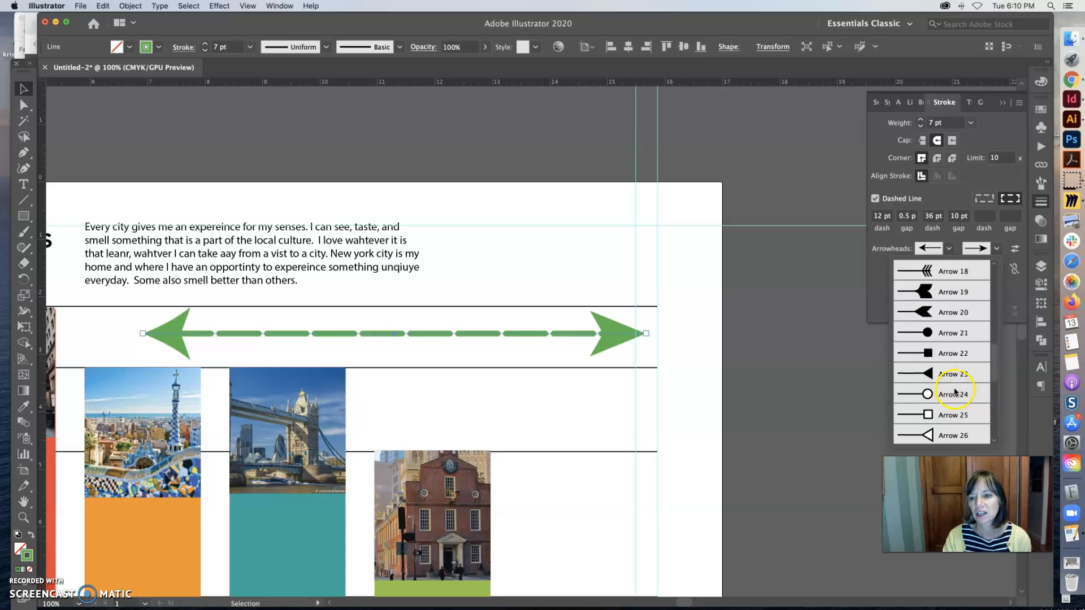
{"action": "left_click", "coordinate": [954, 393]}
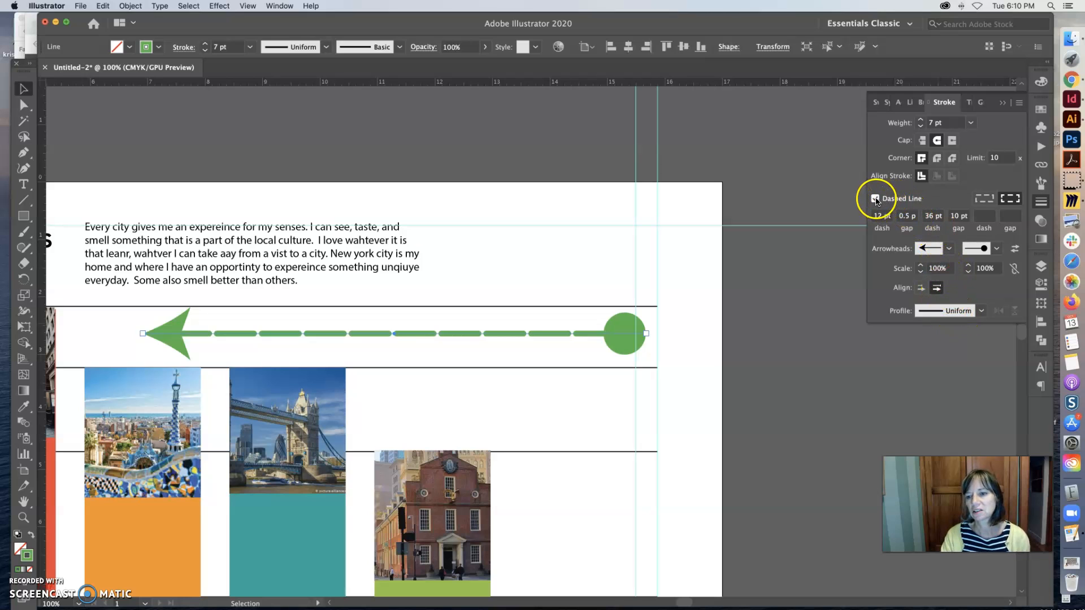
{"action": "left_click", "coordinate": [874, 199]}
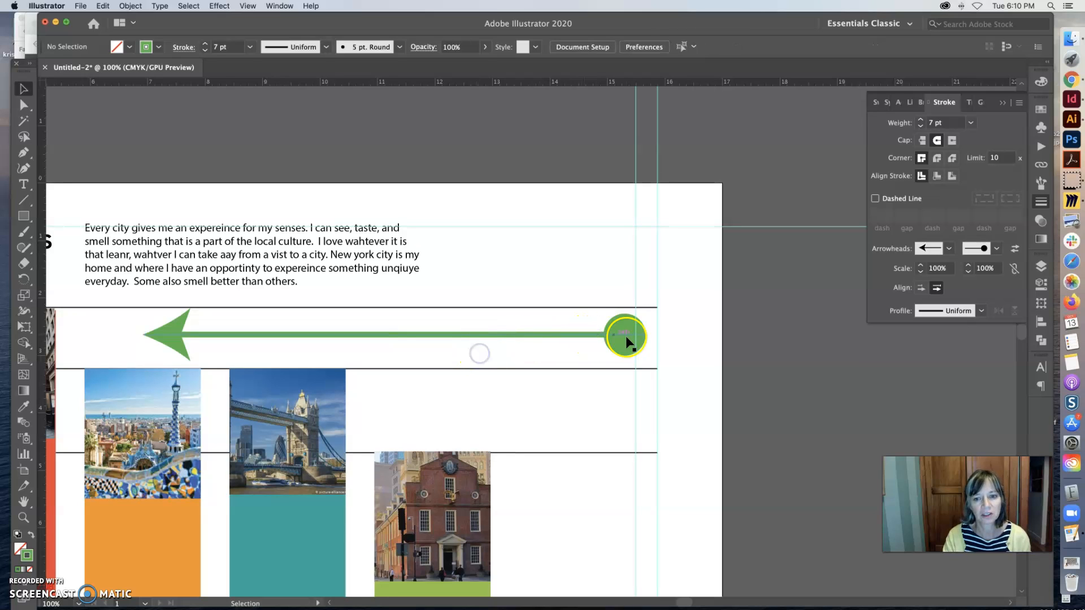
{"action": "left_click", "coordinate": [625, 334]}
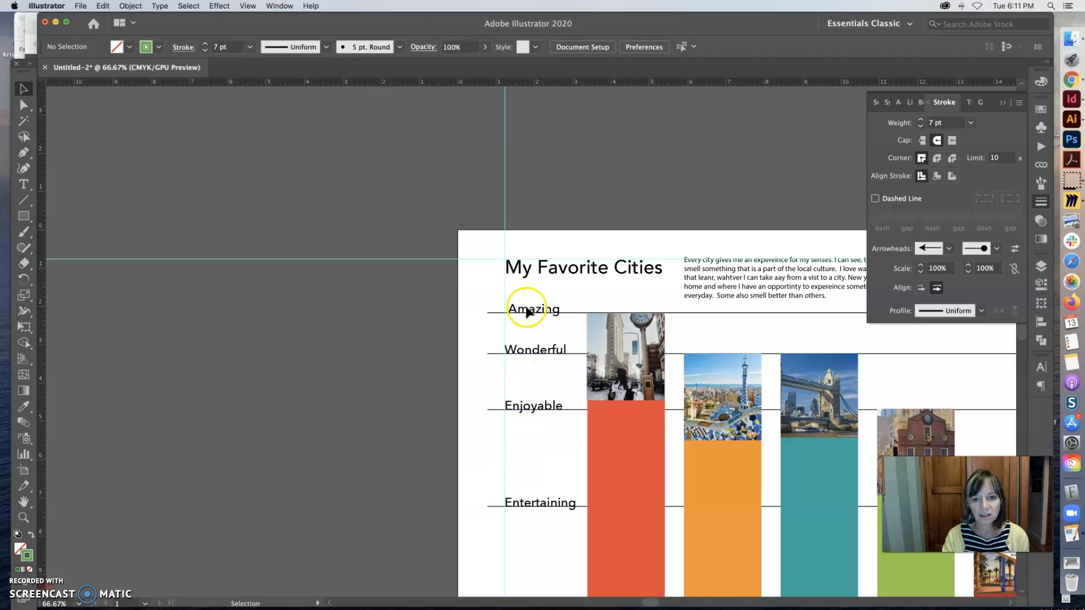
Step: Move the intro paragraph right and widen its text box out to the right guide
{"action": "left_click", "coordinate": [532, 308]}
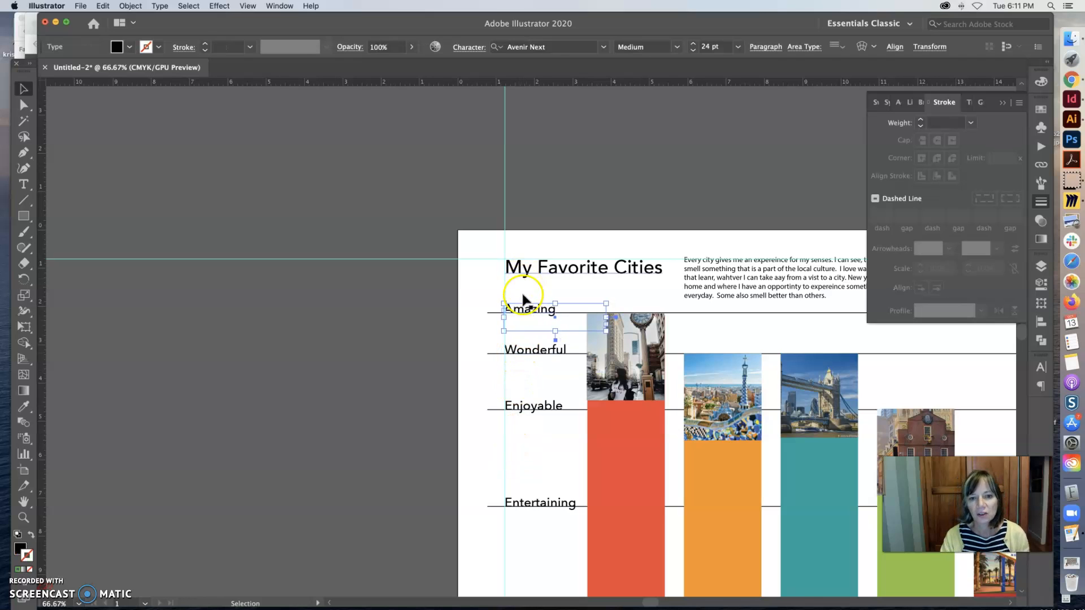
{"action": "mouse_move", "coordinate": [543, 554]}
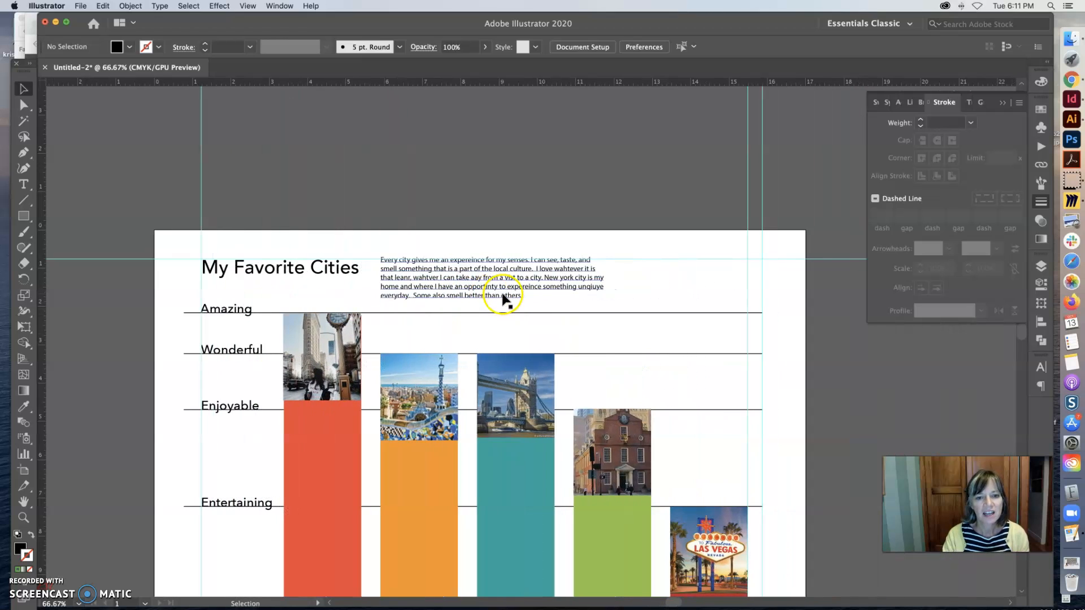
{"action": "left_click", "coordinate": [491, 286]}
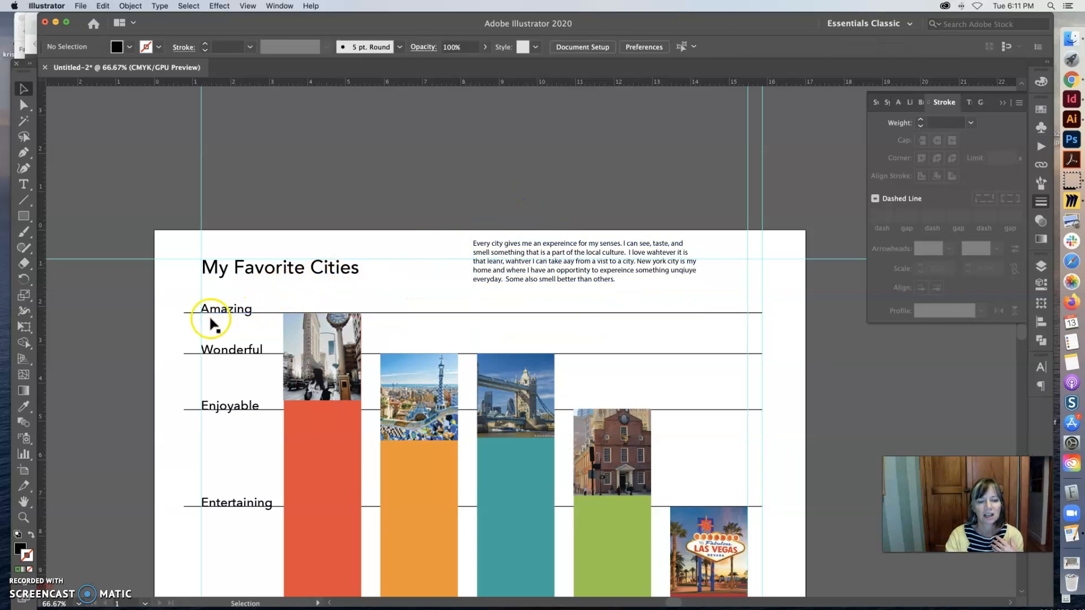
{"action": "left_click", "coordinate": [225, 308]}
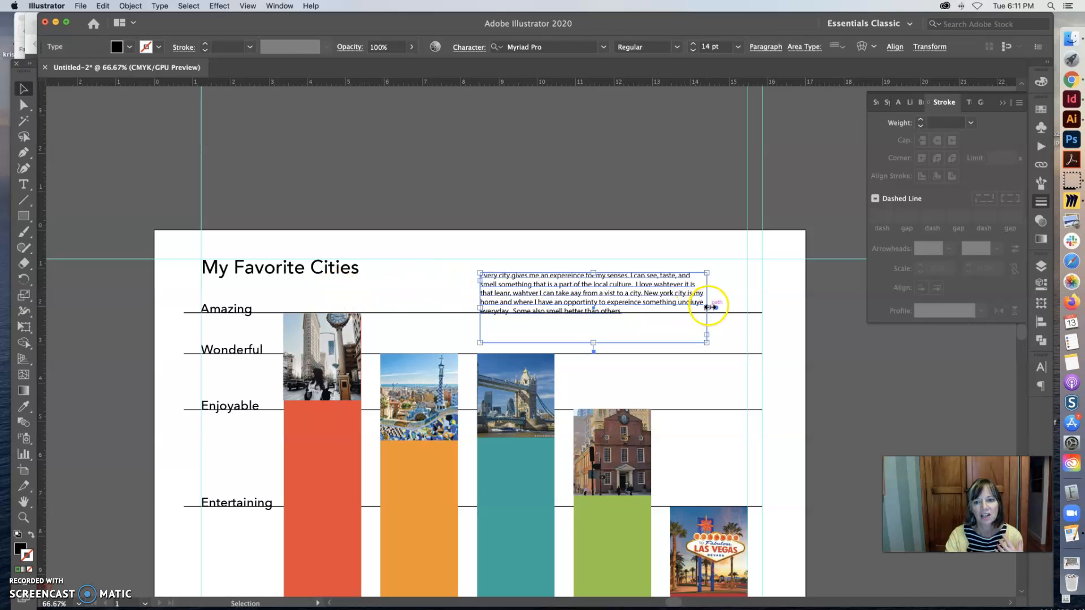
{"action": "left_click_drag", "start_coordinate": [706, 303], "coordinate": [764, 303]}
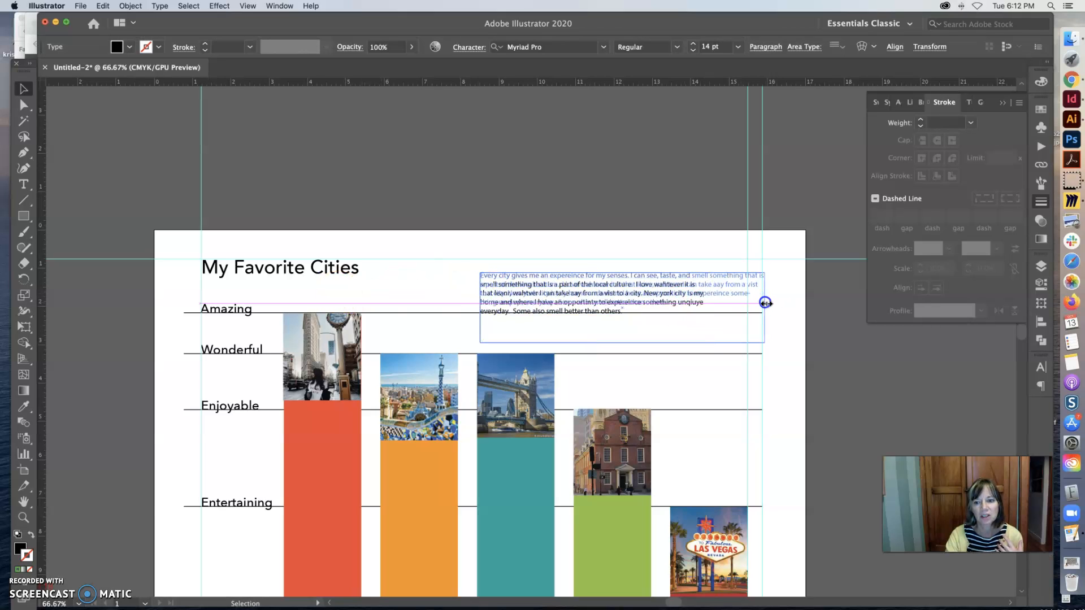
{"action": "left_click_drag", "start_coordinate": [765, 303], "coordinate": [751, 303]}
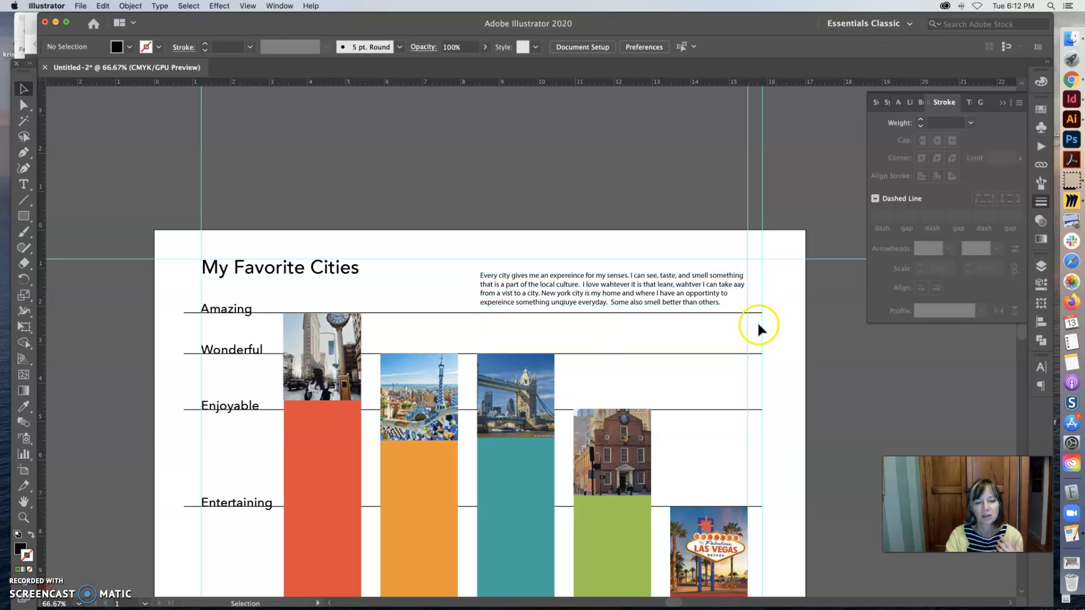
{"action": "mouse_move", "coordinate": [779, 349]}
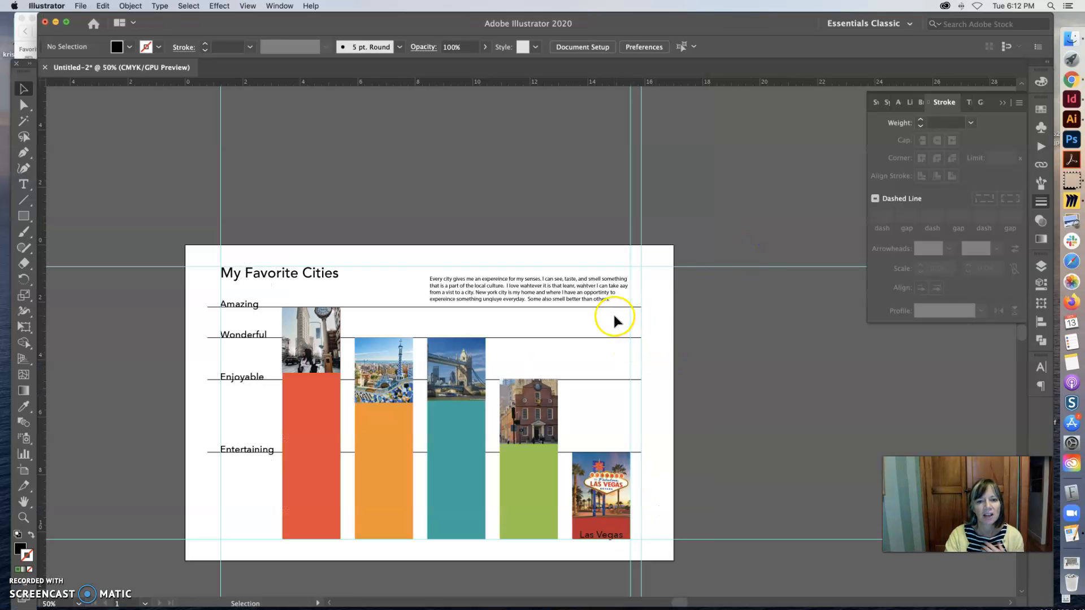
{"action": "mouse_move", "coordinate": [432, 277]}
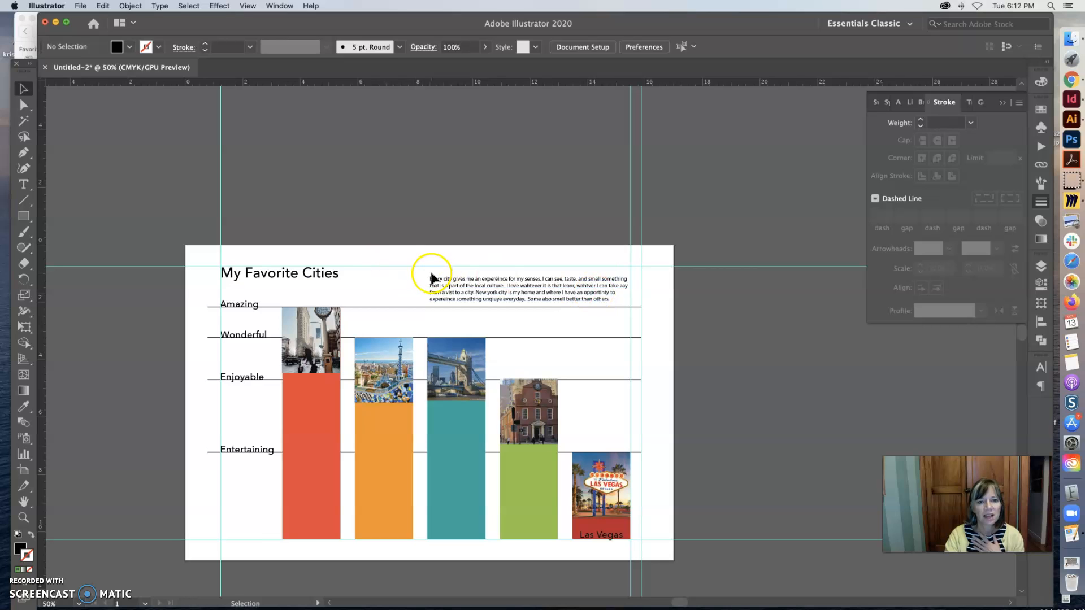
{"action": "mouse_move", "coordinate": [193, 257]}
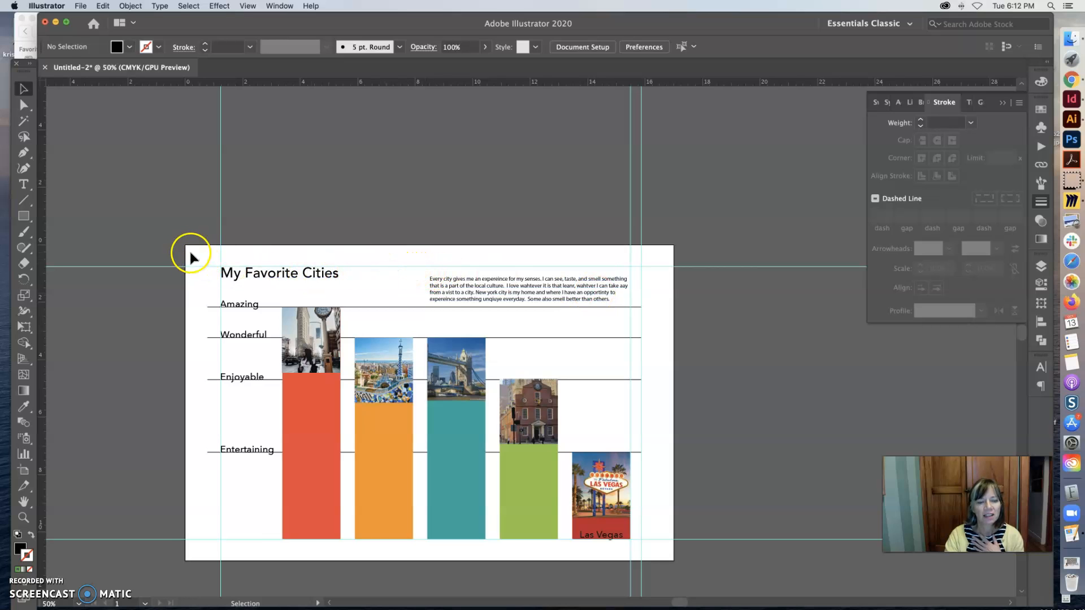
{"action": "mouse_move", "coordinate": [173, 274]}
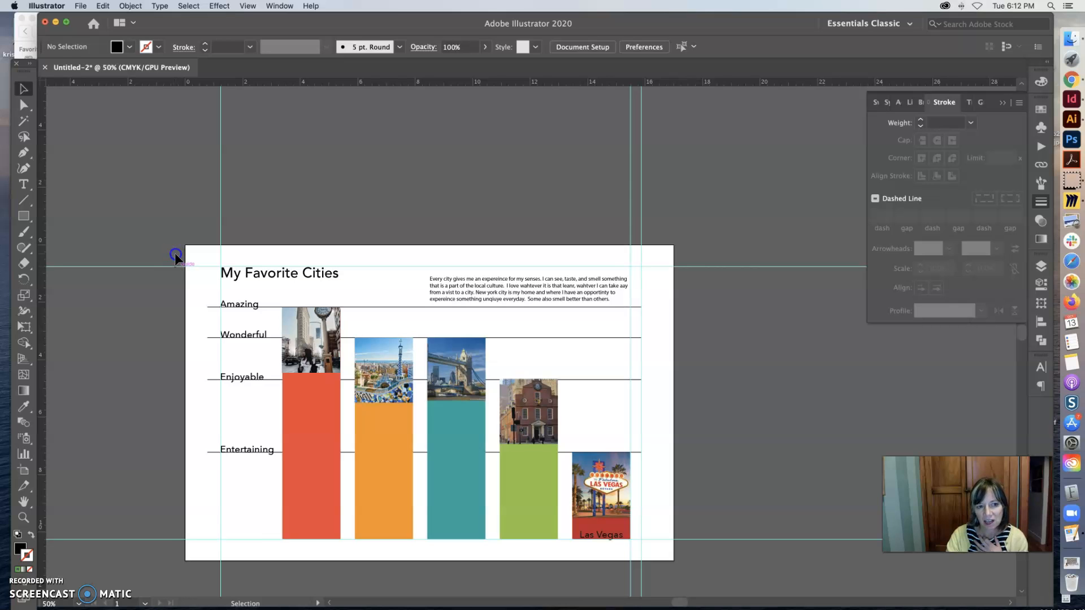
{"action": "left_click", "coordinate": [247, 6]}
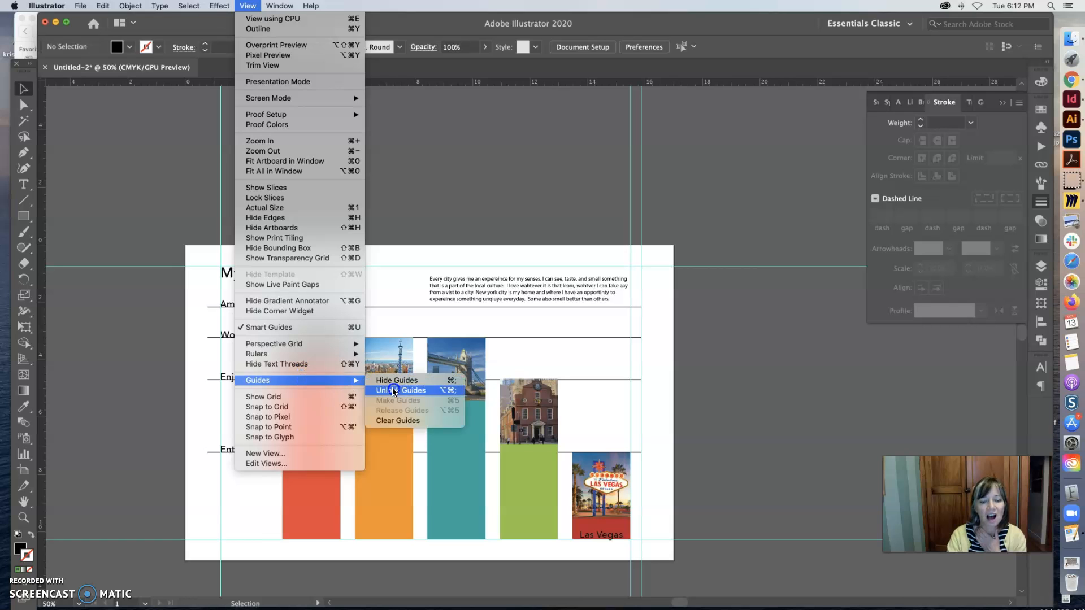
{"action": "left_click", "coordinate": [400, 390]}
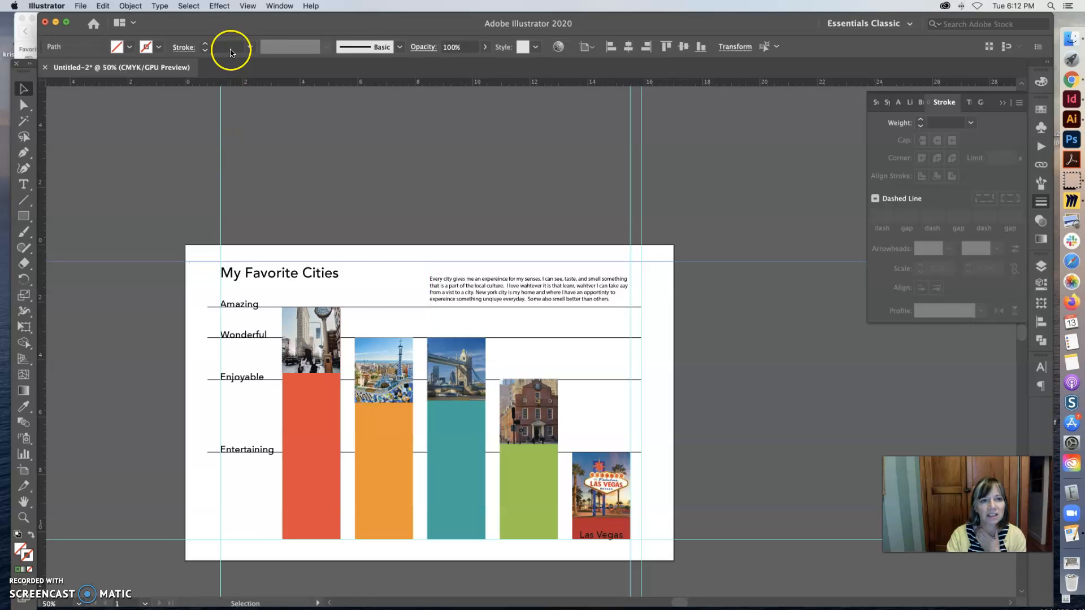
{"action": "left_click", "coordinate": [248, 6]}
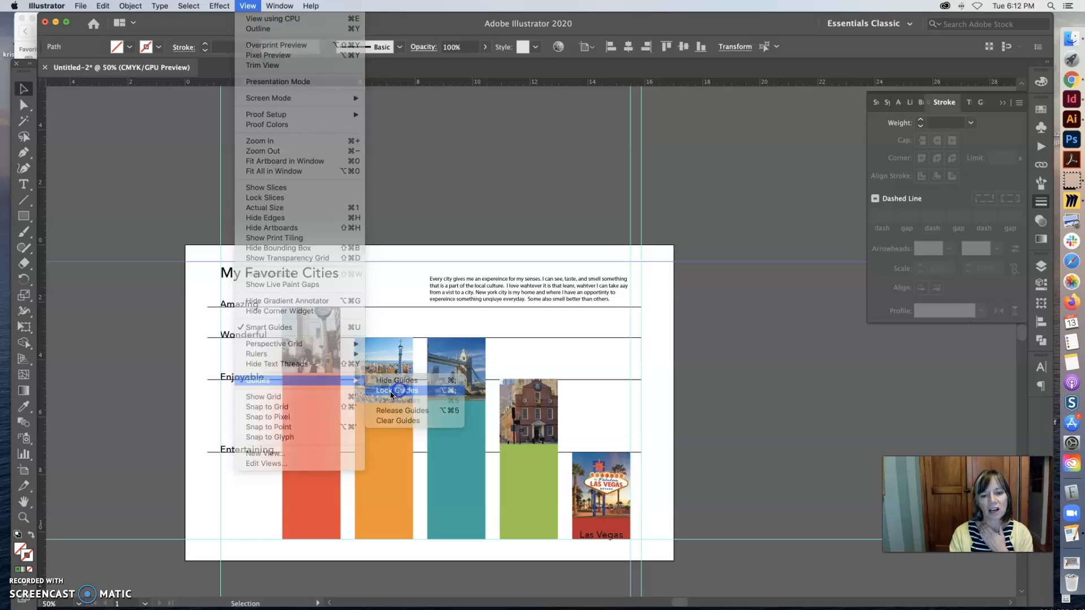
{"action": "left_click", "coordinate": [397, 390]}
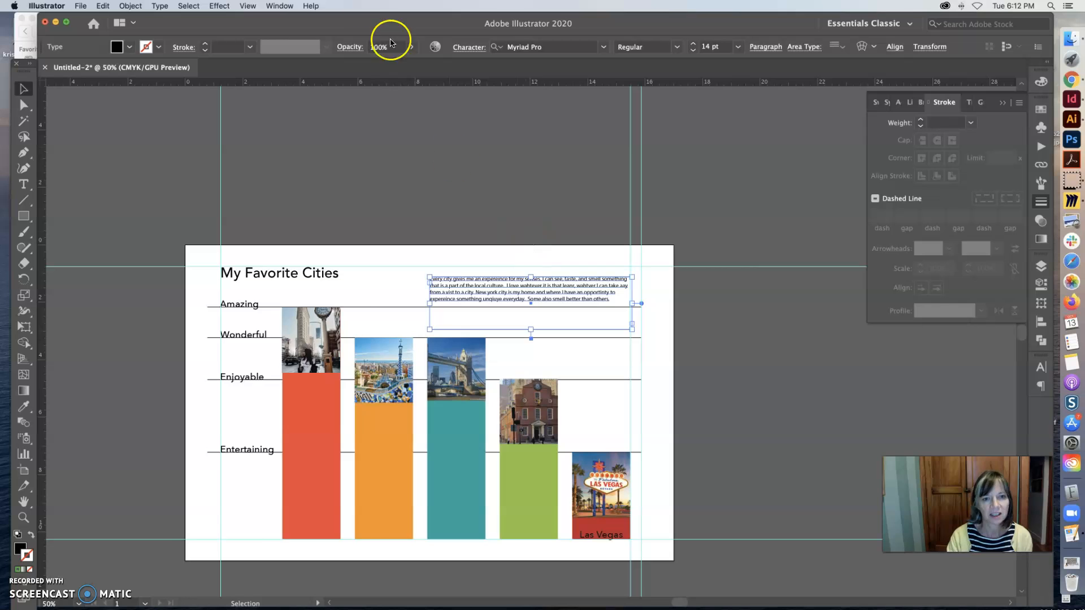
{"action": "left_click", "coordinate": [247, 6]}
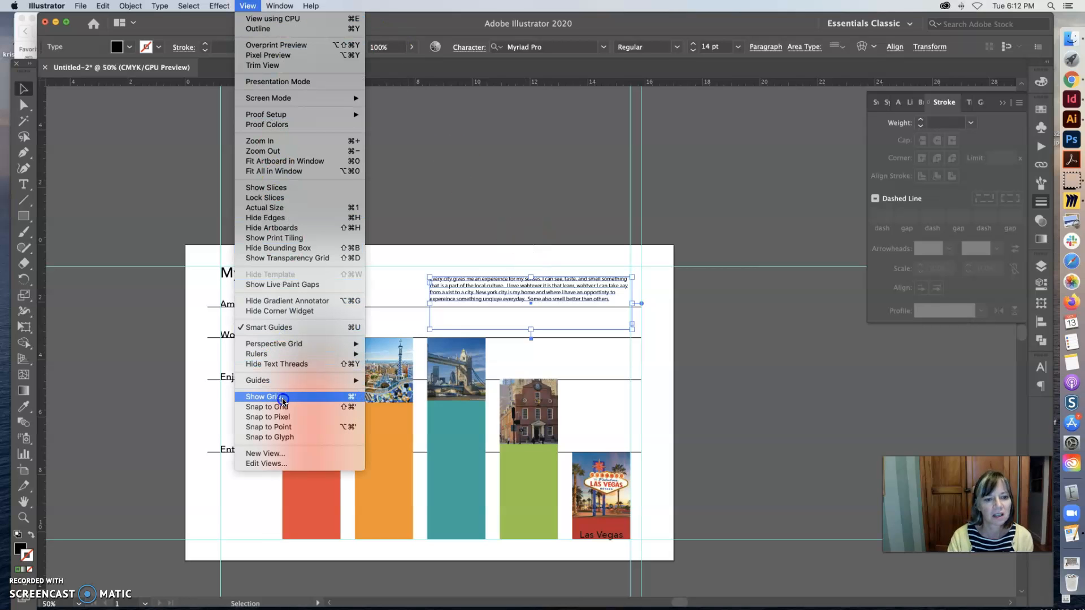
{"action": "mouse_move", "coordinate": [258, 379]}
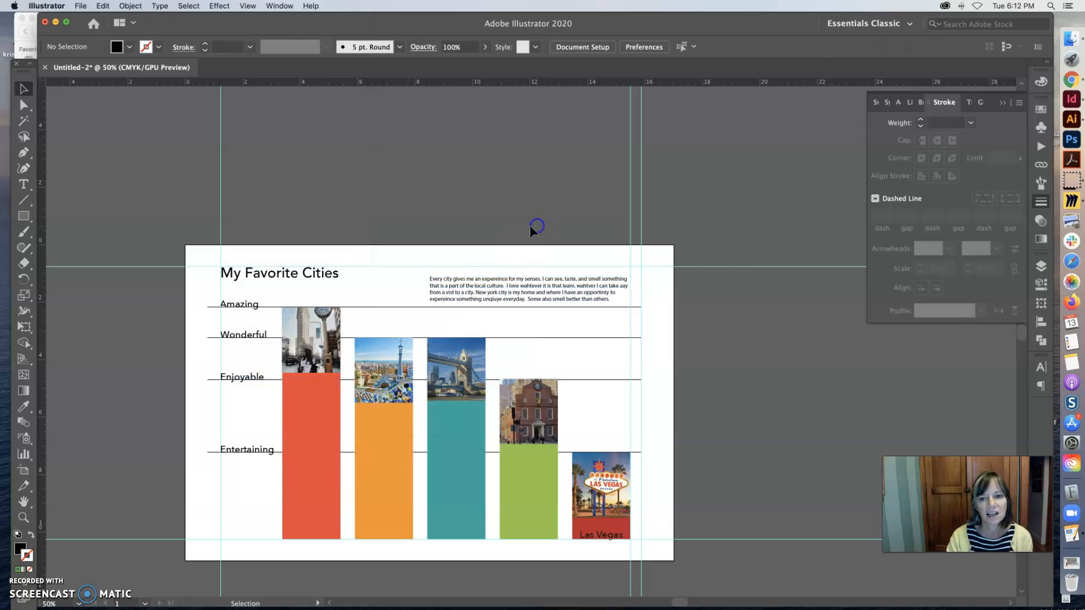
{"action": "left_click_drag", "start_coordinate": [528, 287], "coordinate": [517, 249]}
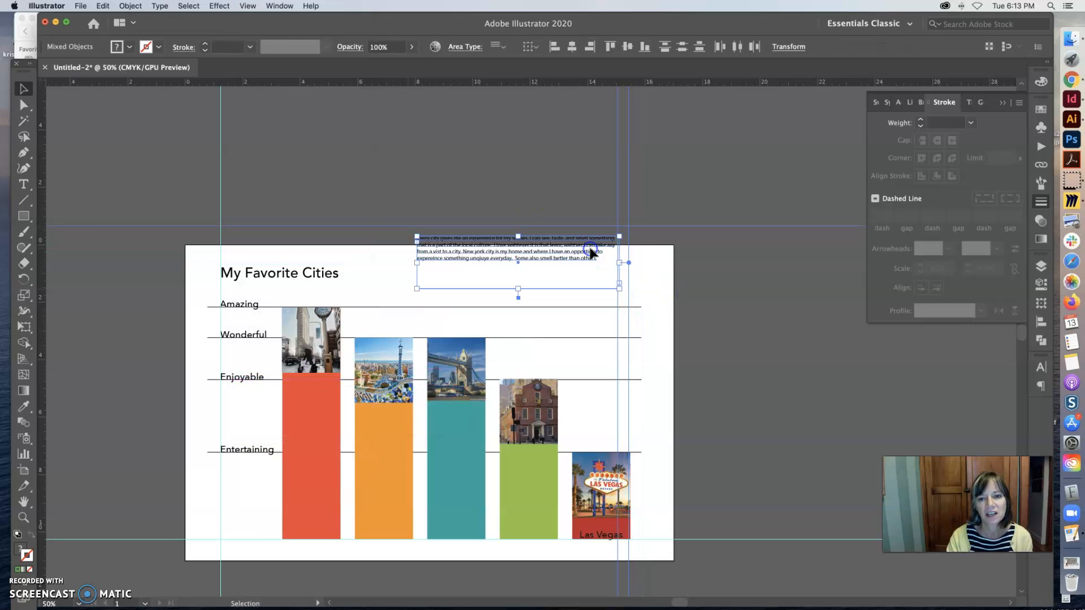
{"action": "left_click_drag", "start_coordinate": [517, 263], "coordinate": [530, 290]}
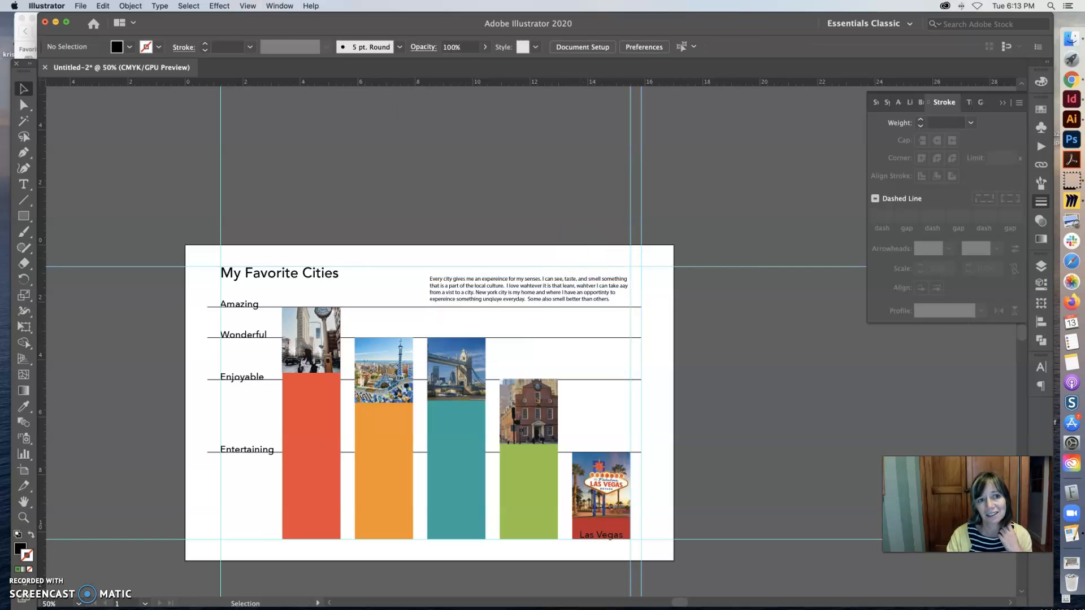
{"action": "mouse_move", "coordinate": [247, 46]}
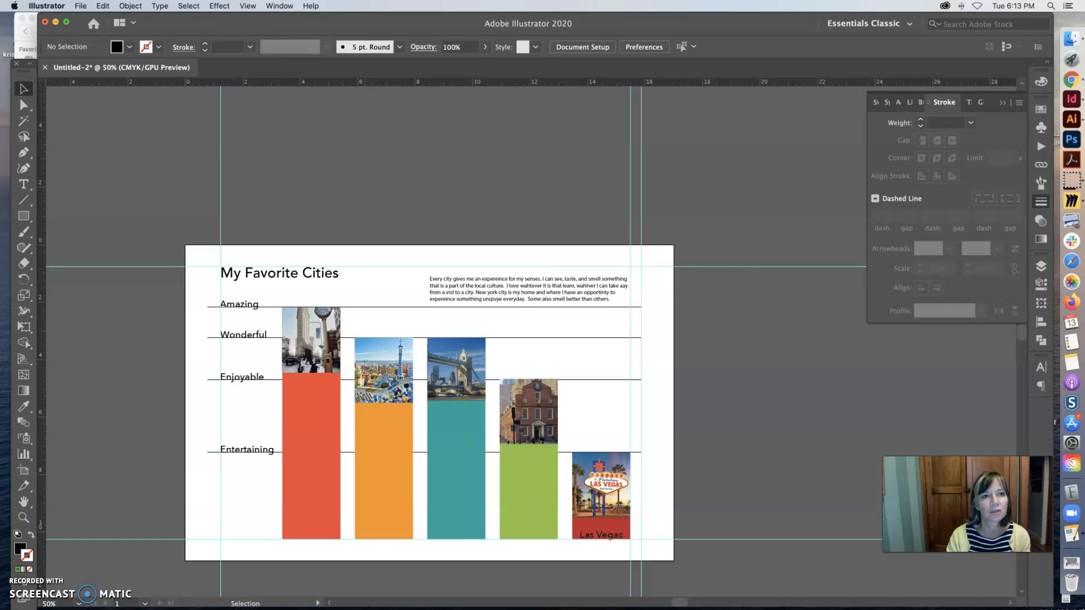
{"action": "left_click", "coordinate": [247, 6]}
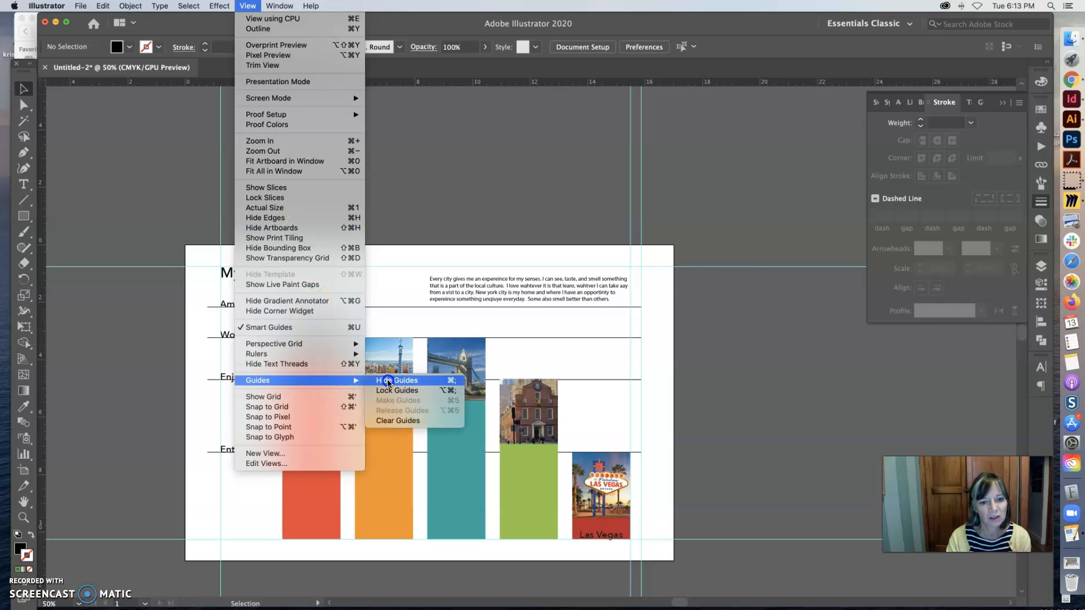
Step: Hide the guides to preview, nudge the title and intro paragraph higher, then show guides again
{"action": "left_click", "coordinate": [397, 381]}
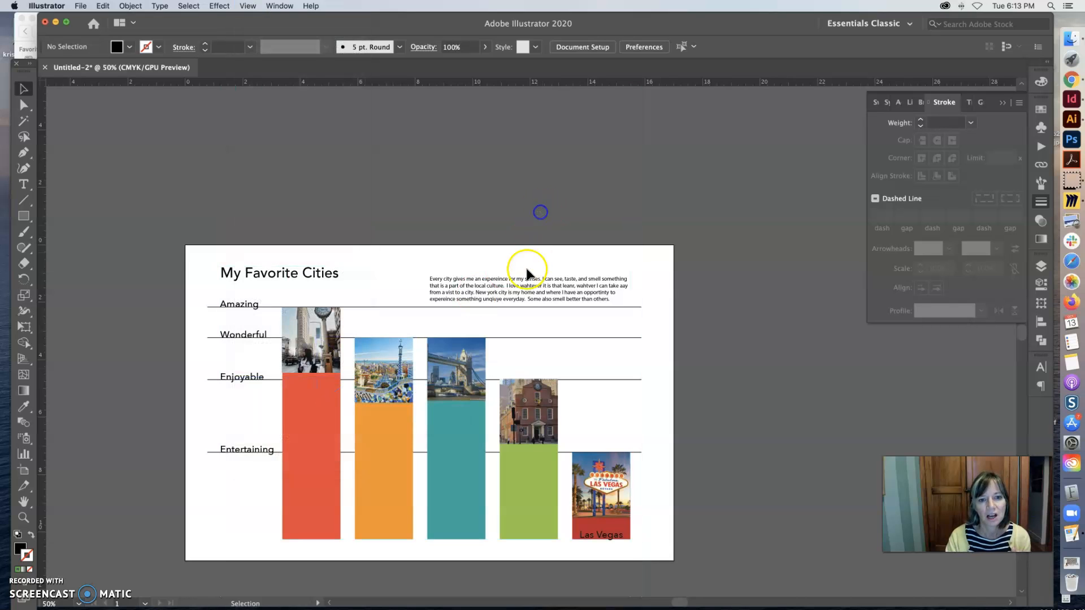
{"action": "left_click", "coordinate": [280, 273]}
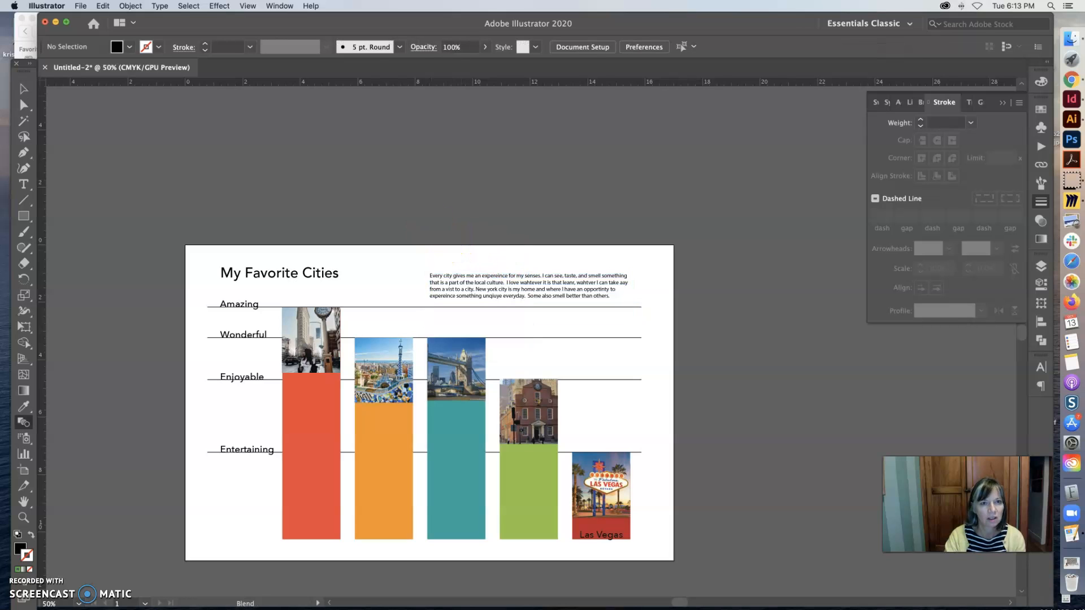
{"action": "left_click", "coordinate": [247, 6]}
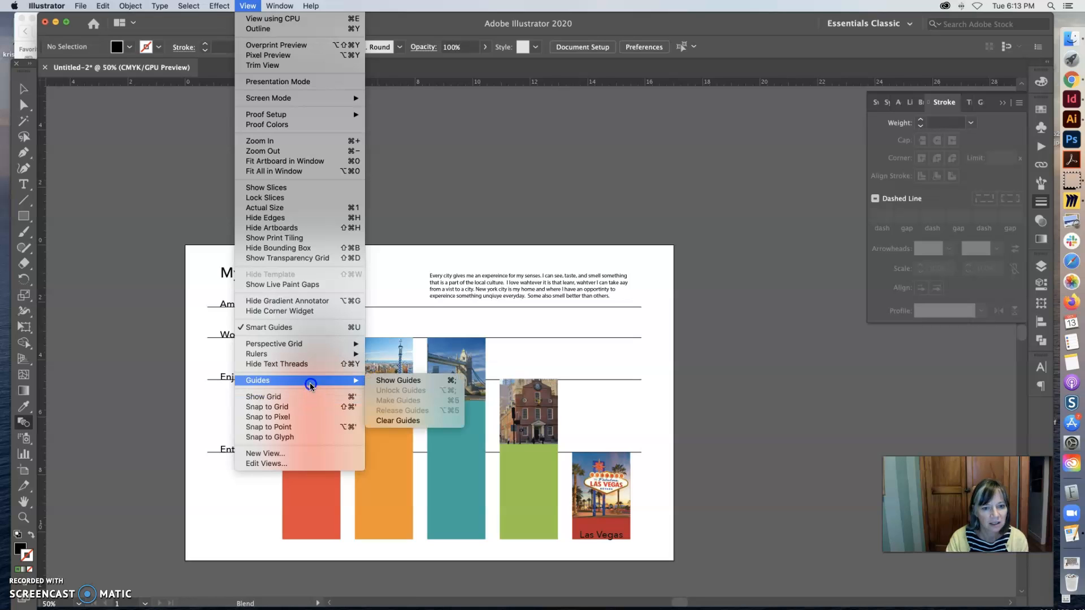
{"action": "left_click", "coordinate": [398, 379]}
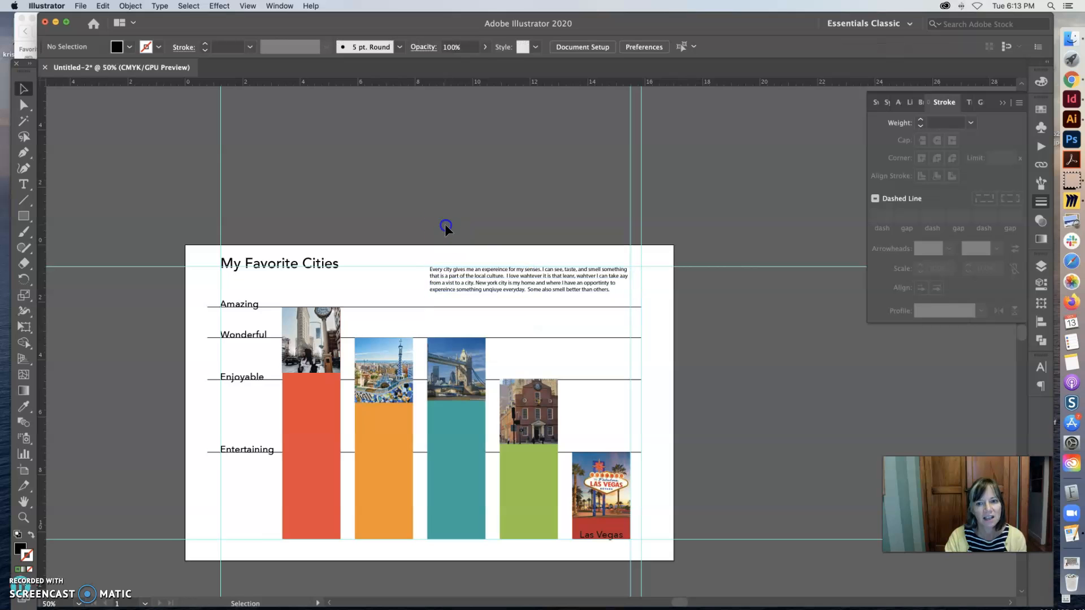
Step: Zoom in to 66.67% and scroll so the chart bars and labels fill the window
{"action": "left_click", "coordinate": [332, 263]}
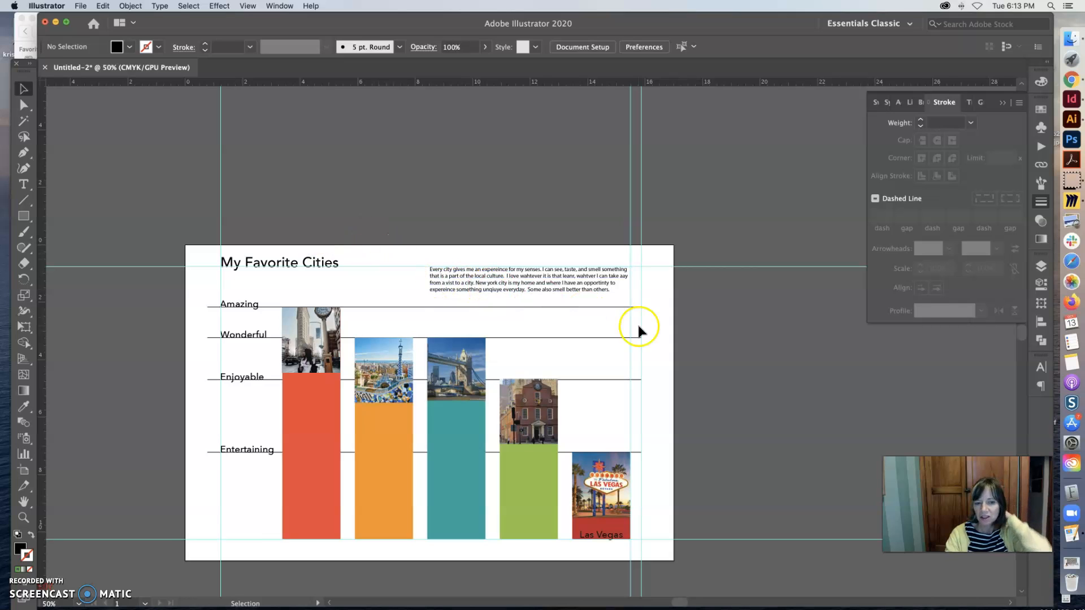
{"action": "left_click", "coordinate": [600, 483]}
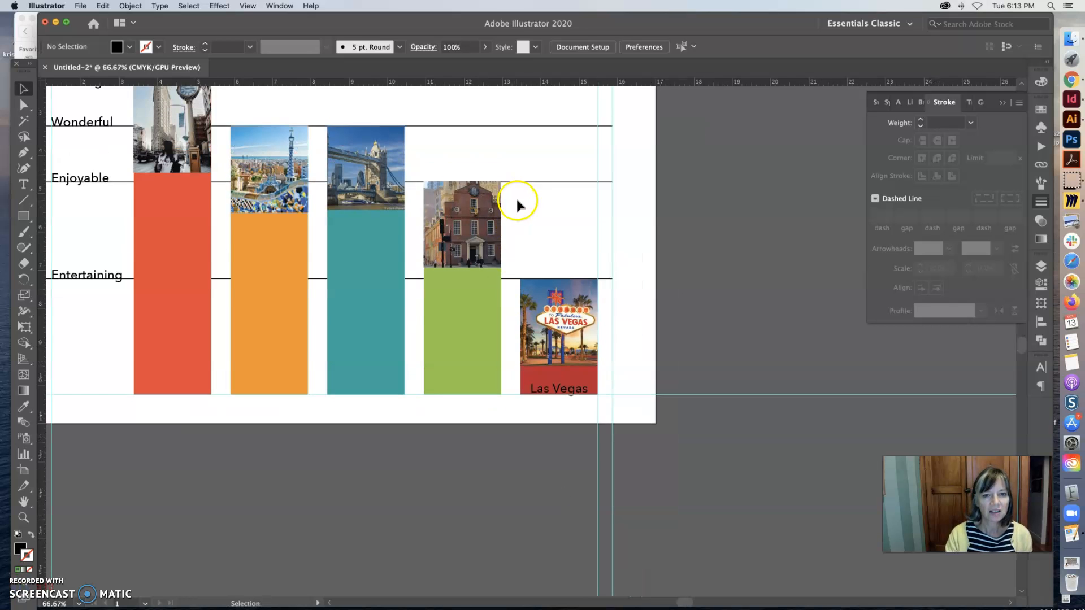
{"action": "scroll", "scroll_direction": "down", "scroll_amount": 3}
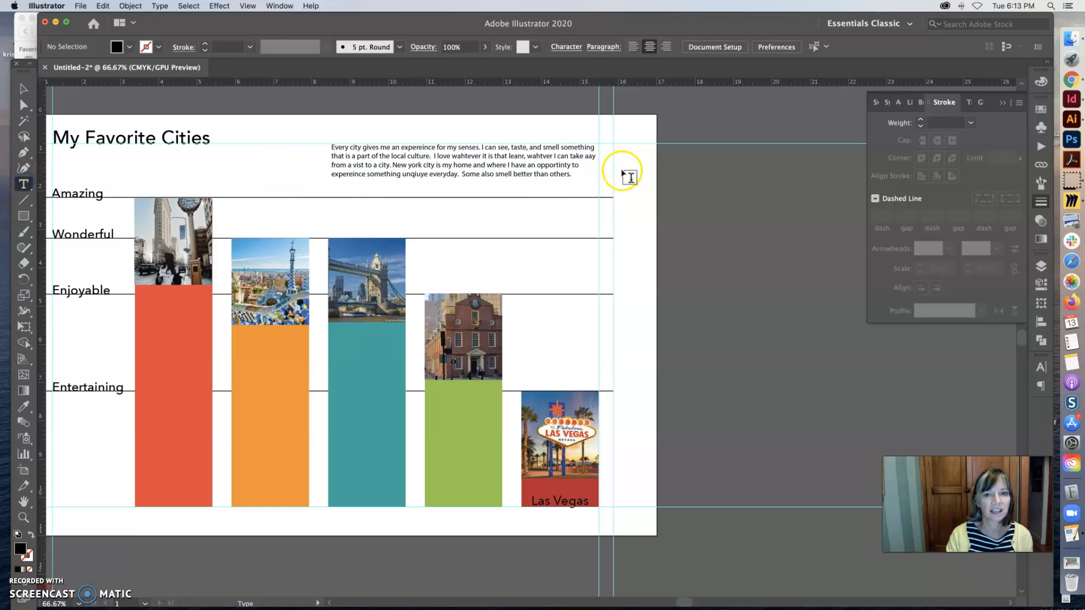
Step: Select the Las Vegas label text and make it white
{"action": "triple_click", "coordinate": [463, 159]}
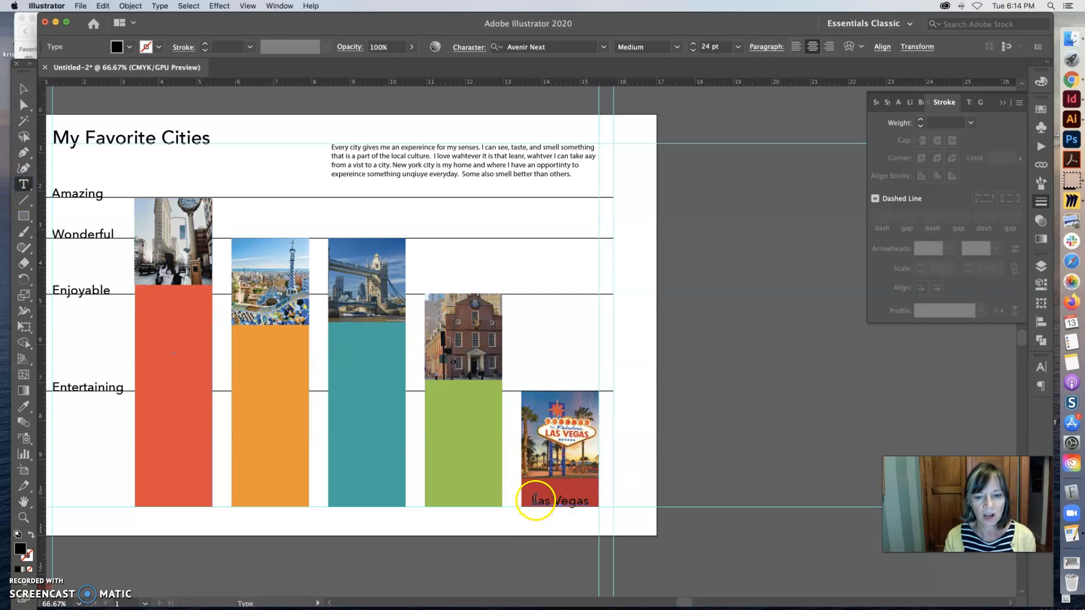
{"action": "double_click", "coordinate": [559, 501]}
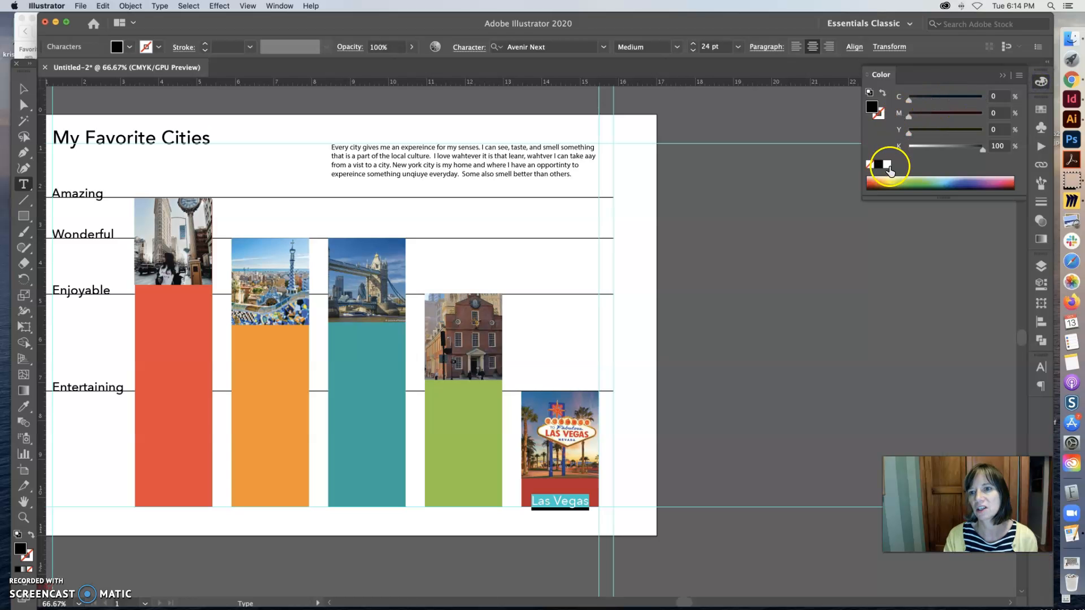
{"action": "left_click", "coordinate": [24, 89]}
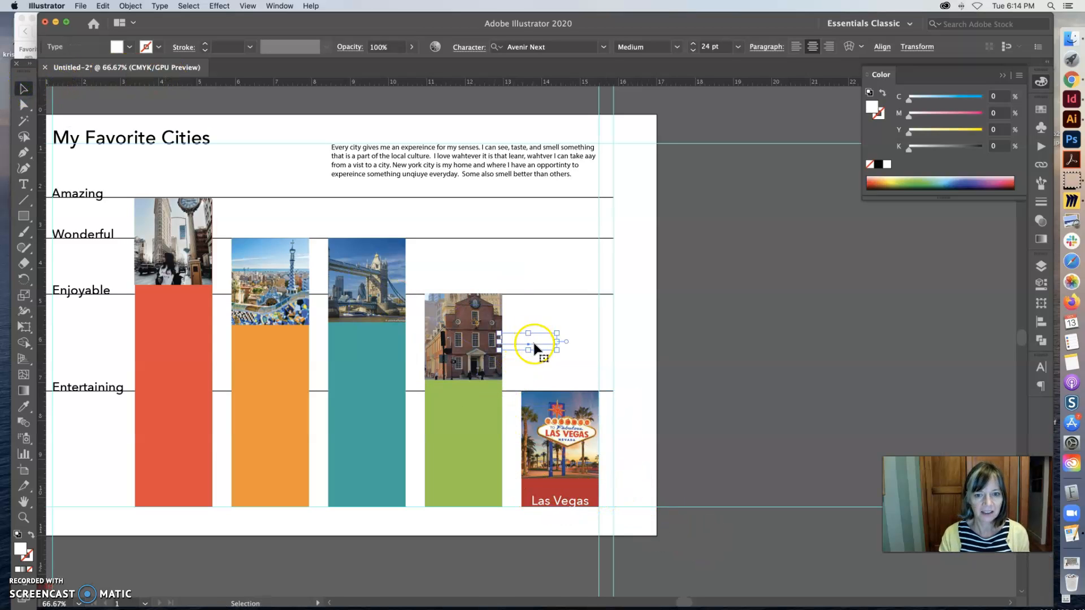
Step: Option-drag copies of the white Las Vegas label under the green, teal and orange bars
{"action": "left_click_drag", "start_coordinate": [536, 346], "coordinate": [467, 502]}
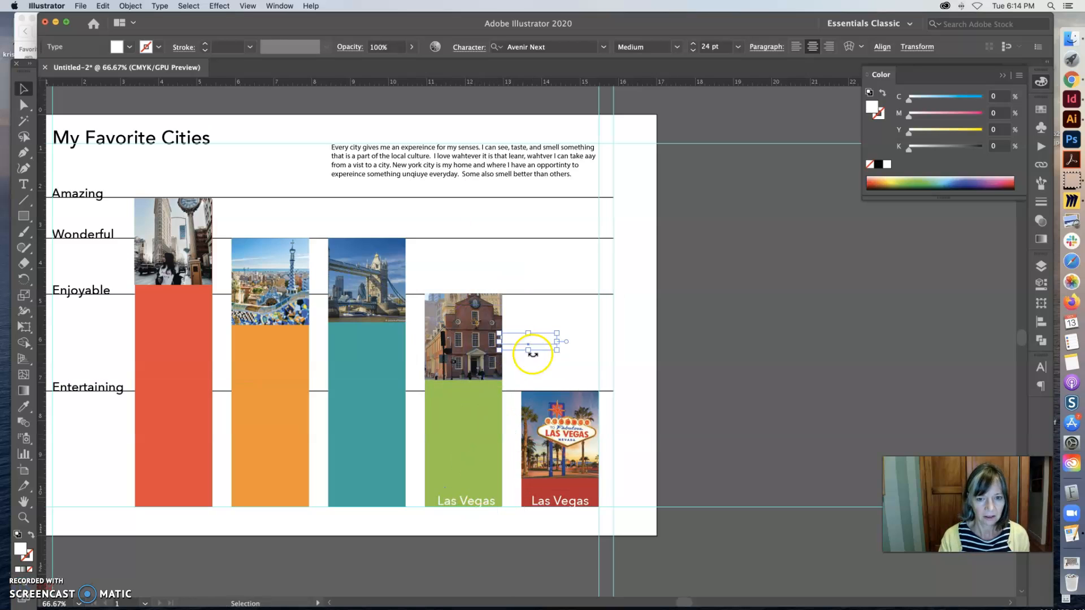
{"action": "left_click_drag", "start_coordinate": [532, 353], "coordinate": [384, 505]}
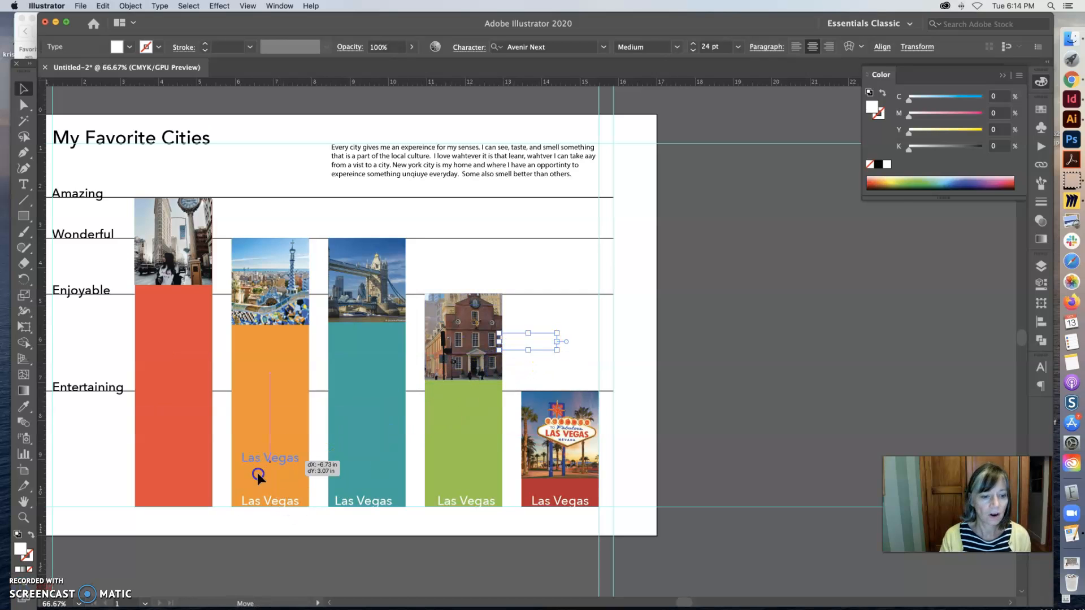
{"action": "left_click_drag", "start_coordinate": [260, 477], "coordinate": [187, 505]}
{"action": "type", "text": "New York City"}
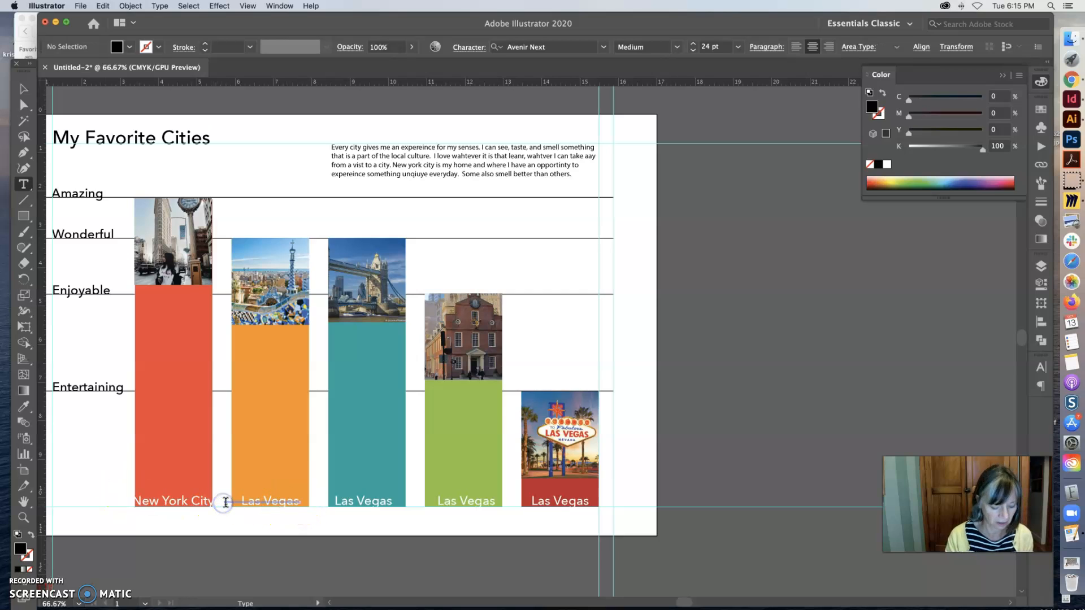
Step: Retype the duplicated labels as Barcelona, London and Boston
{"action": "double_click", "coordinate": [271, 501]}
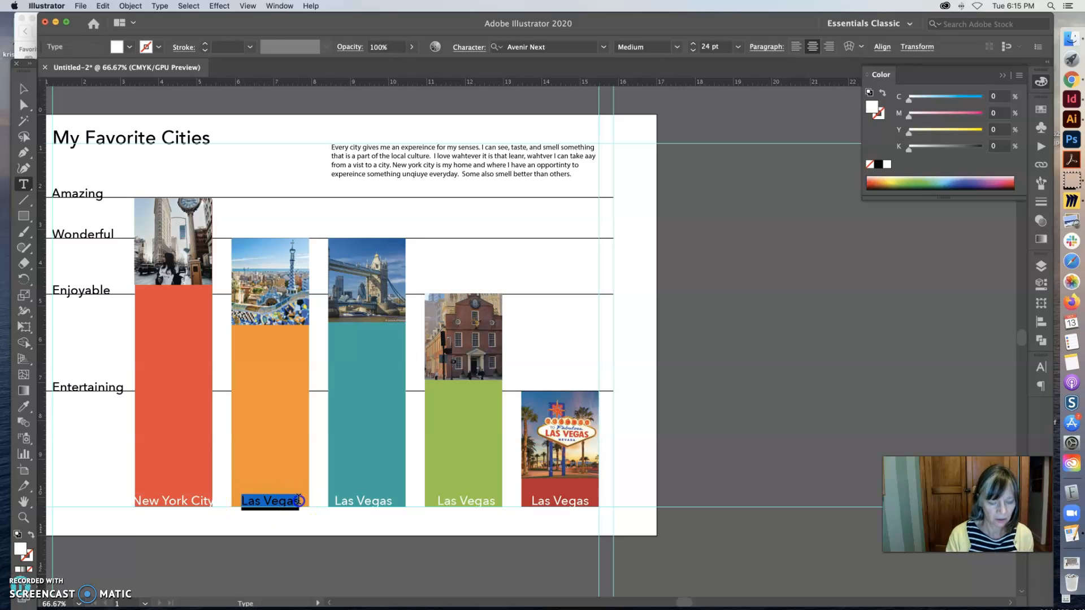
{"action": "type", "text": "Barcelona"}
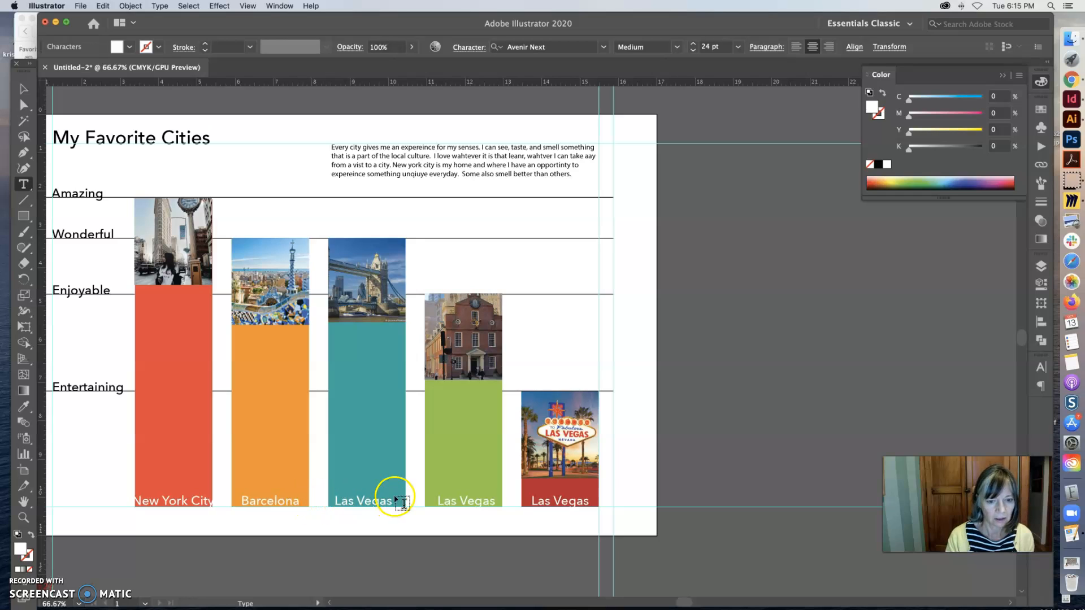
{"action": "double_click", "coordinate": [363, 500]}
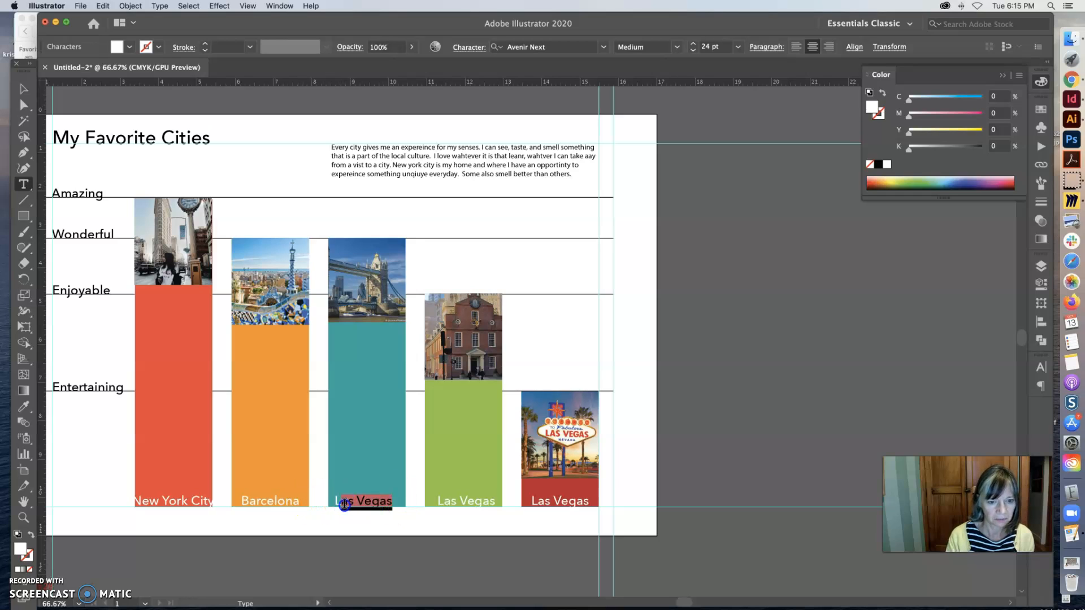
{"action": "type", "text": "London"}
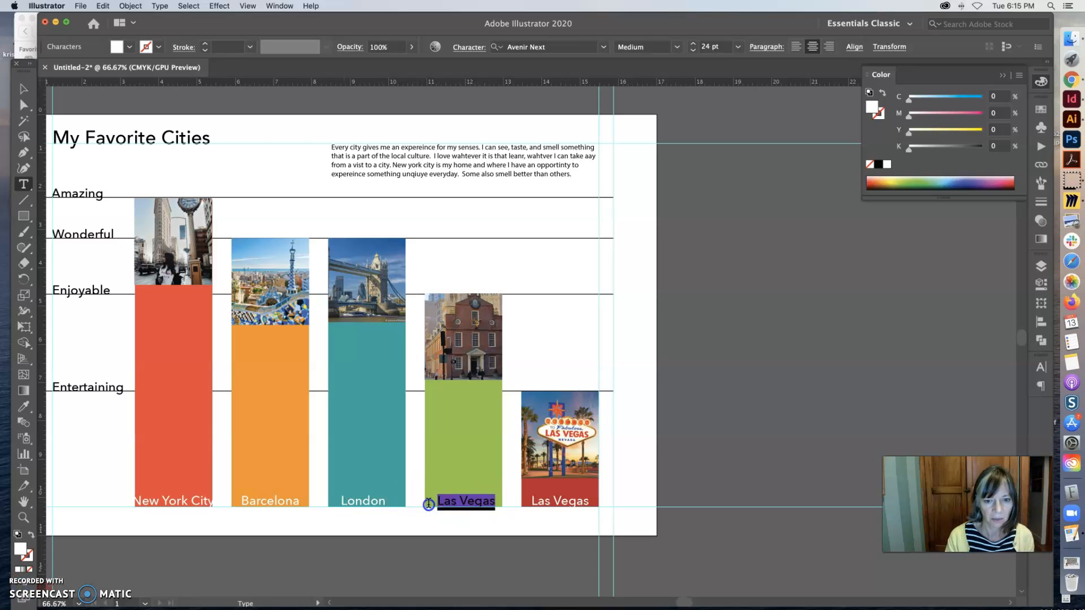
{"action": "type", "text": "Boston"}
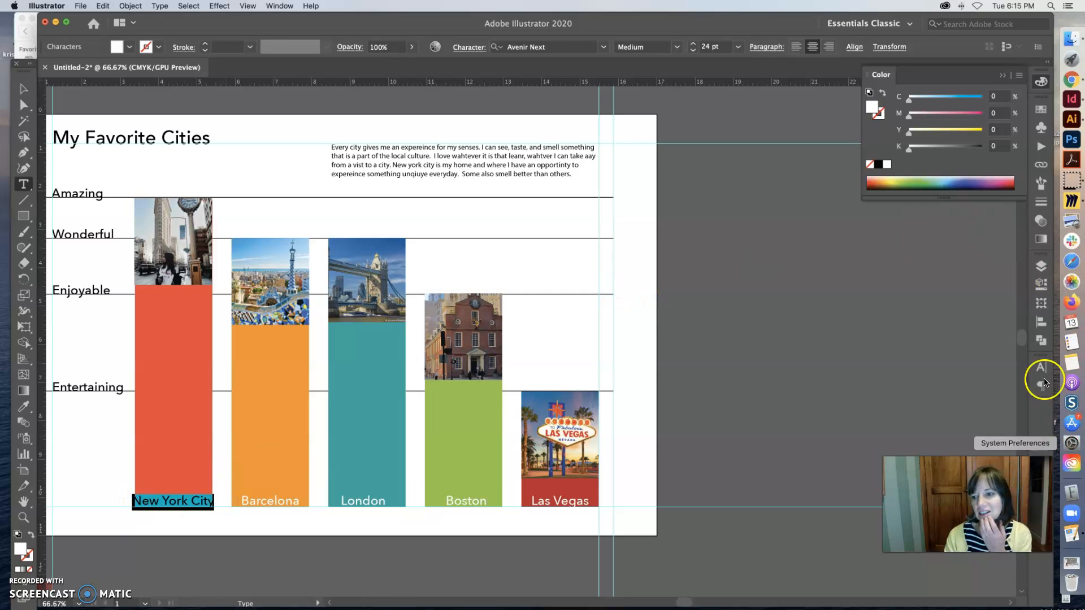
Step: Make the five city labels 21 pt and distribute them by horizontal centre across their bars
{"action": "left_click", "coordinate": [1040, 366]}
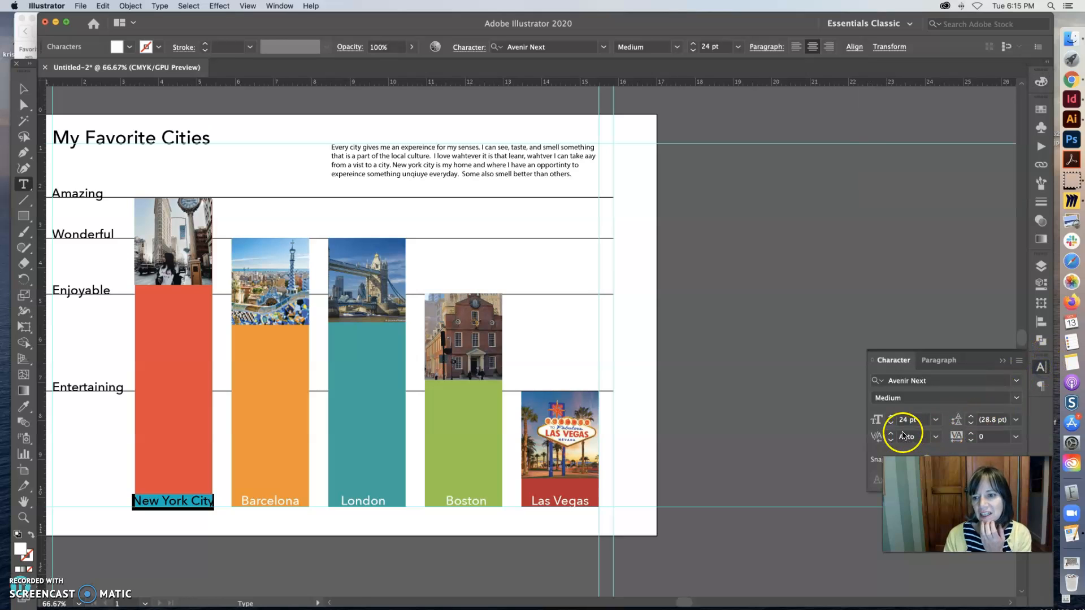
{"action": "left_click", "coordinate": [891, 423]}
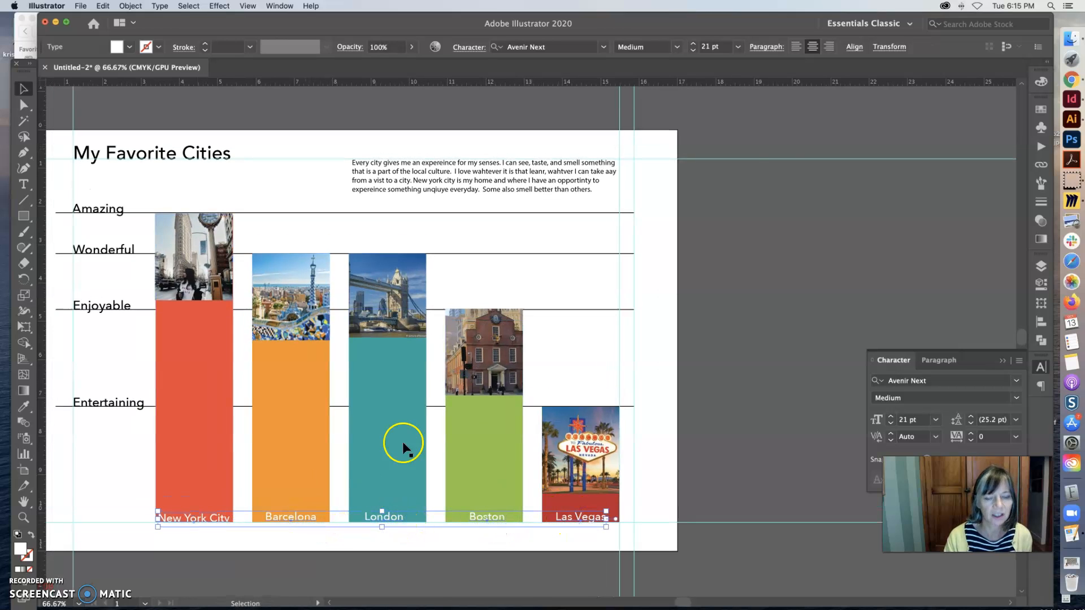
{"action": "left_click", "coordinate": [855, 46]}
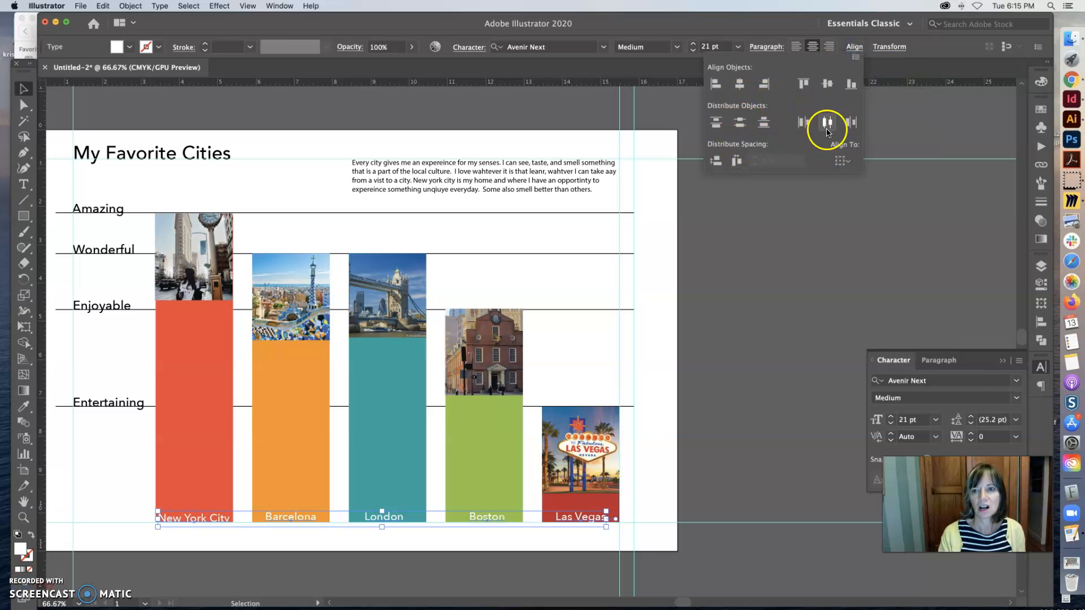
{"action": "left_click", "coordinate": [851, 83]}
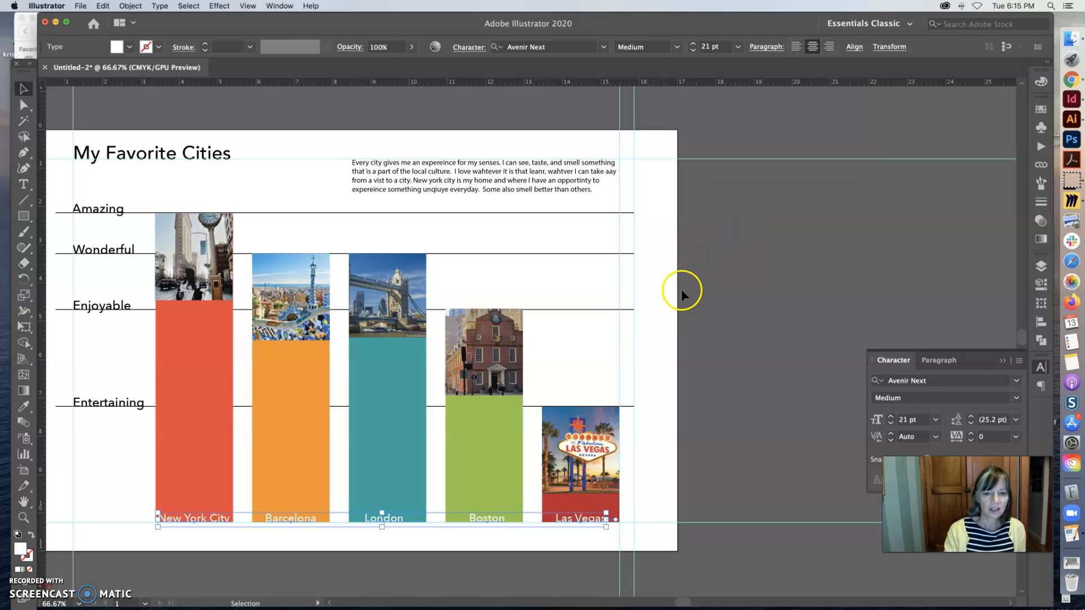
{"action": "left_click", "coordinate": [490, 194]}
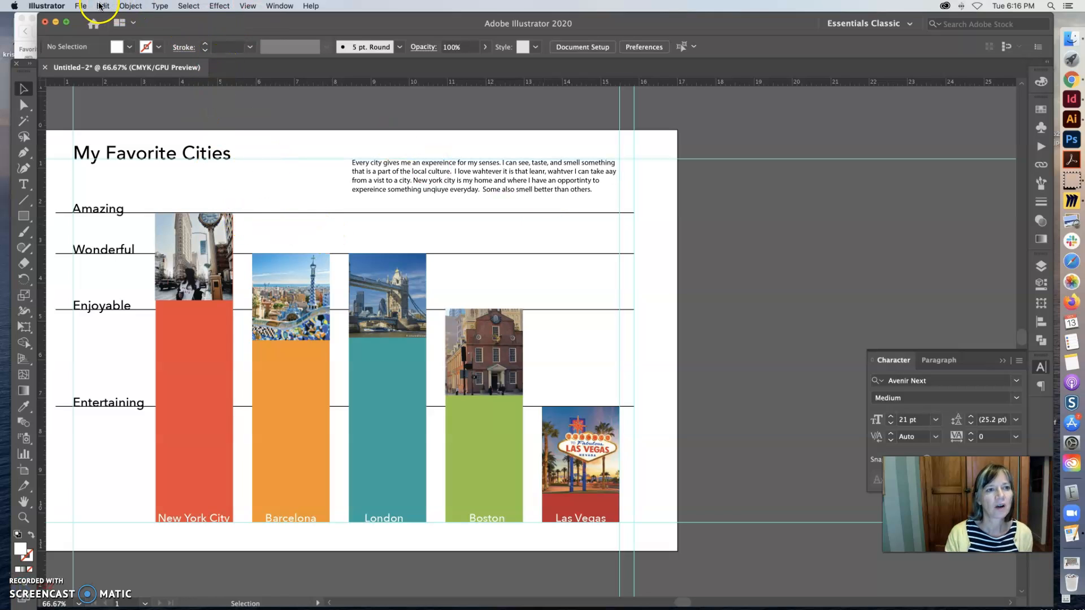
{"action": "left_click", "coordinate": [102, 5]}
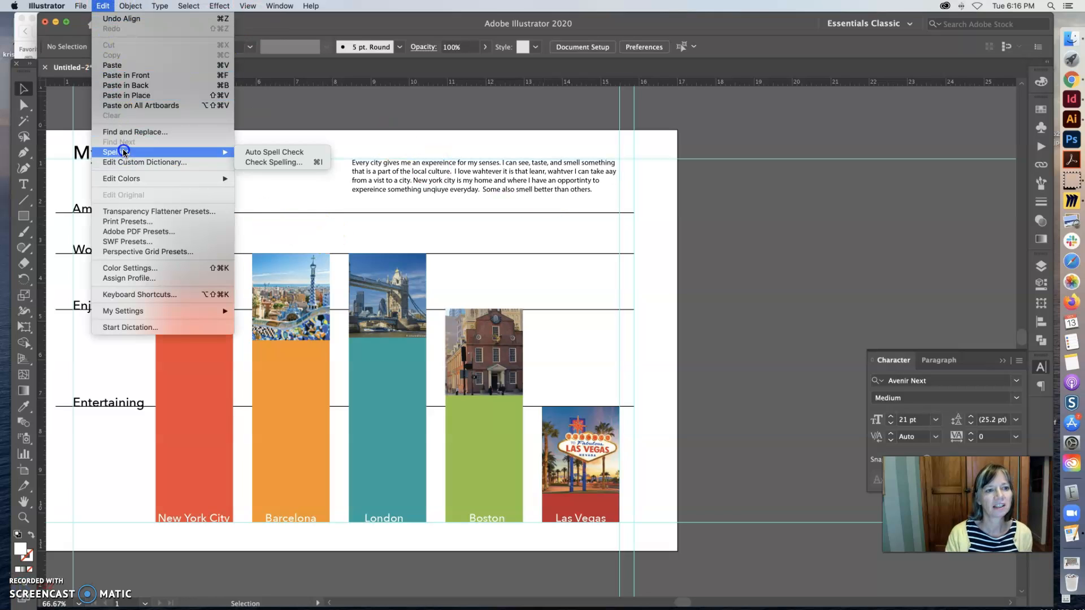
{"action": "mouse_move", "coordinate": [290, 162]}
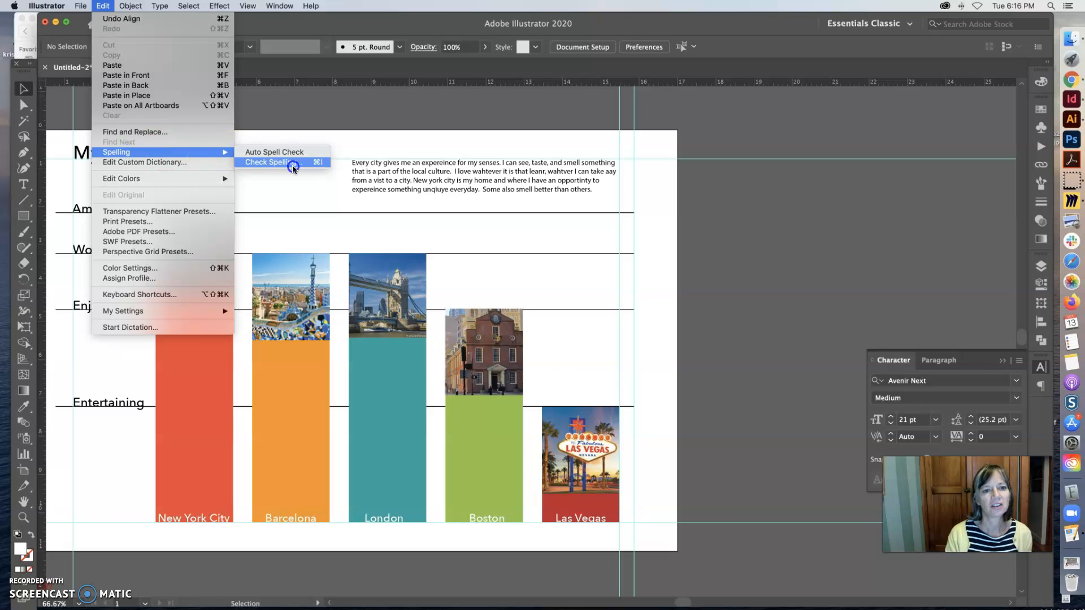
{"action": "left_click", "coordinate": [275, 162]}
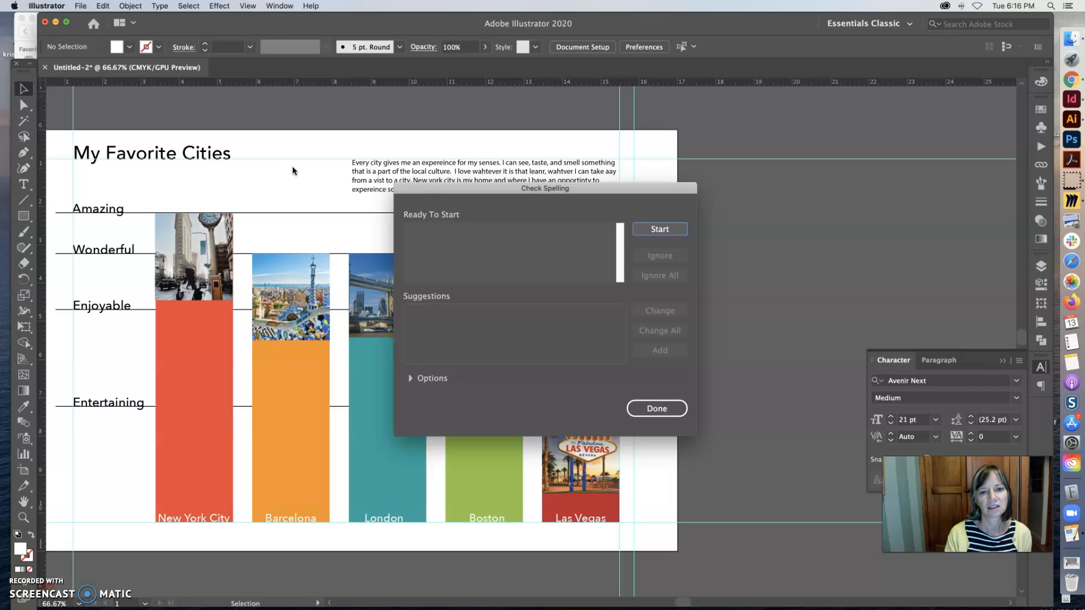
{"action": "left_click", "coordinate": [659, 230]}
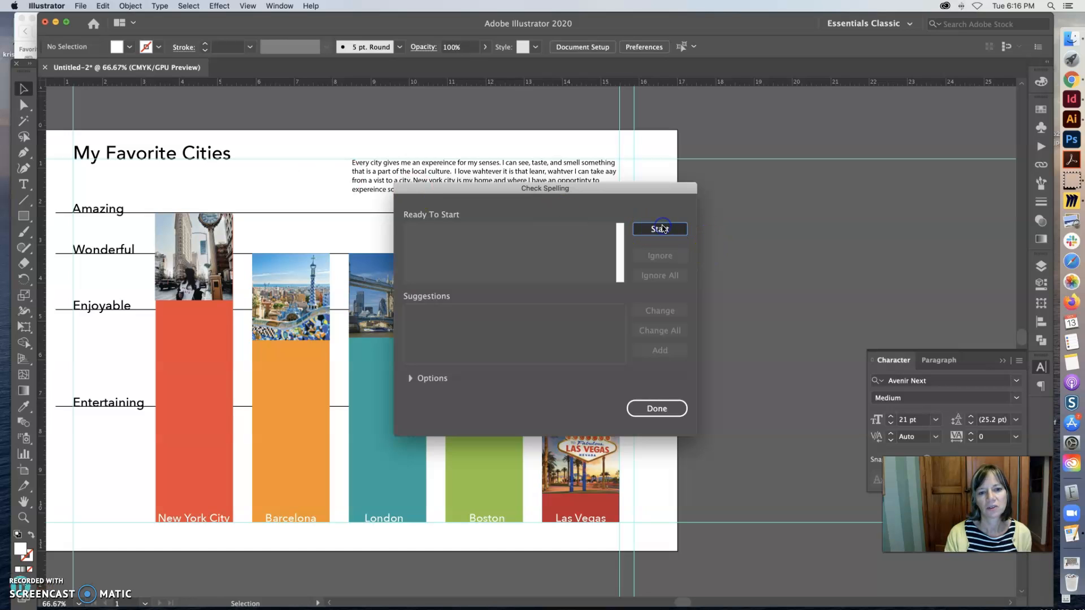
{"action": "left_click", "coordinate": [659, 230]}
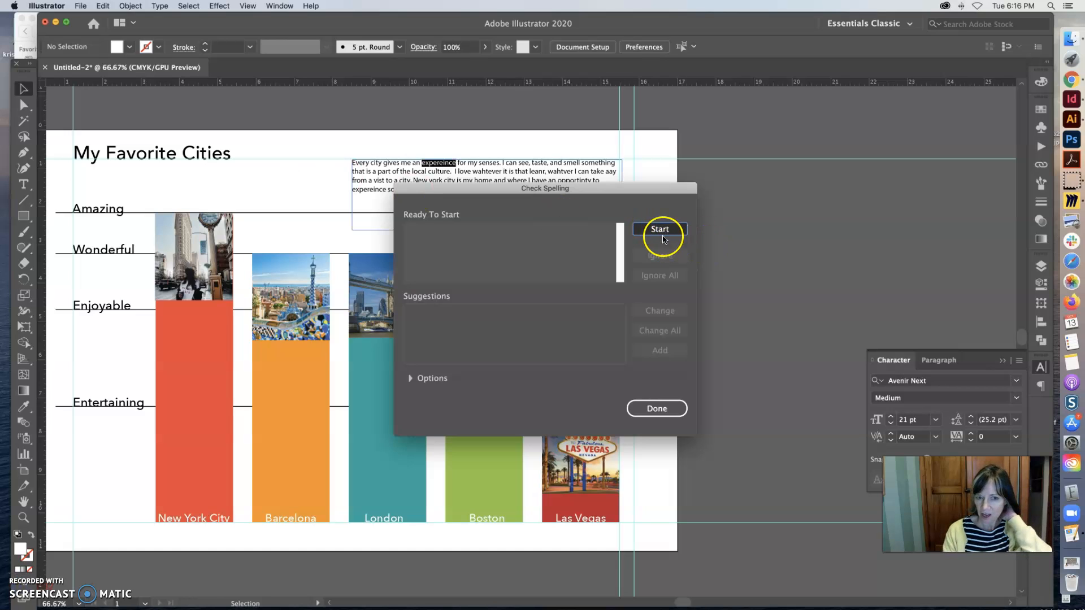
{"action": "left_click", "coordinate": [657, 229]}
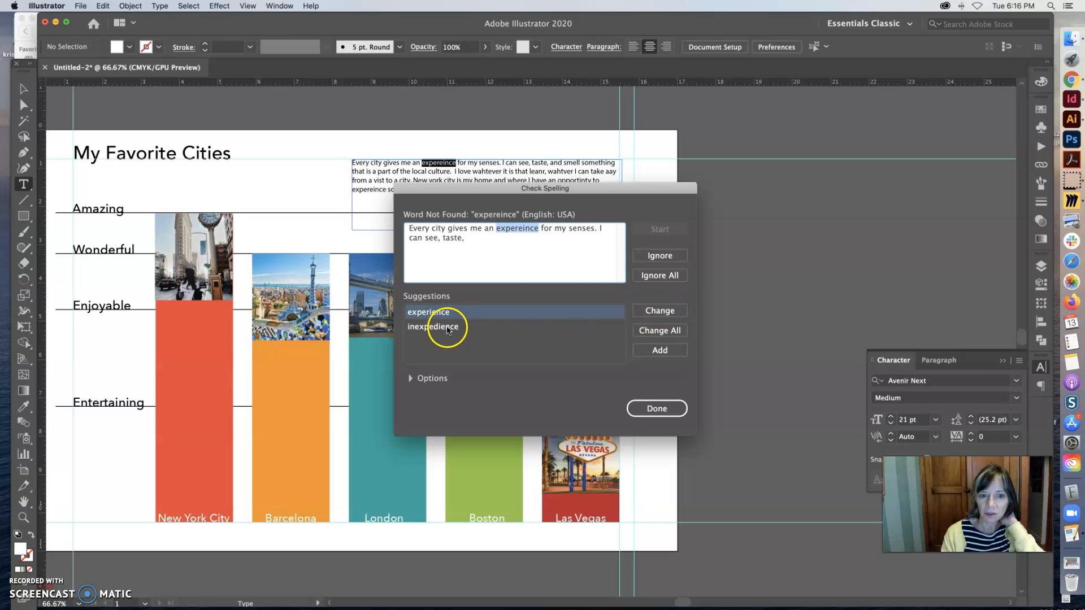
{"action": "left_click", "coordinate": [655, 408]}
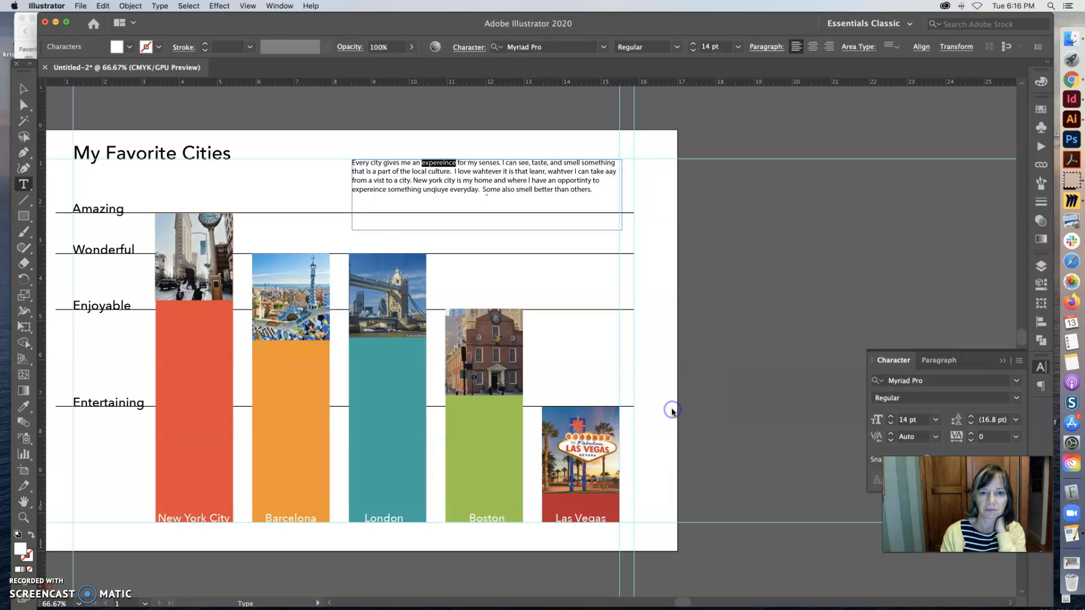
{"action": "mouse_move", "coordinate": [519, 536]}
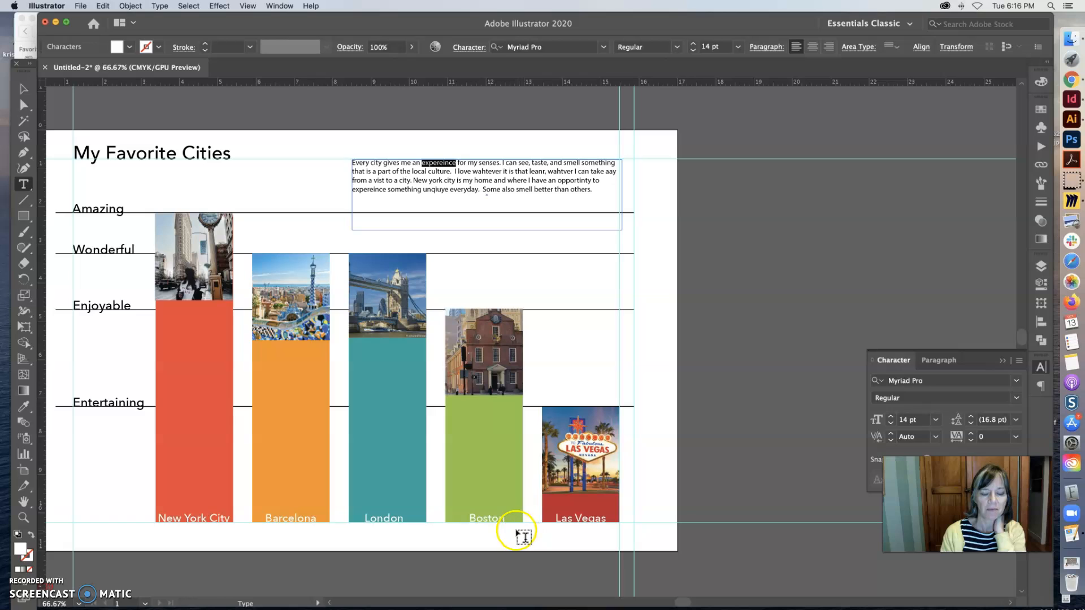
{"action": "left_click", "coordinate": [22, 89]}
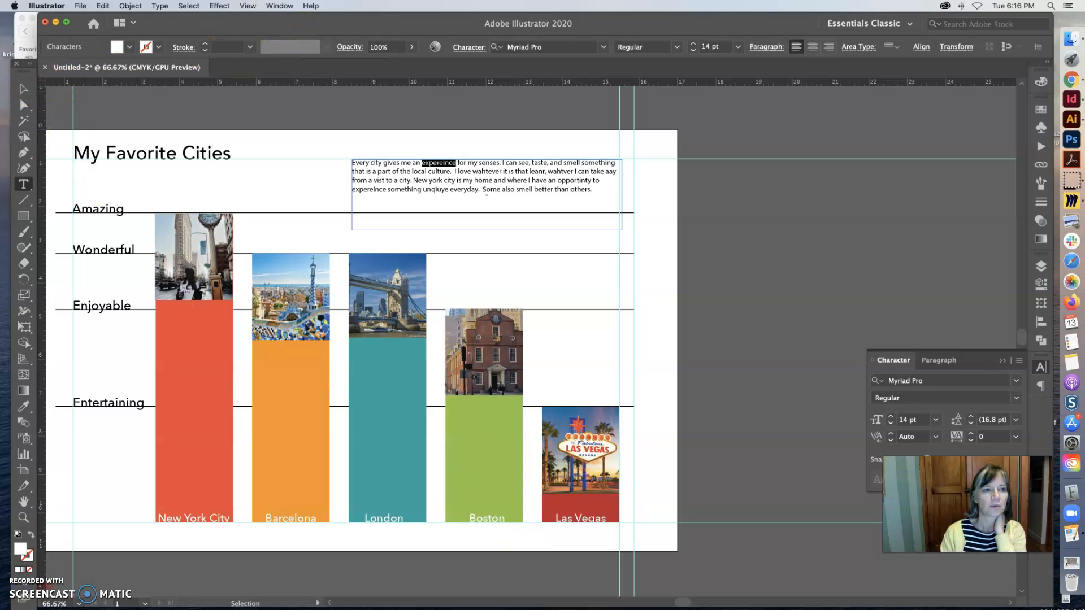
Step: Save the poster as an Illustrator file named 'my ciites', accepting the Illustrator Options
{"action": "left_click", "coordinate": [80, 6]}
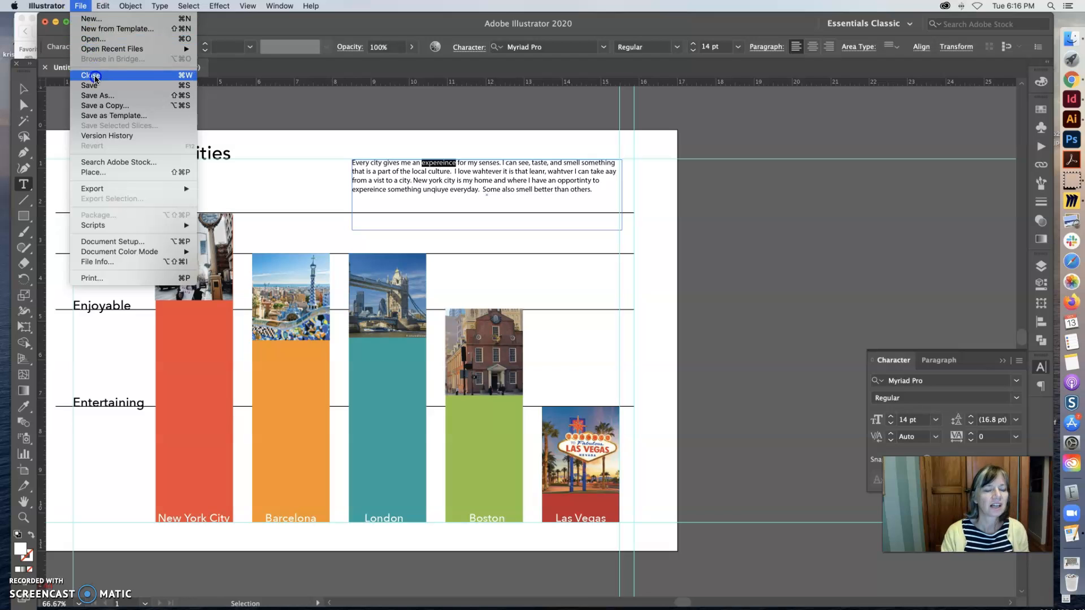
{"action": "mouse_move", "coordinate": [91, 84]}
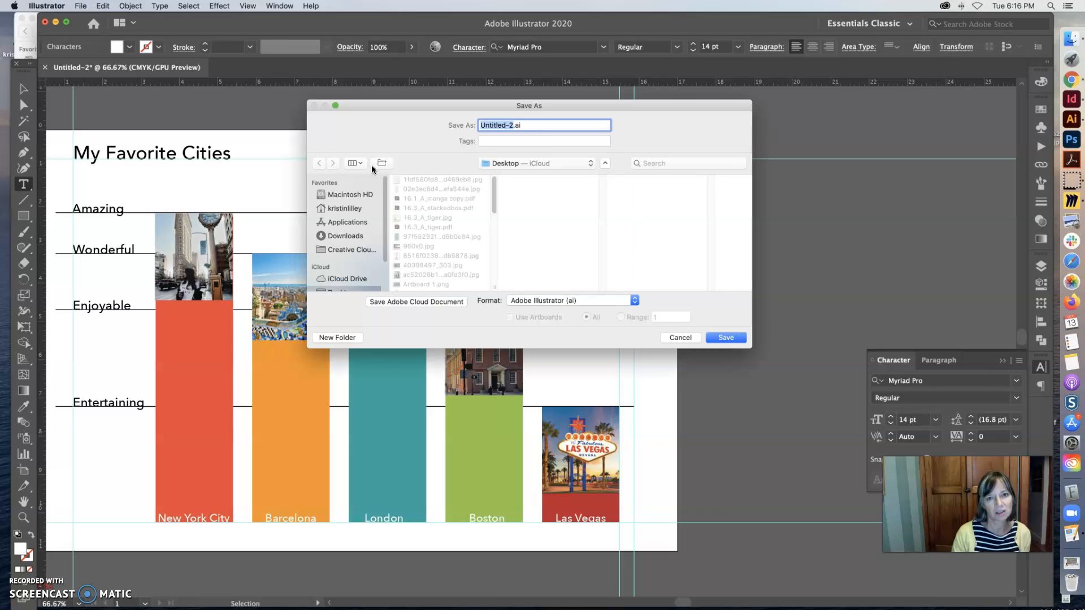
{"action": "mouse_move", "coordinate": [381, 163]}
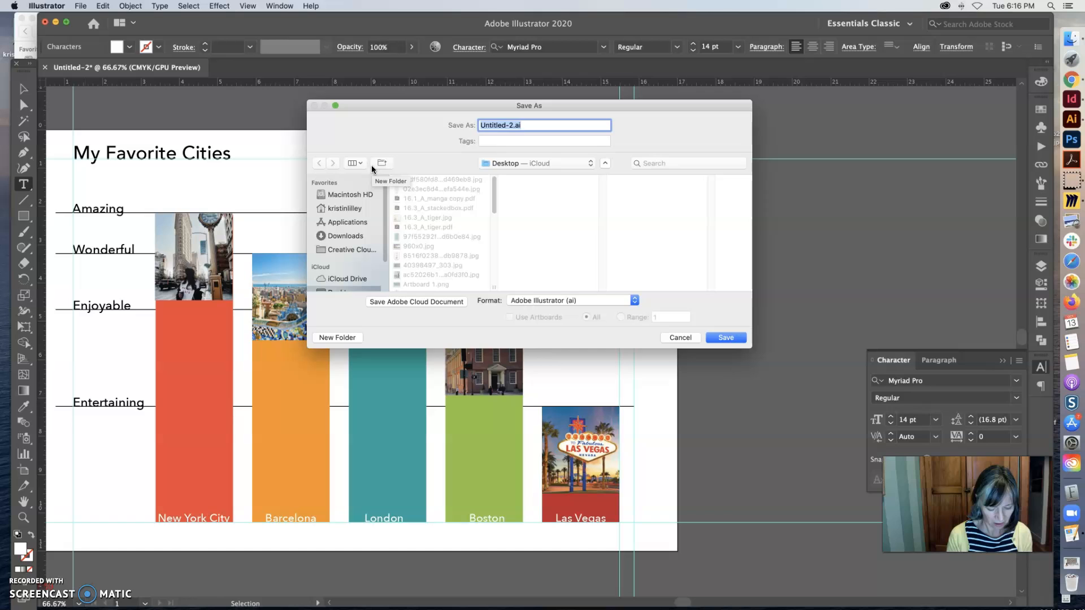
{"action": "type", "text": "my ciites"}
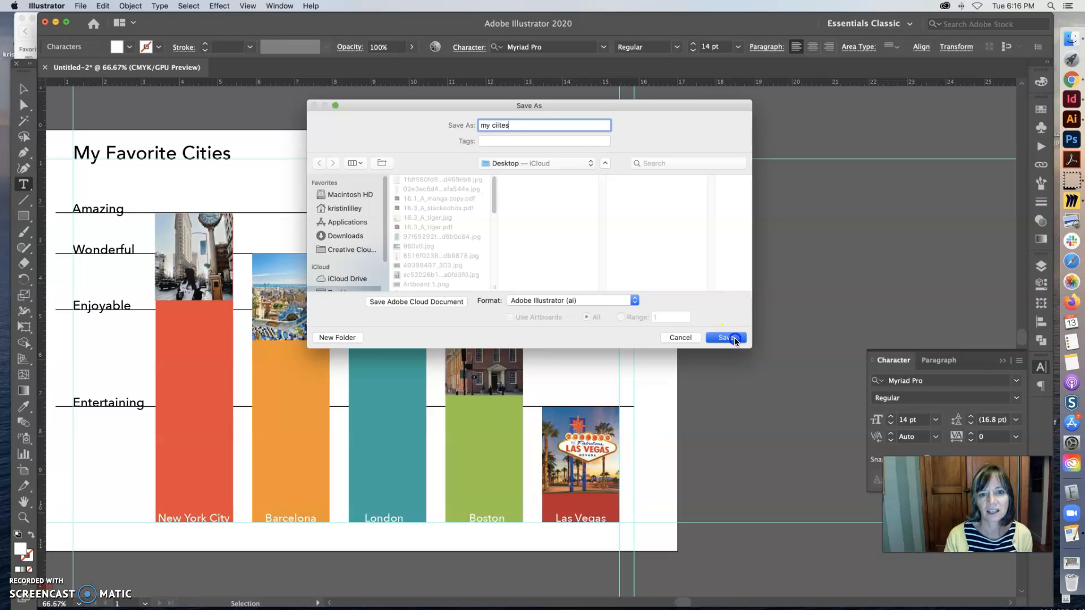
{"action": "left_click", "coordinate": [726, 338]}
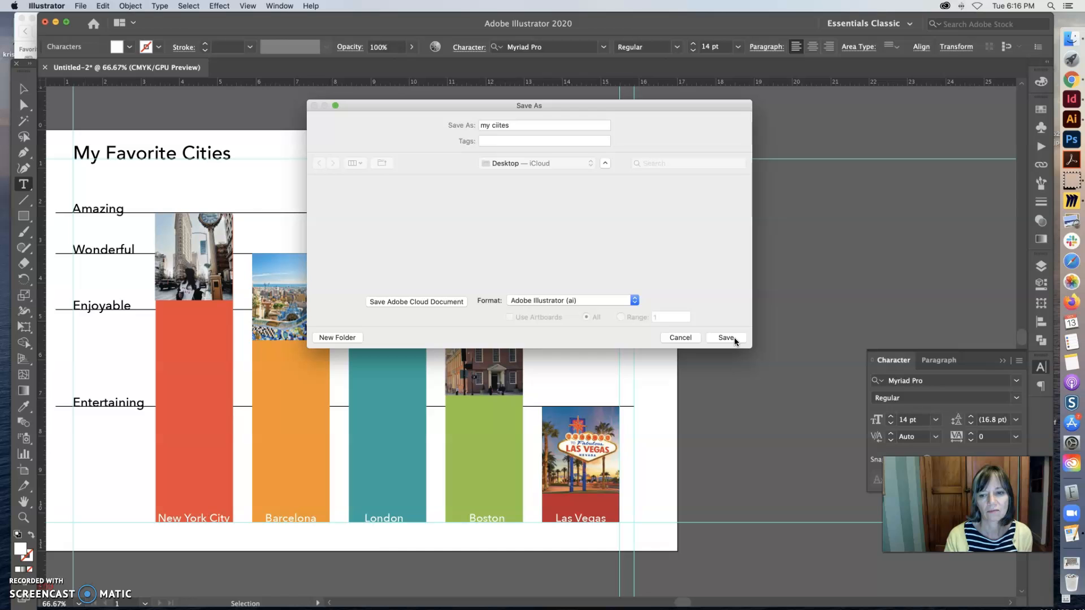
{"action": "left_click", "coordinate": [725, 338]}
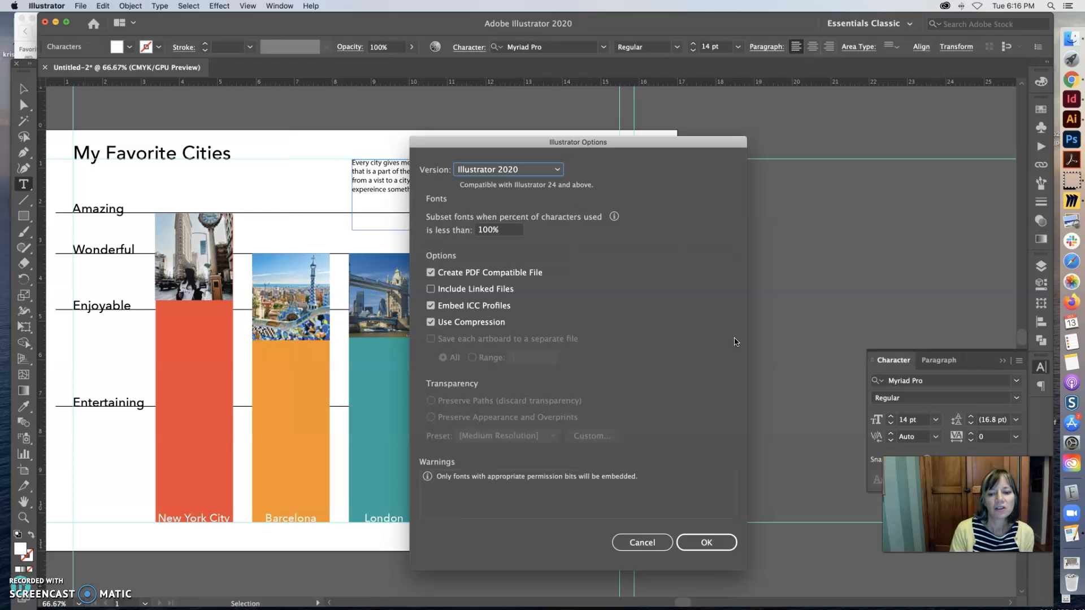
{"action": "left_click", "coordinate": [705, 541]}
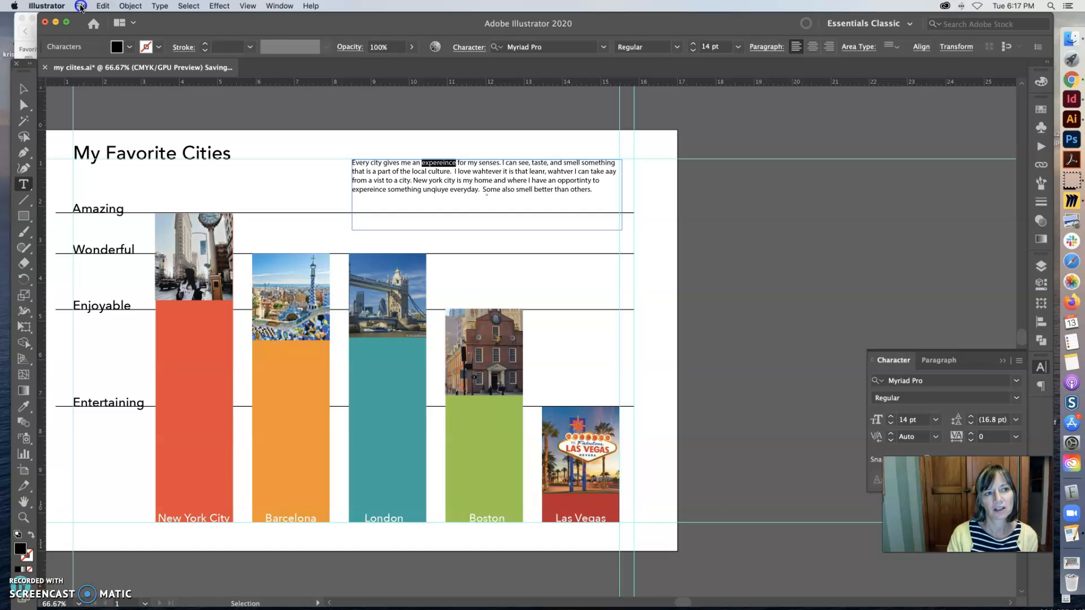
{"action": "left_click", "coordinate": [80, 5]}
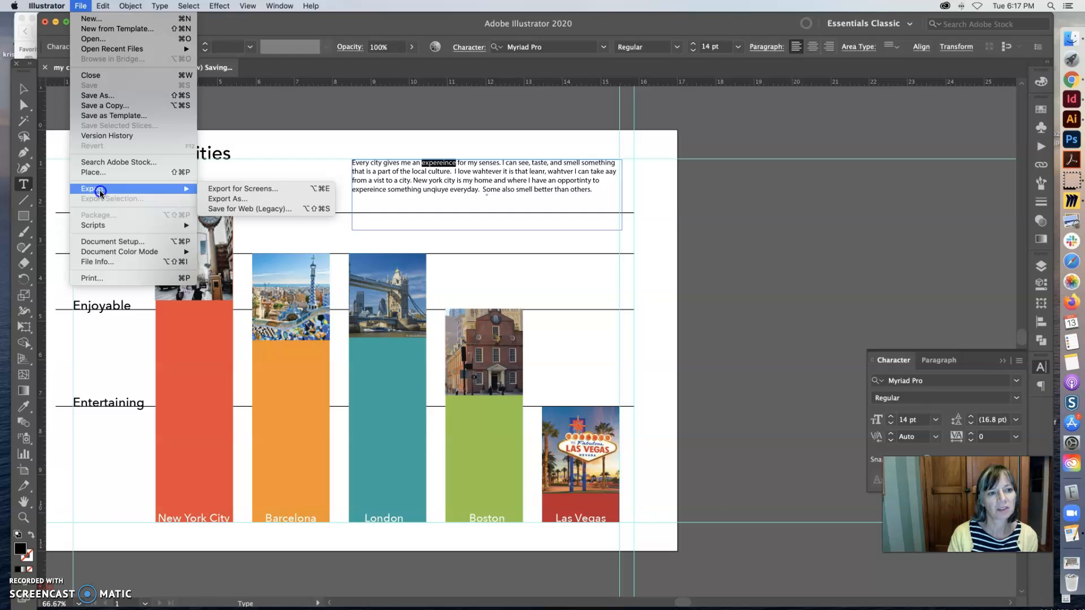
{"action": "mouse_move", "coordinate": [242, 199]}
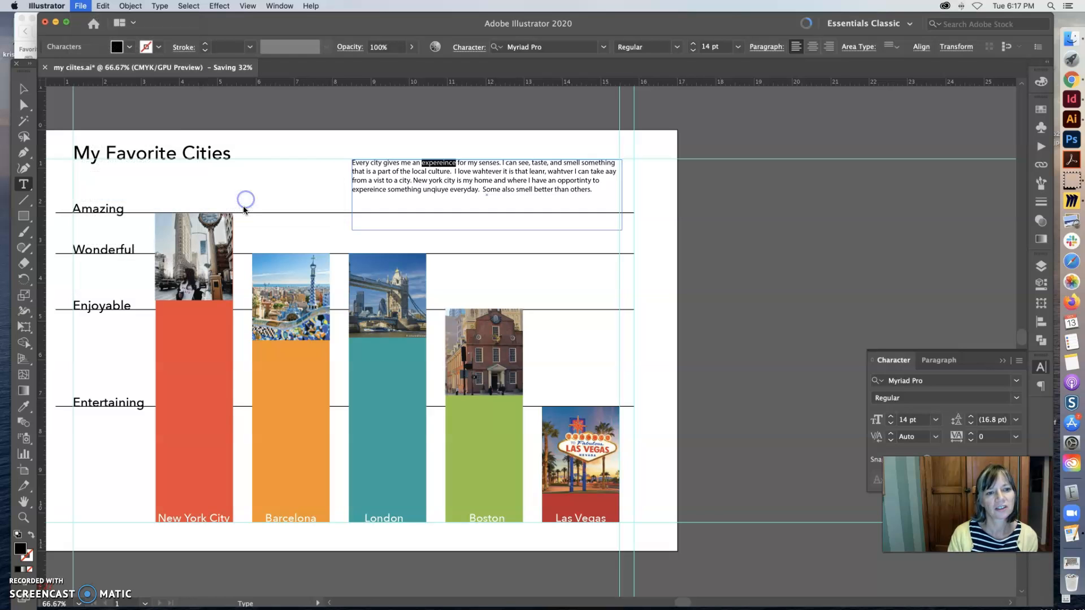
{"action": "left_click", "coordinate": [81, 5]}
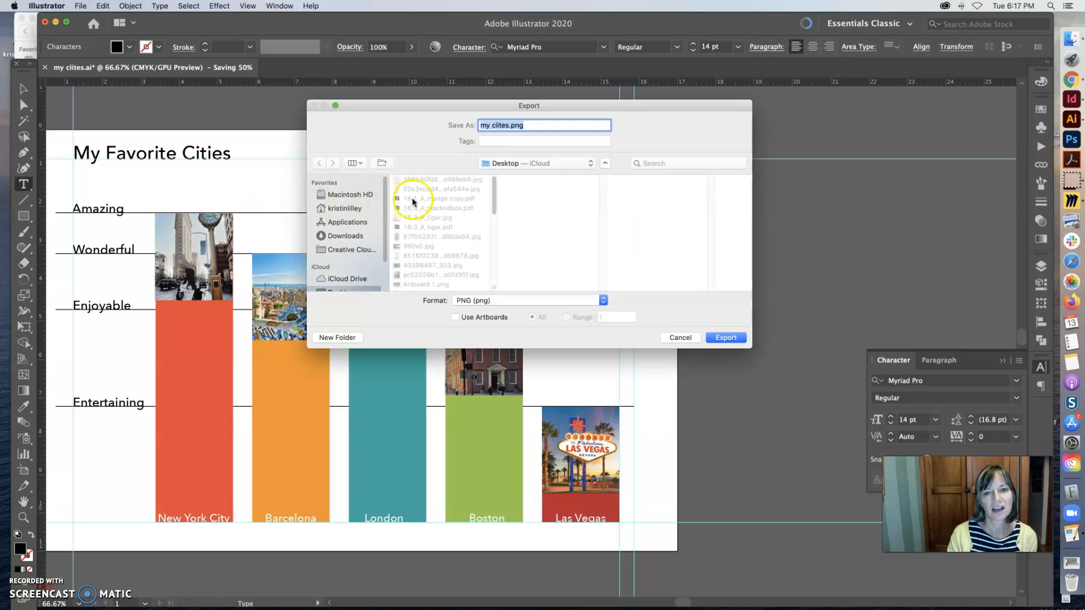
{"action": "left_click", "coordinate": [527, 301]}
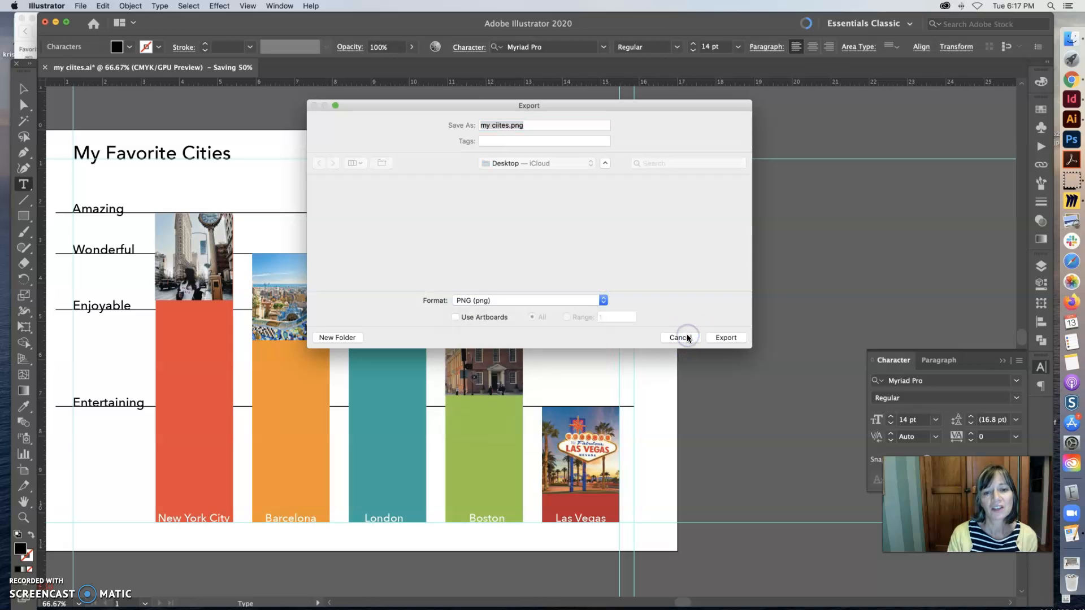
{"action": "left_click", "coordinate": [680, 338]}
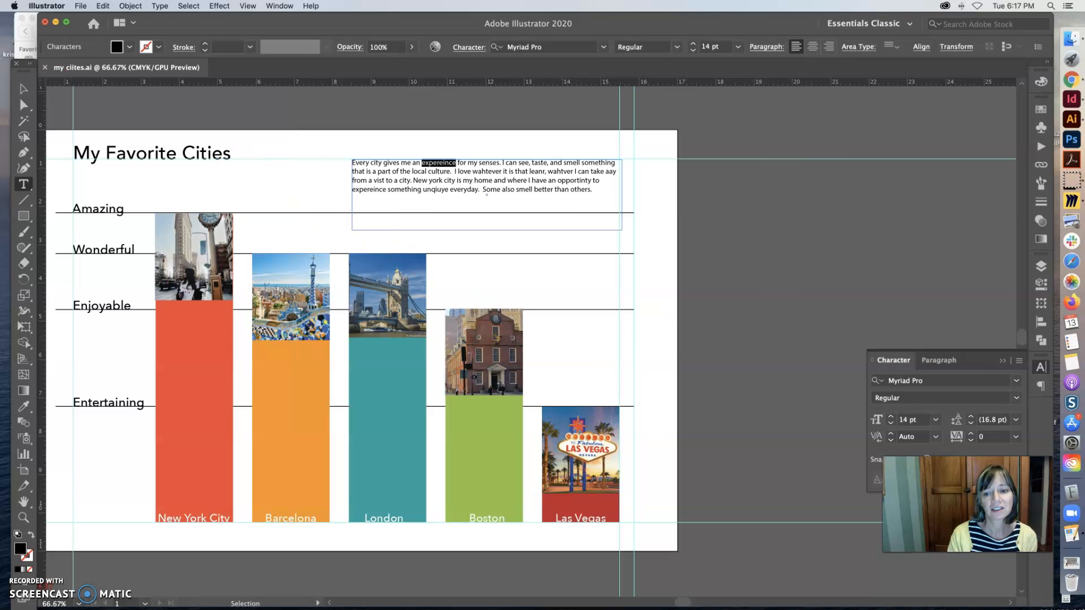
Step: Save a copy as 'my ciites.pdf' in Adobe PDF format, accepting the PDF settings
{"action": "left_click", "coordinate": [80, 6]}
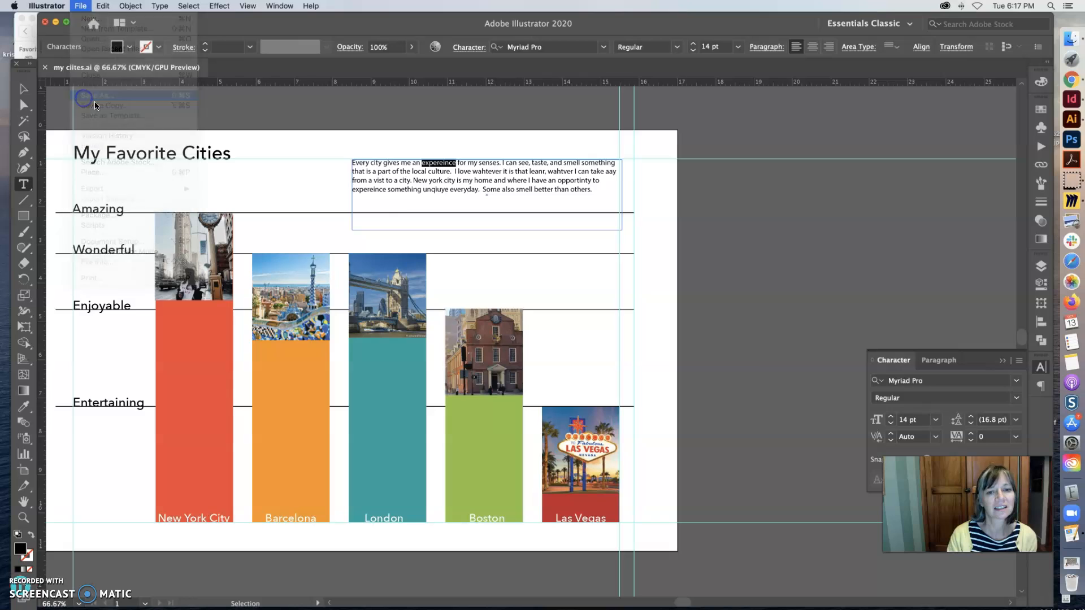
{"action": "left_click", "coordinate": [564, 301]}
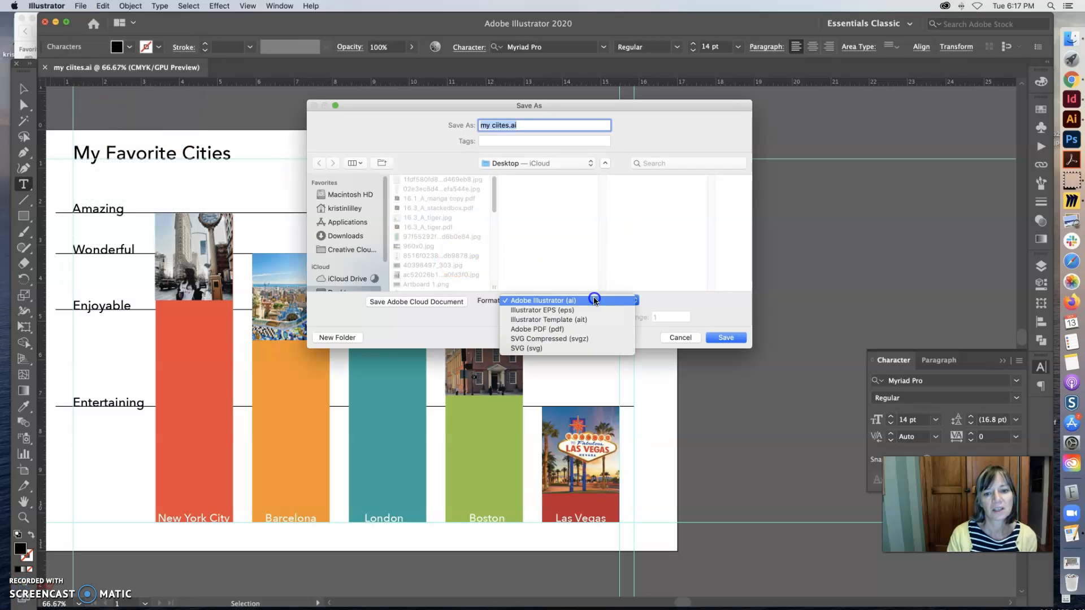
{"action": "mouse_move", "coordinate": [538, 329]}
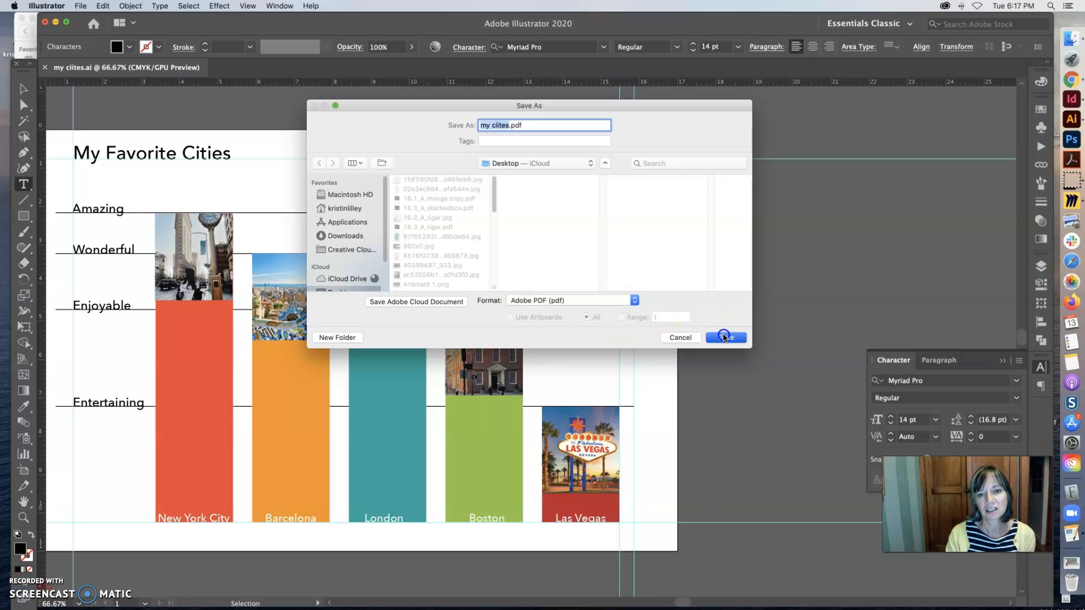
{"action": "left_click", "coordinate": [725, 338]}
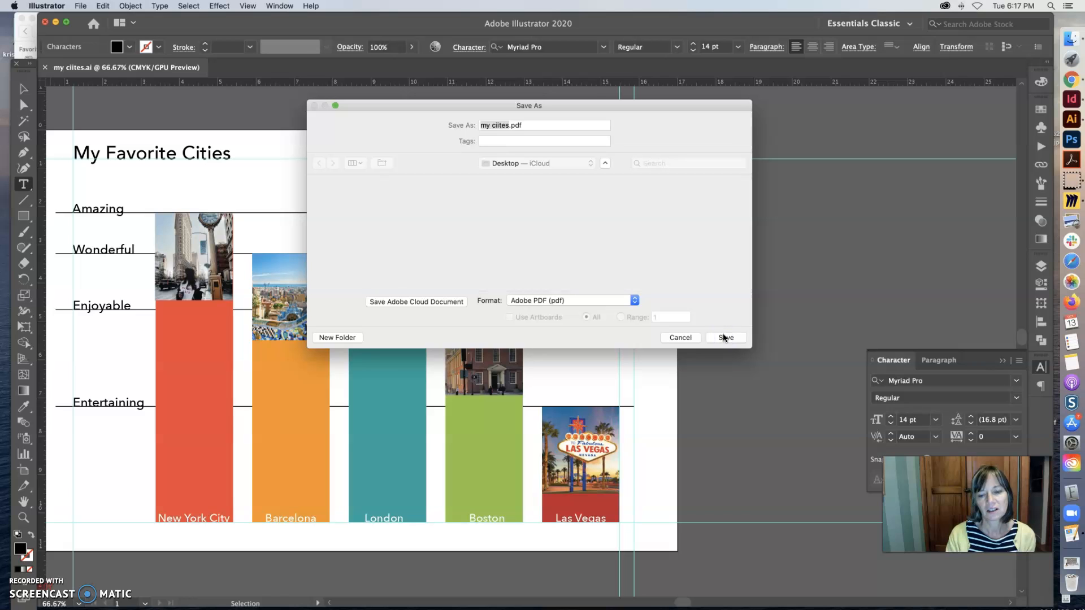
{"action": "left_click", "coordinate": [725, 338]}
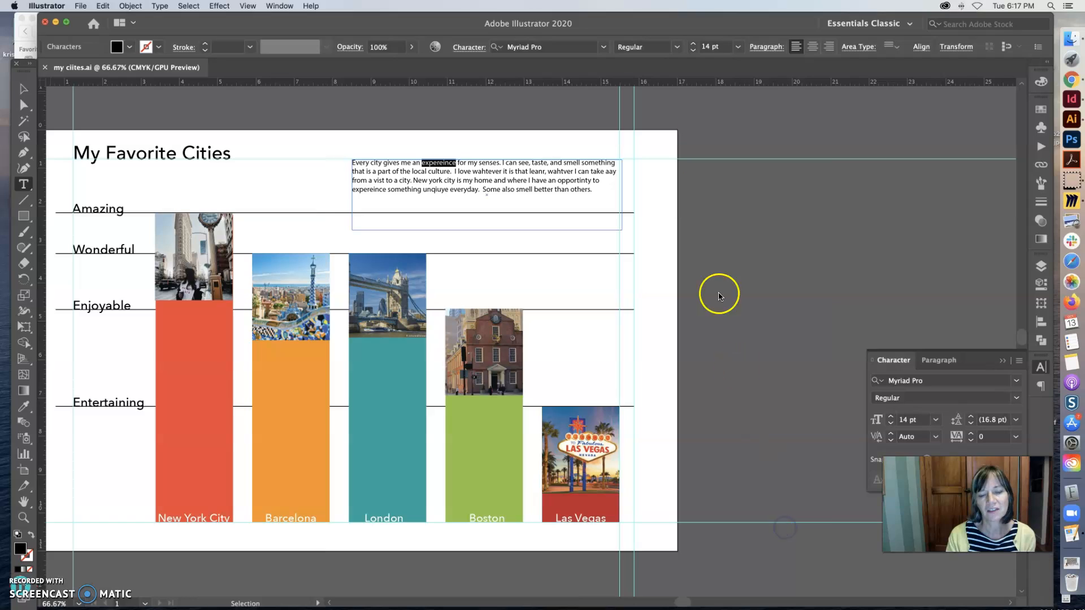
{"action": "mouse_move", "coordinate": [705, 110]}
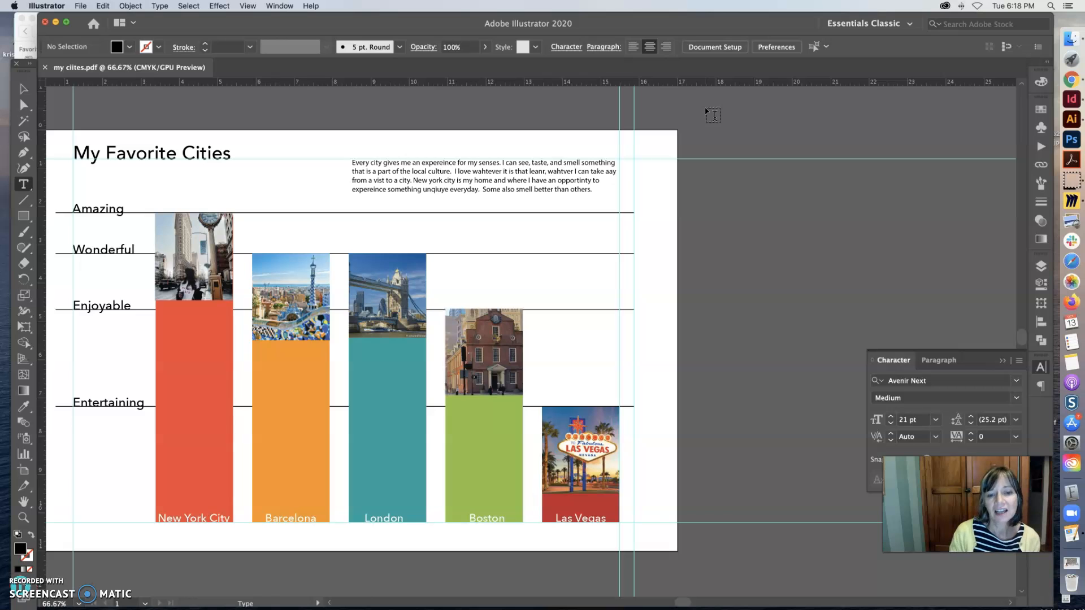
Step: Select the Las Vegas photo on the poster so it is highlighted among the linked images
{"action": "left_click", "coordinate": [193, 260]}
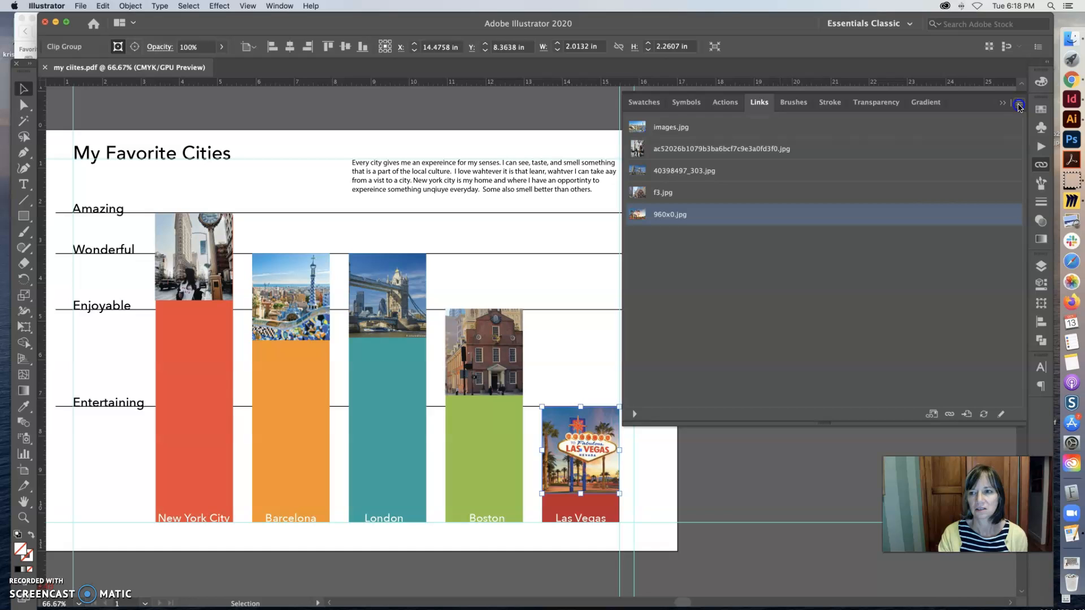
Step: Embed the Las Vegas photo 960x0.jpg via the Links panel menu and filter to embedded images
{"action": "left_click", "coordinate": [1018, 105]}
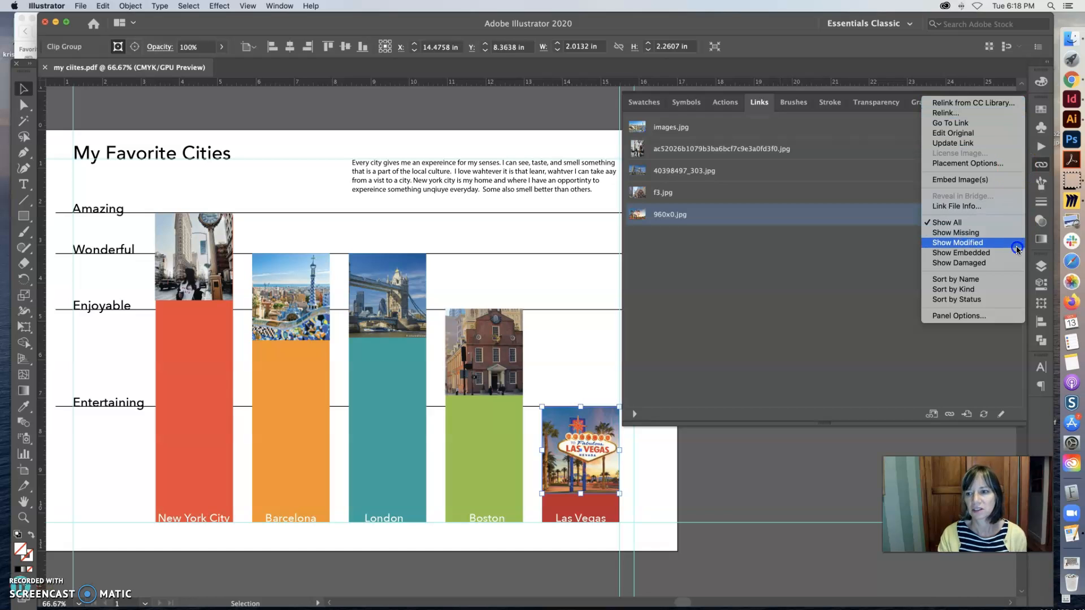
{"action": "mouse_move", "coordinate": [960, 180]}
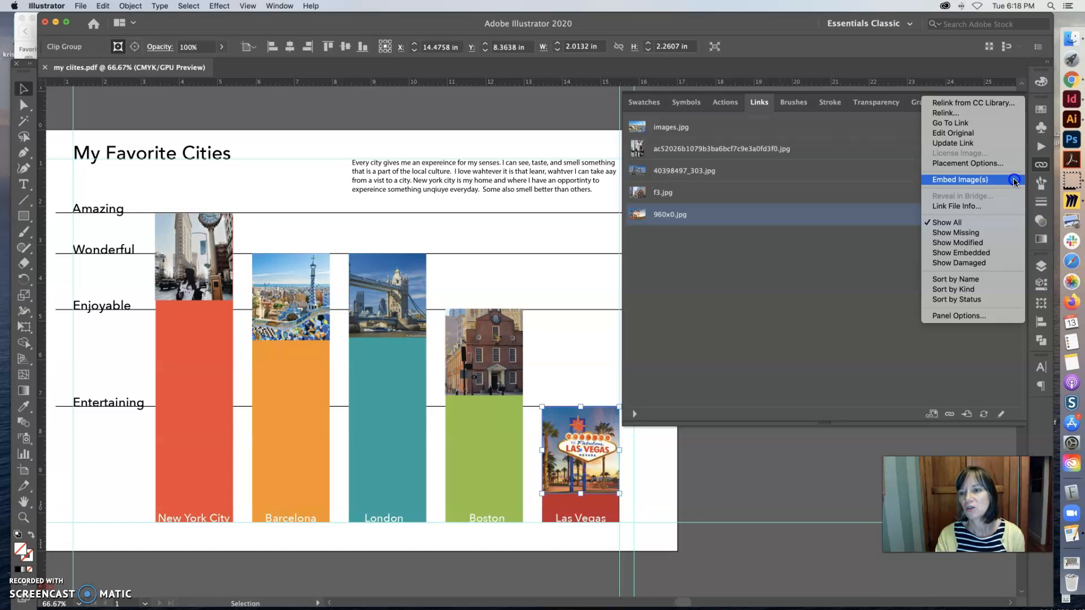
{"action": "left_click", "coordinate": [961, 179]}
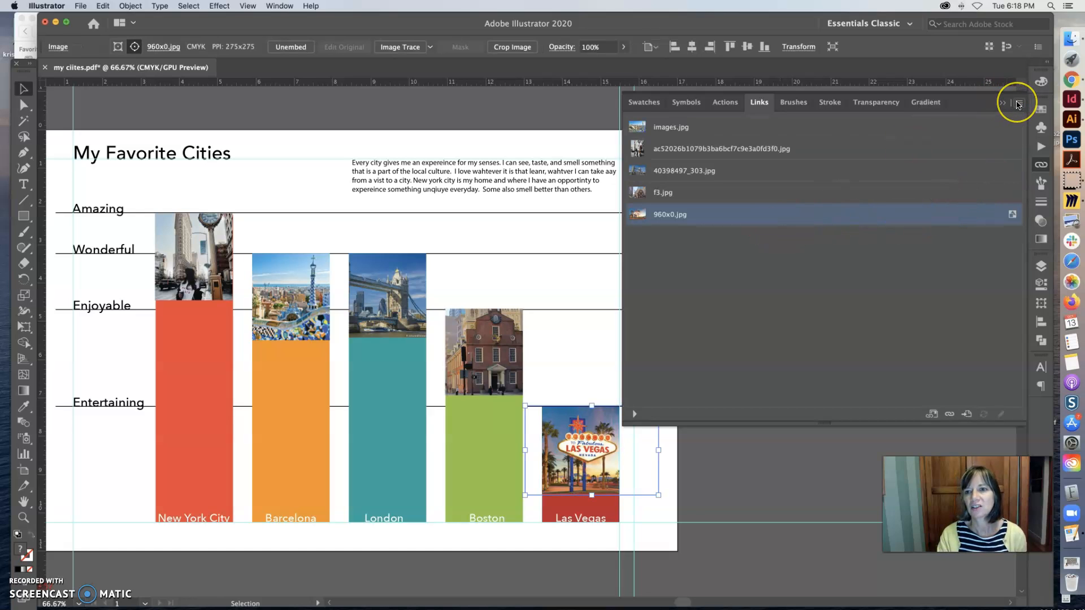
{"action": "left_click", "coordinate": [1007, 103]}
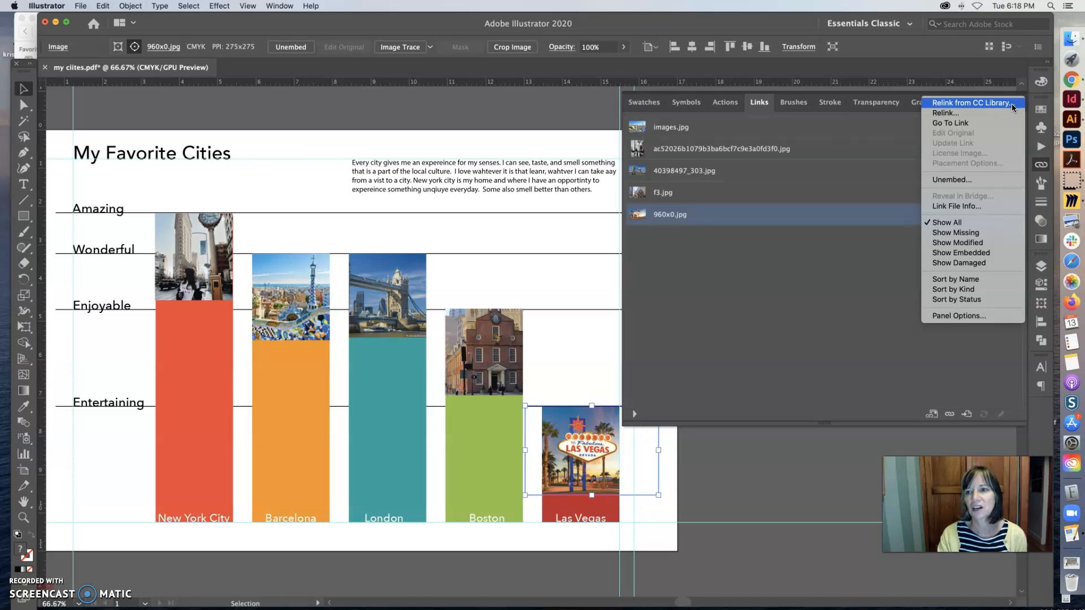
{"action": "mouse_move", "coordinate": [990, 252]}
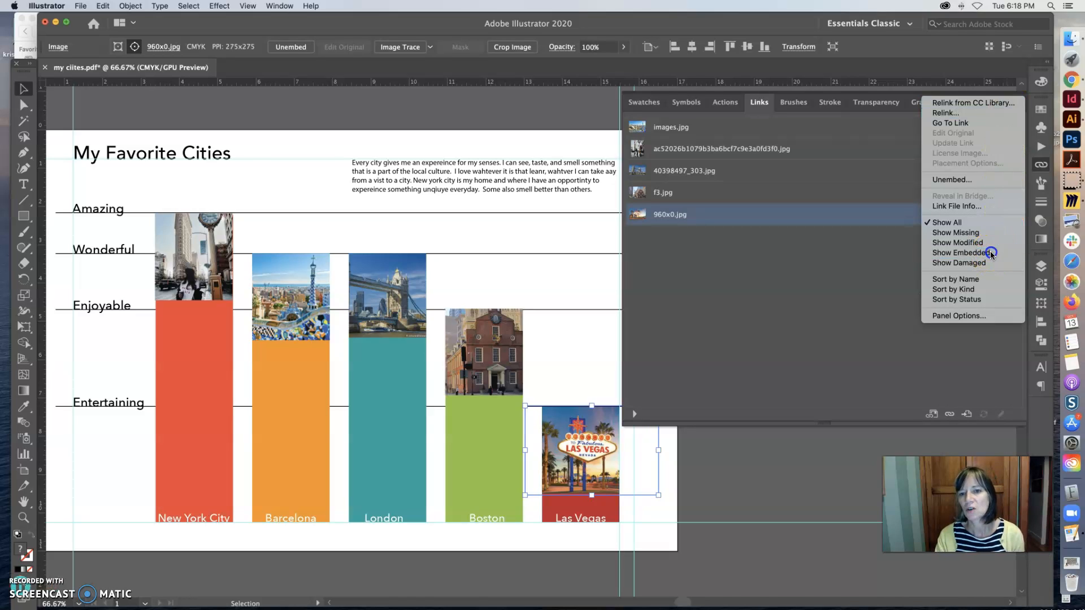
{"action": "left_click", "coordinate": [961, 252]}
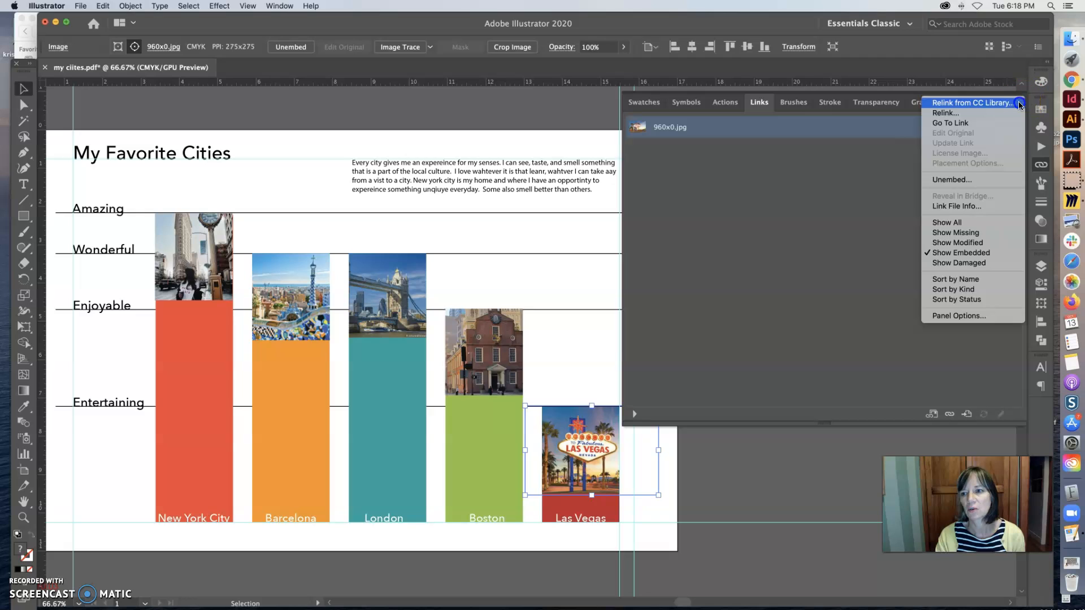
{"action": "mouse_move", "coordinate": [961, 223]}
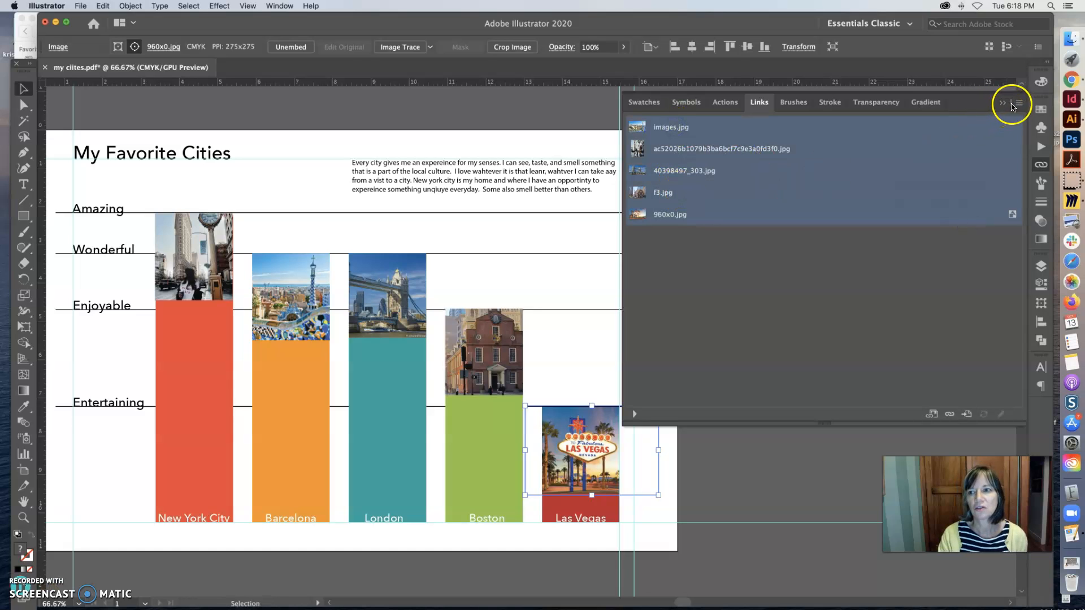
Step: Re-apply Show Embedded so only the Las Vegas photo remains listed
{"action": "left_click", "coordinate": [1018, 103]}
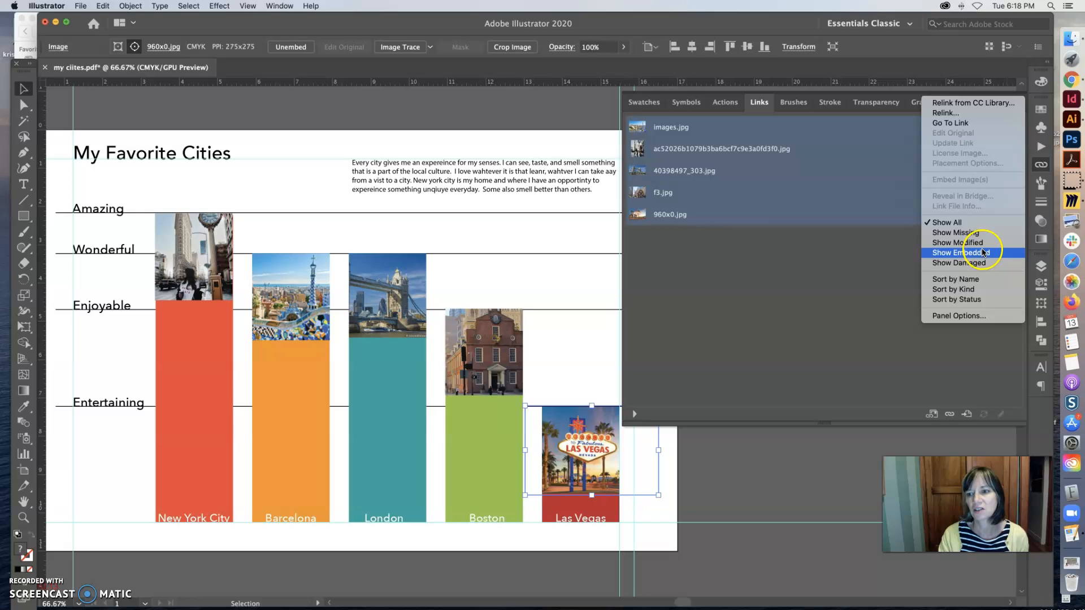
{"action": "left_click", "coordinate": [960, 252]}
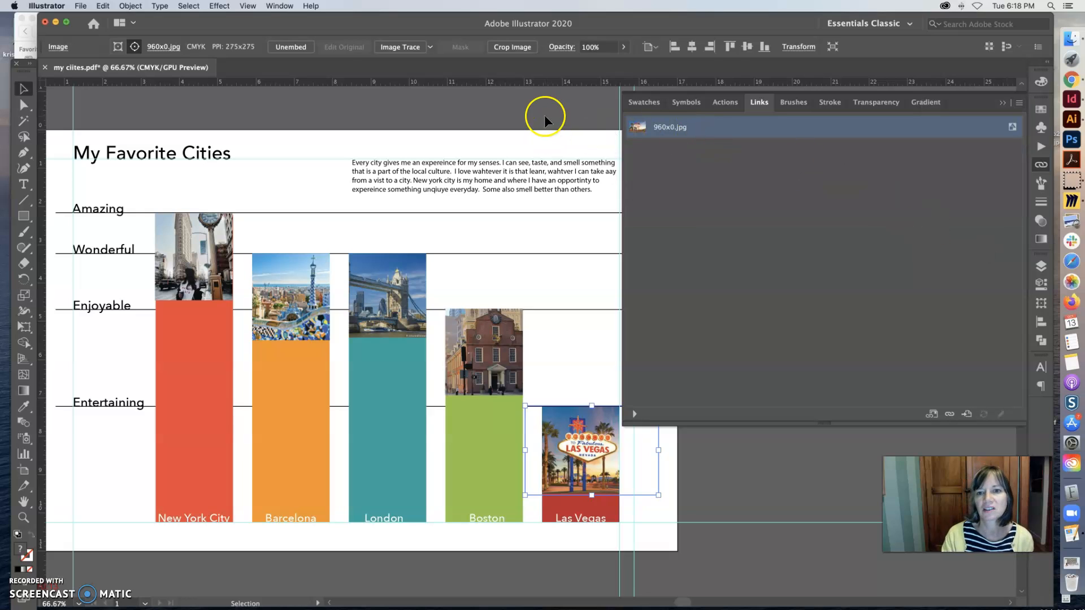
{"action": "left_click", "coordinate": [1017, 103]}
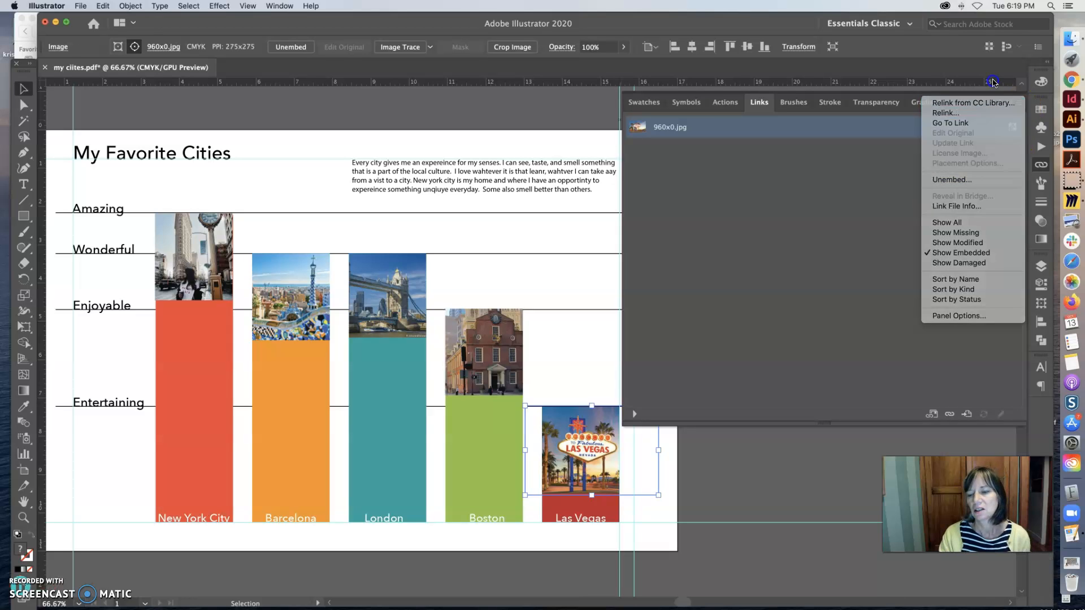
{"action": "mouse_move", "coordinate": [972, 103]}
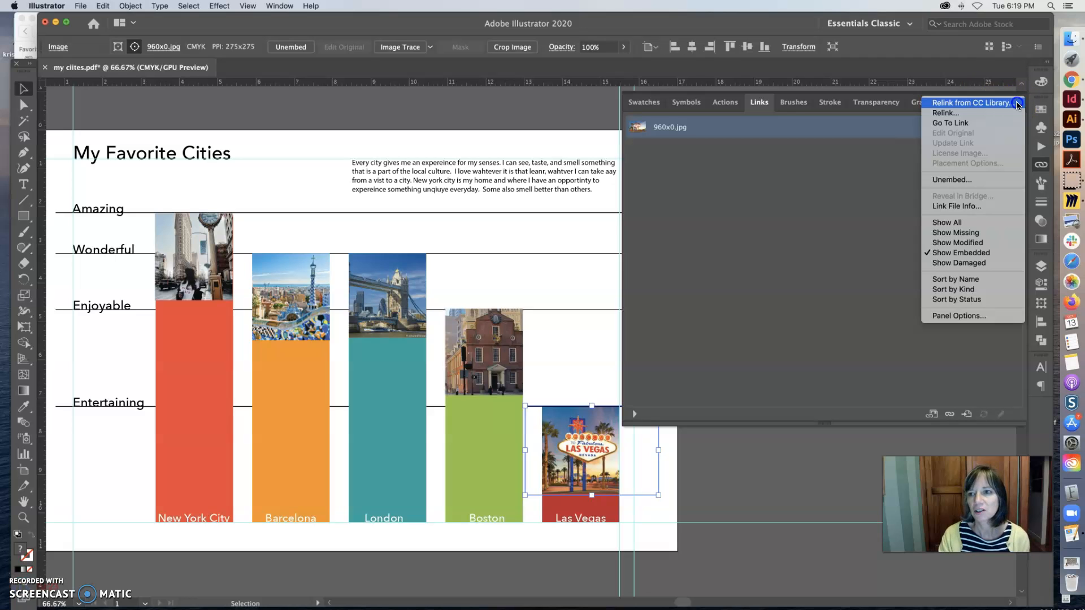
{"action": "mouse_move", "coordinate": [972, 227]}
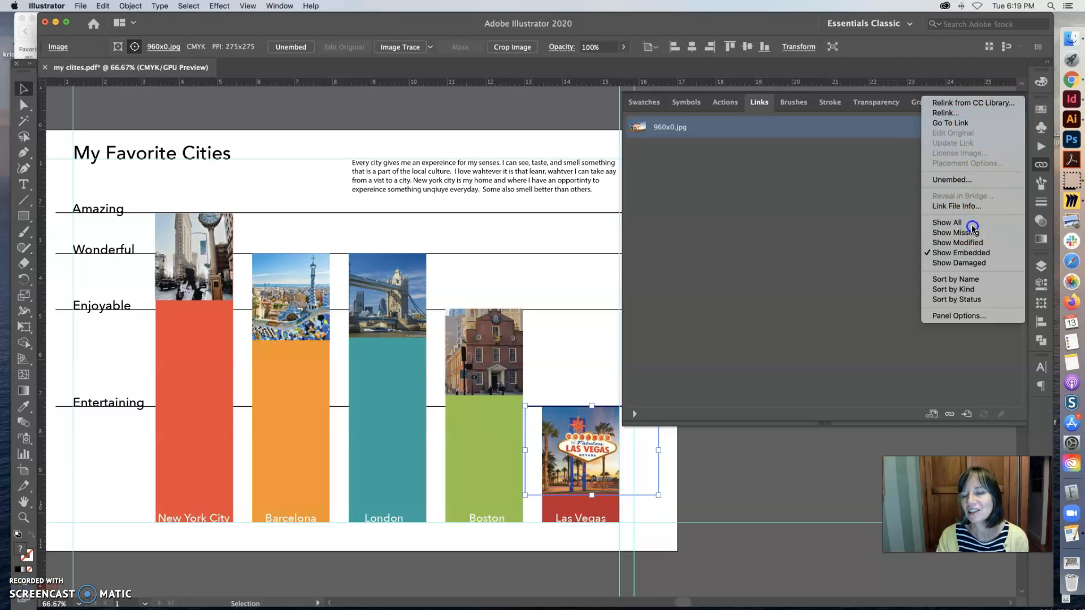
Step: Show all links again and select the f3.jpg Boston photo in the list
{"action": "left_click", "coordinate": [946, 223]}
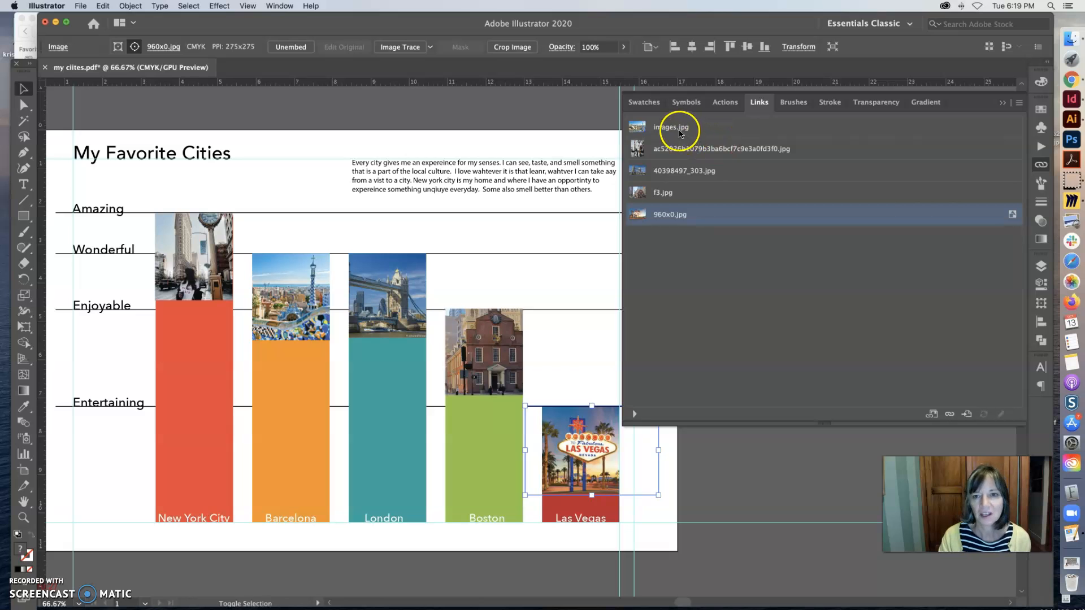
{"action": "left_click", "coordinate": [1018, 102]}
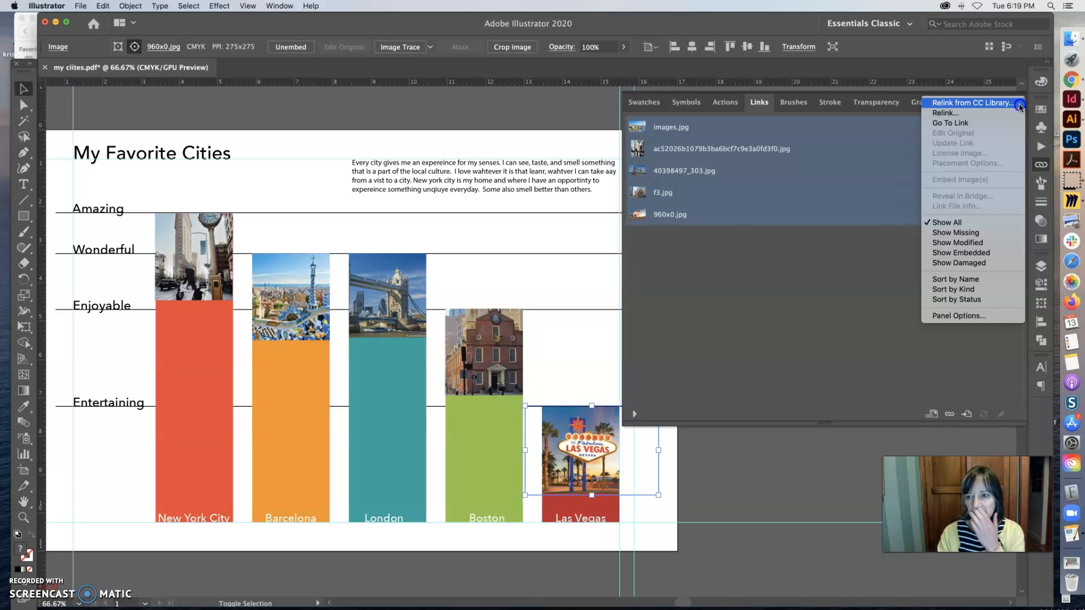
{"action": "mouse_move", "coordinate": [972, 241]}
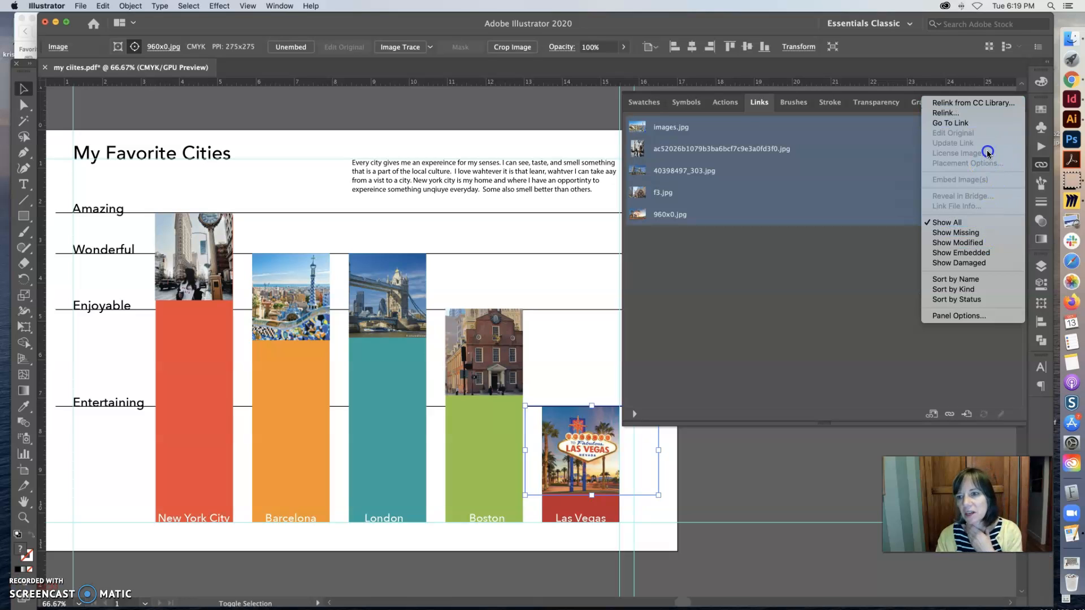
{"action": "left_click", "coordinate": [705, 171]}
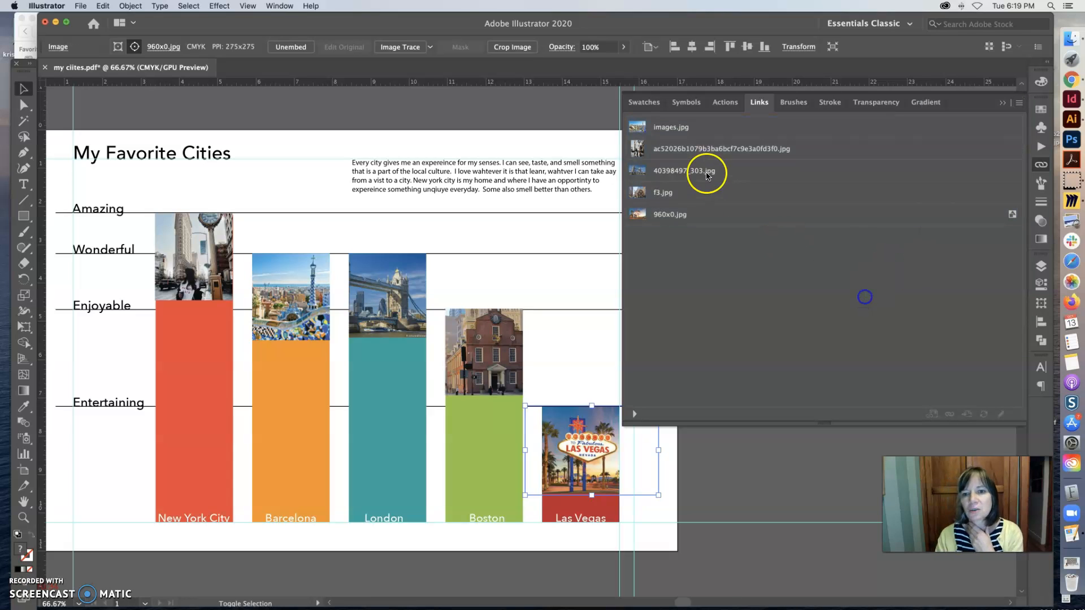
{"action": "left_click", "coordinate": [1018, 102]}
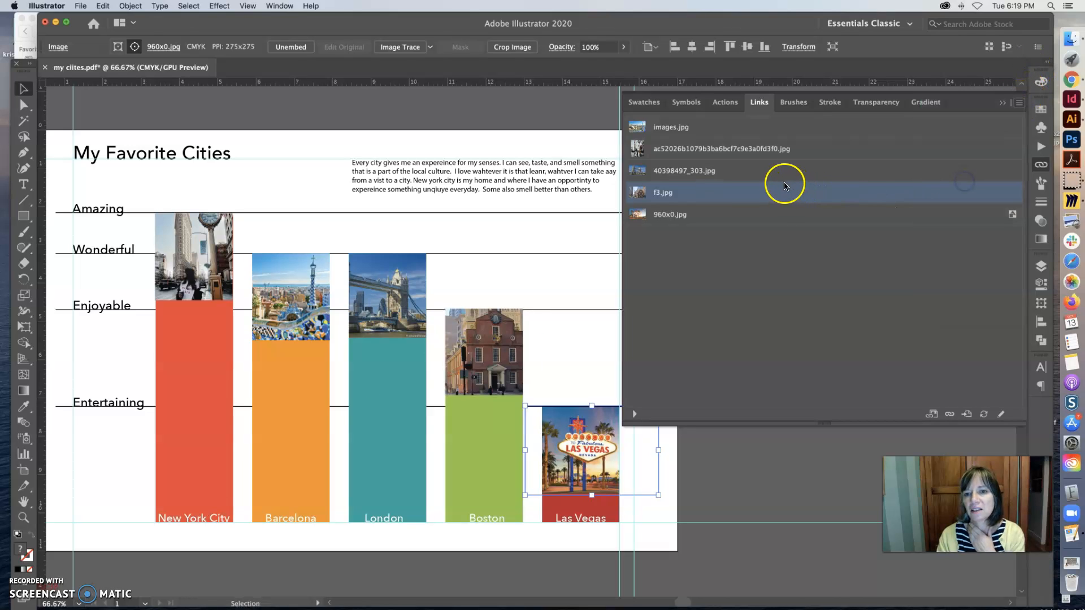
Step: Embed the Boston, New York City and Barcelona photos so all five city images are embedded
{"action": "left_click", "coordinate": [685, 170]}
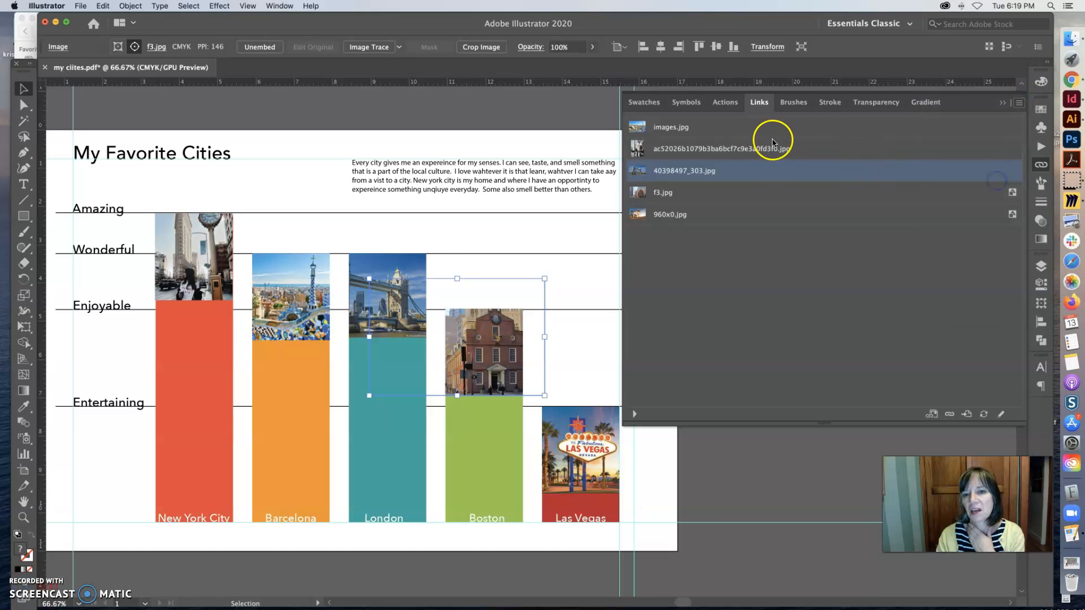
{"action": "left_click", "coordinate": [1019, 102]}
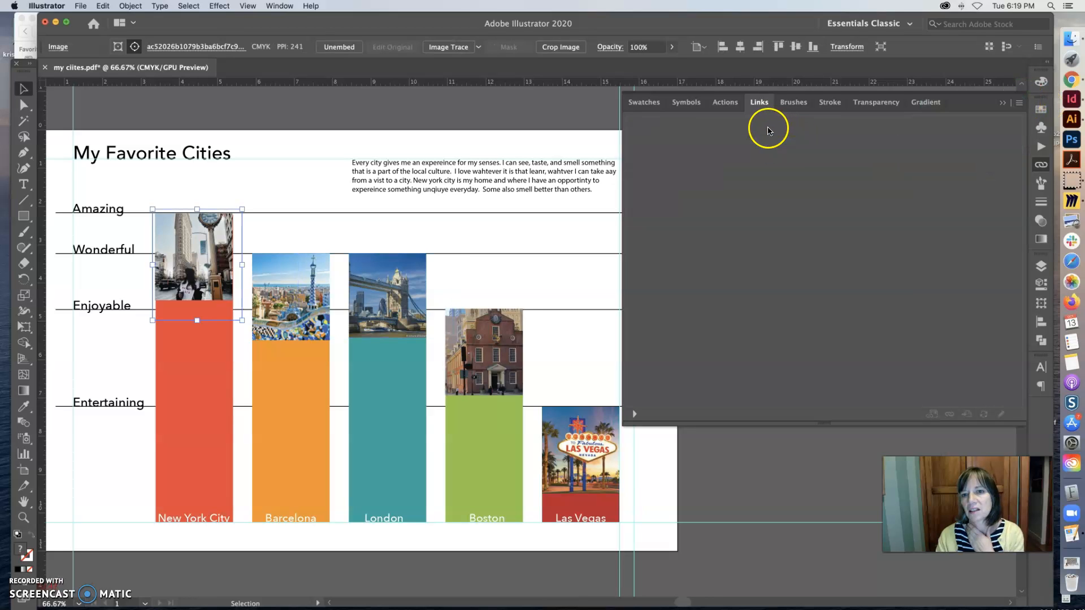
{"action": "left_click", "coordinate": [1003, 102]}
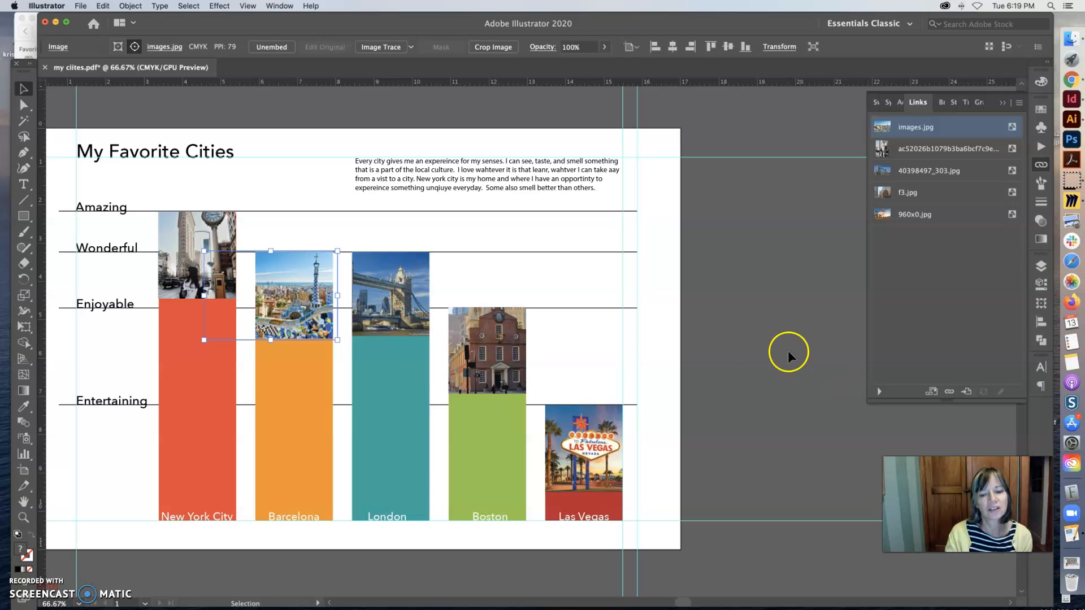
{"action": "mouse_move", "coordinate": [705, 602]}
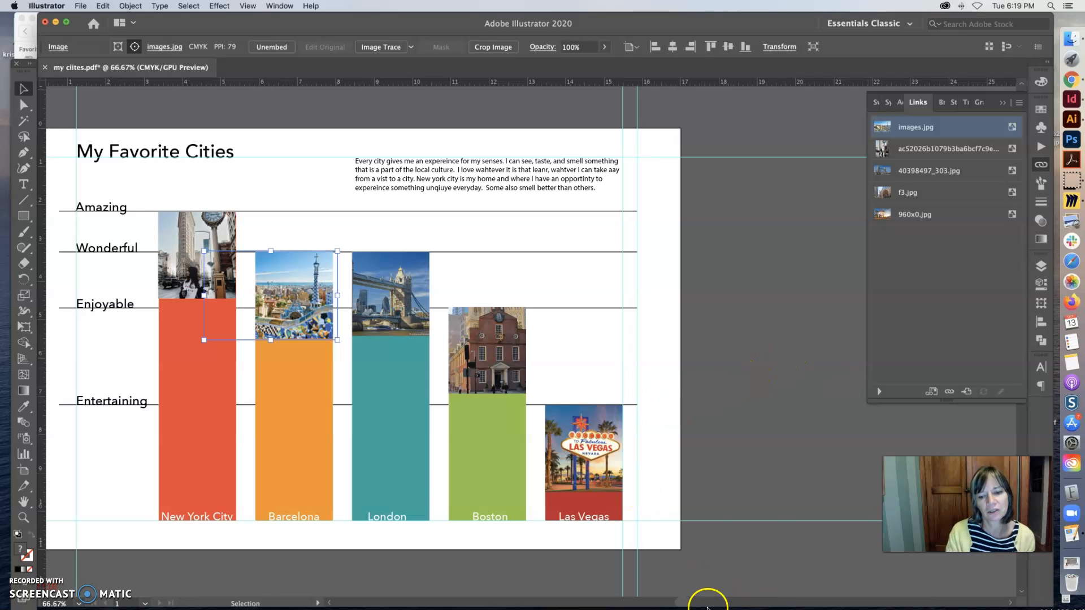